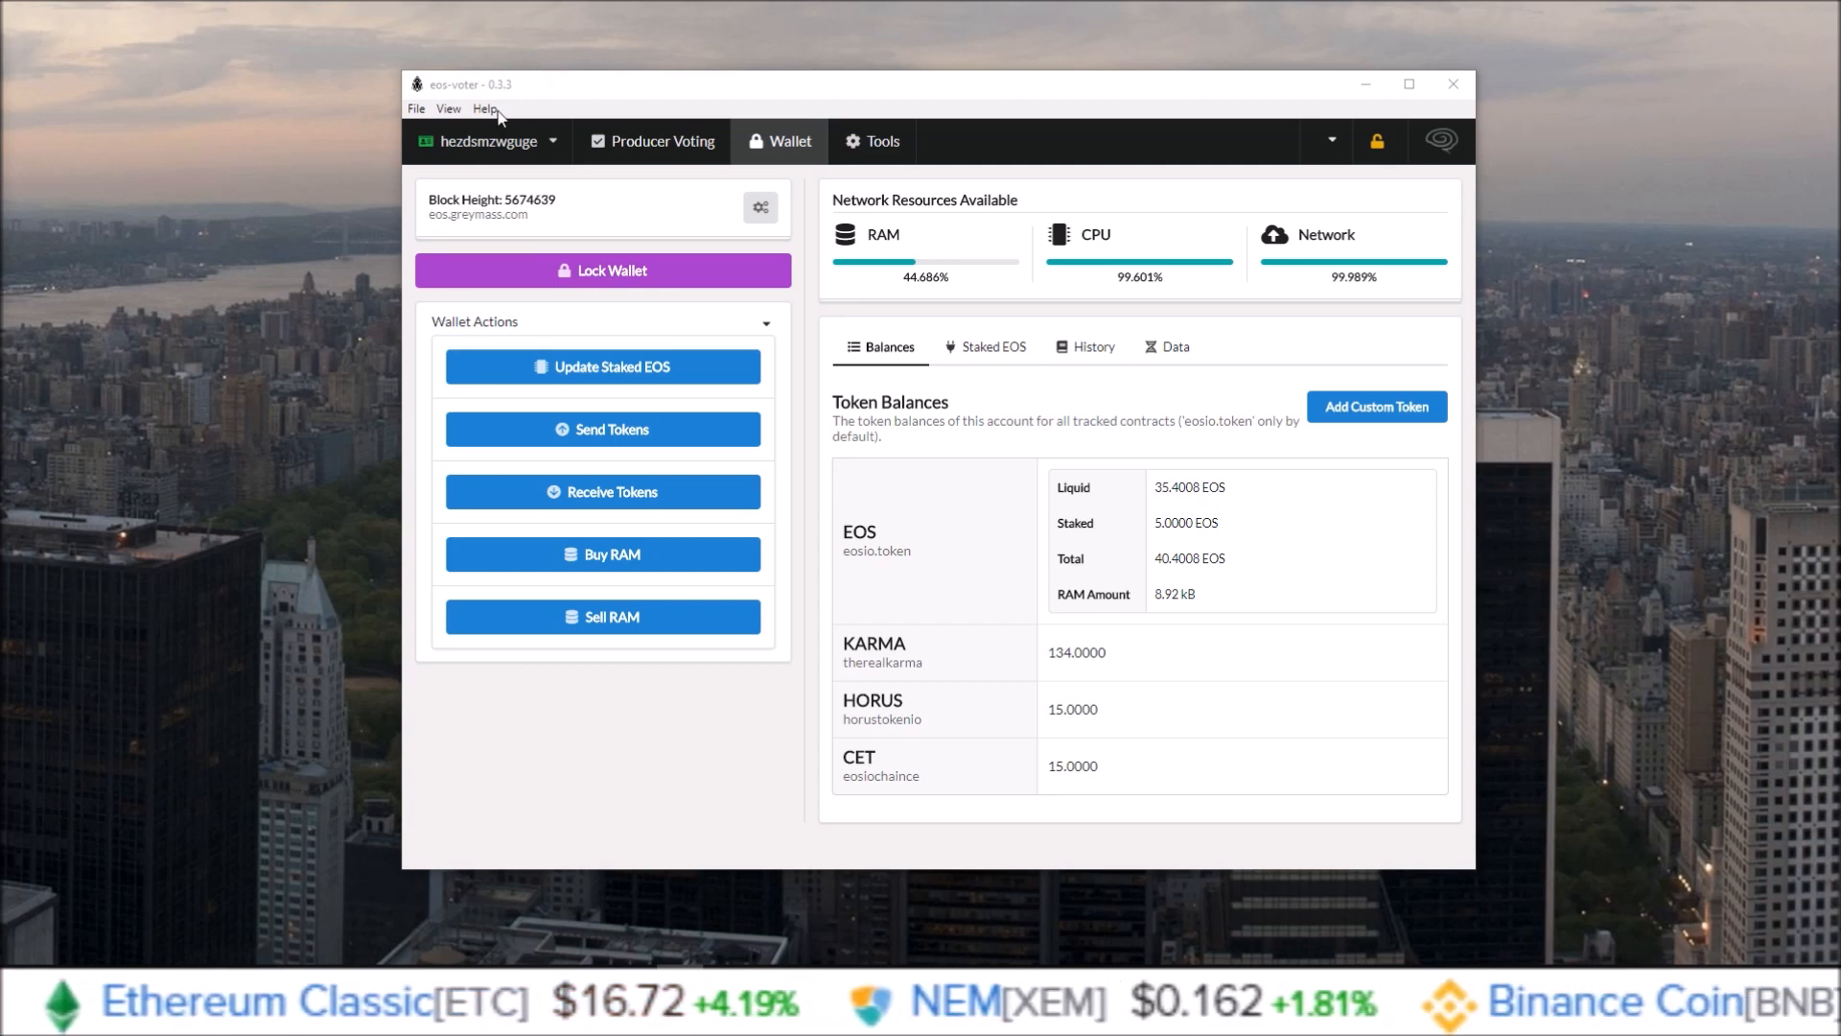
Scroll down through the eos-voter release notes.
left_click(484, 108)
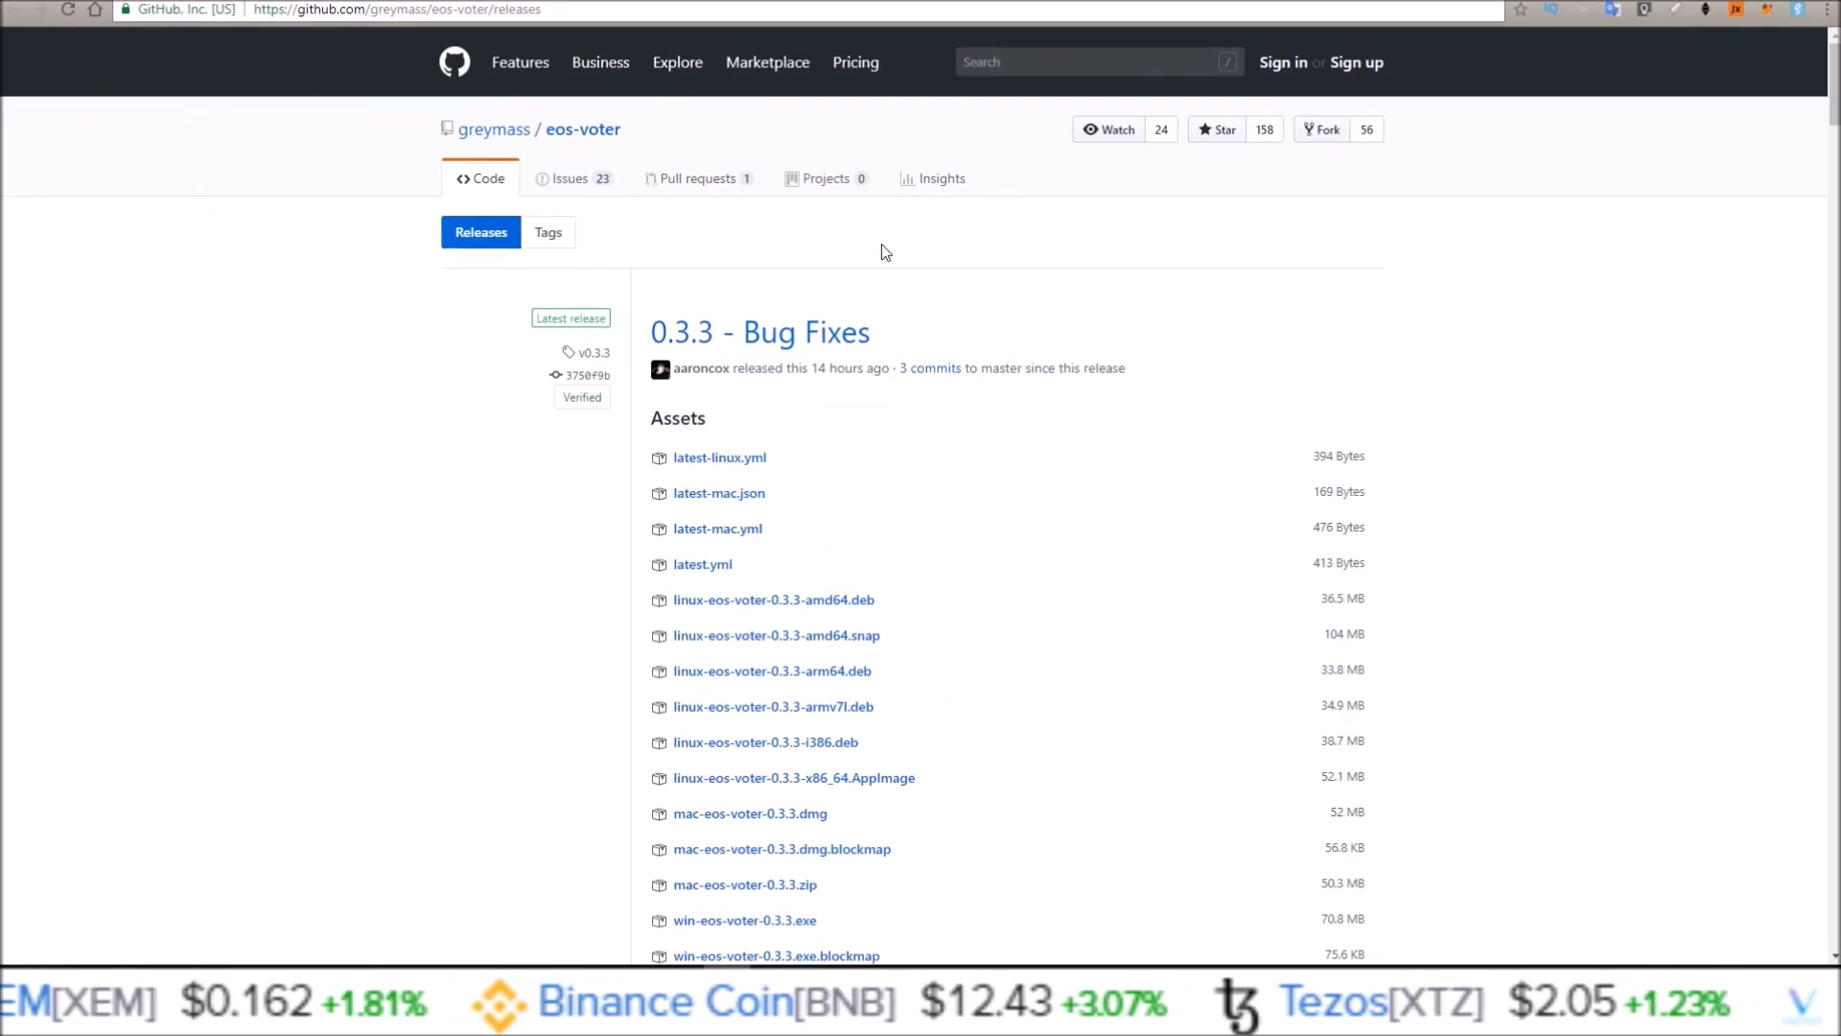
scroll("down", 3)
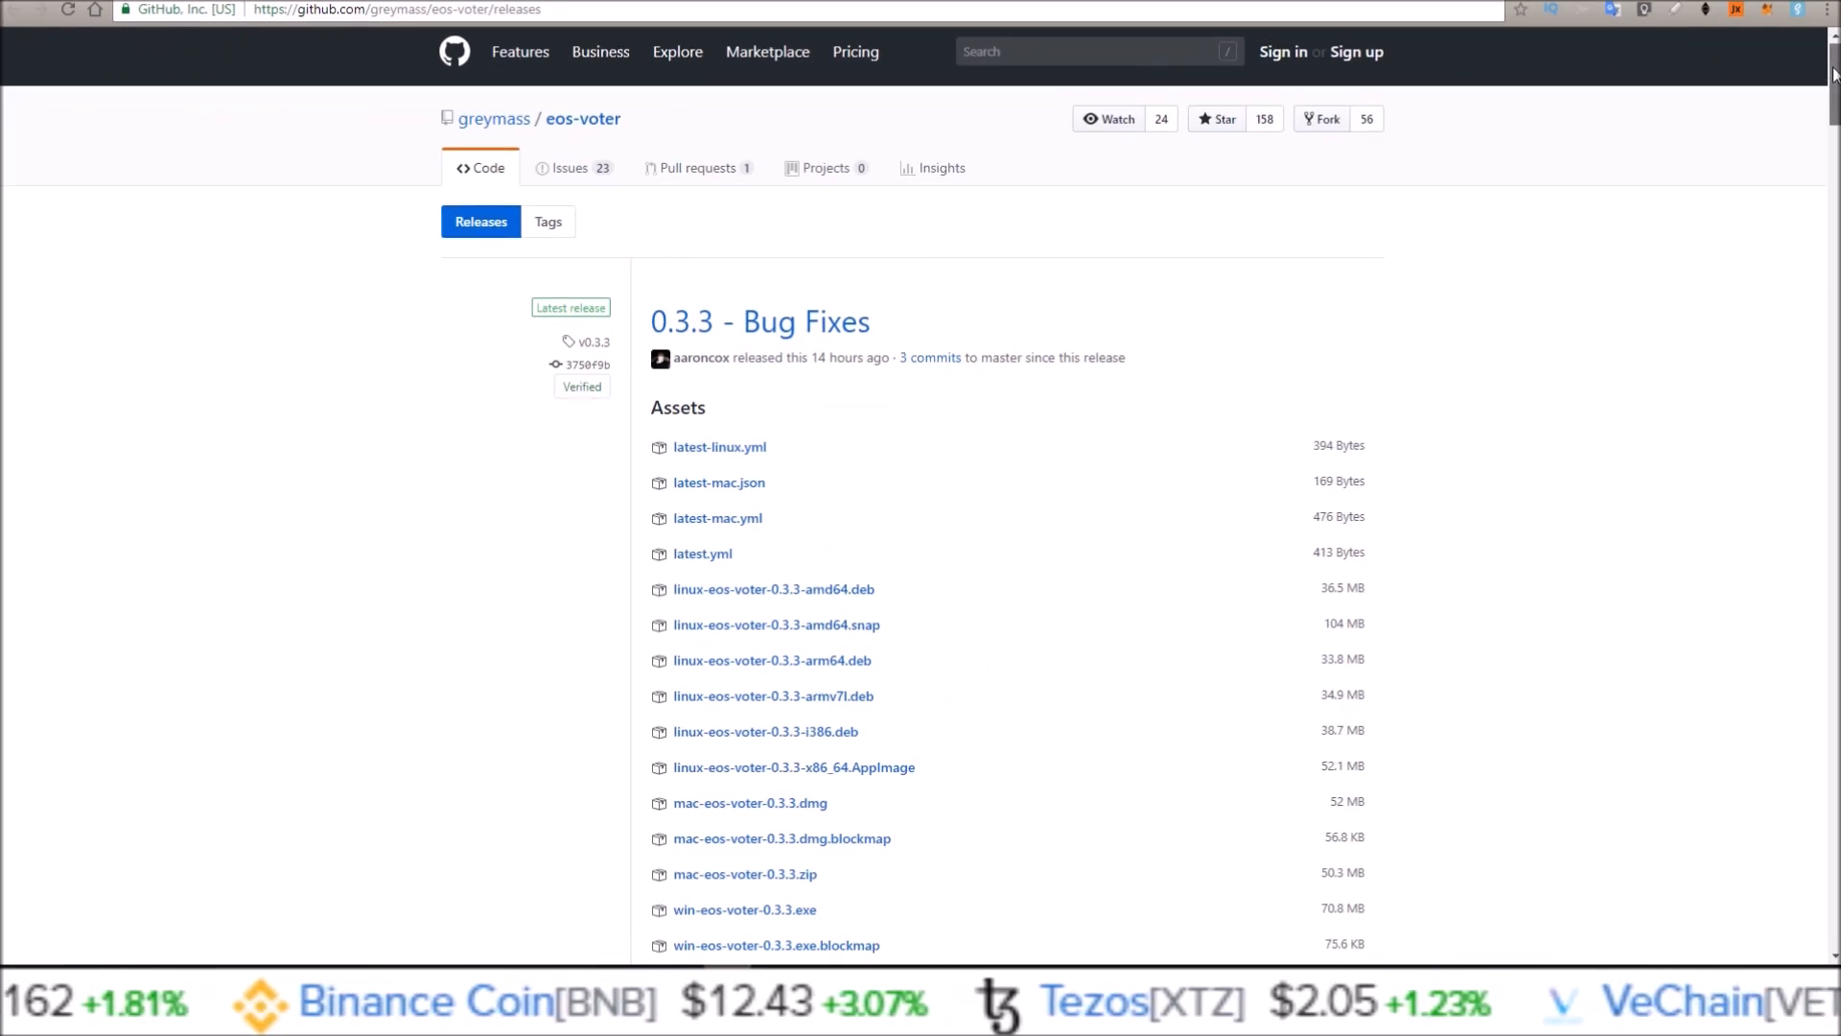
scroll("down", 3)
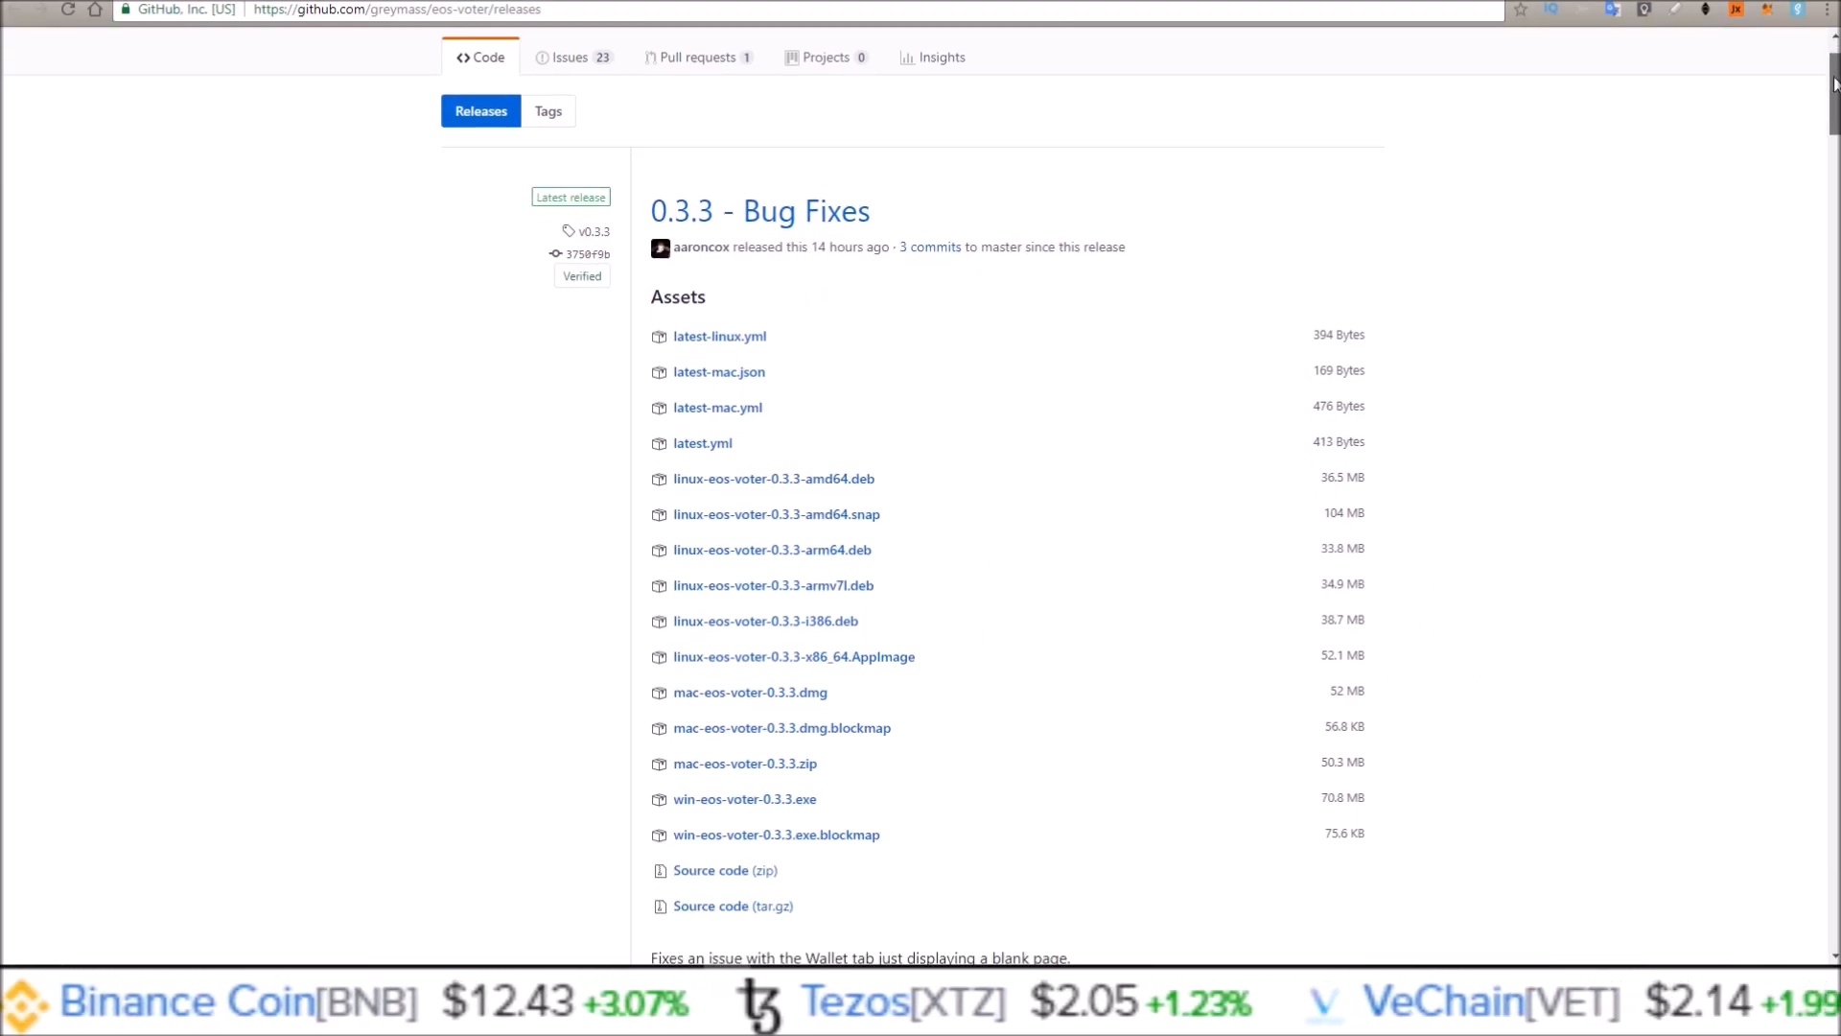
scroll("down", 3)
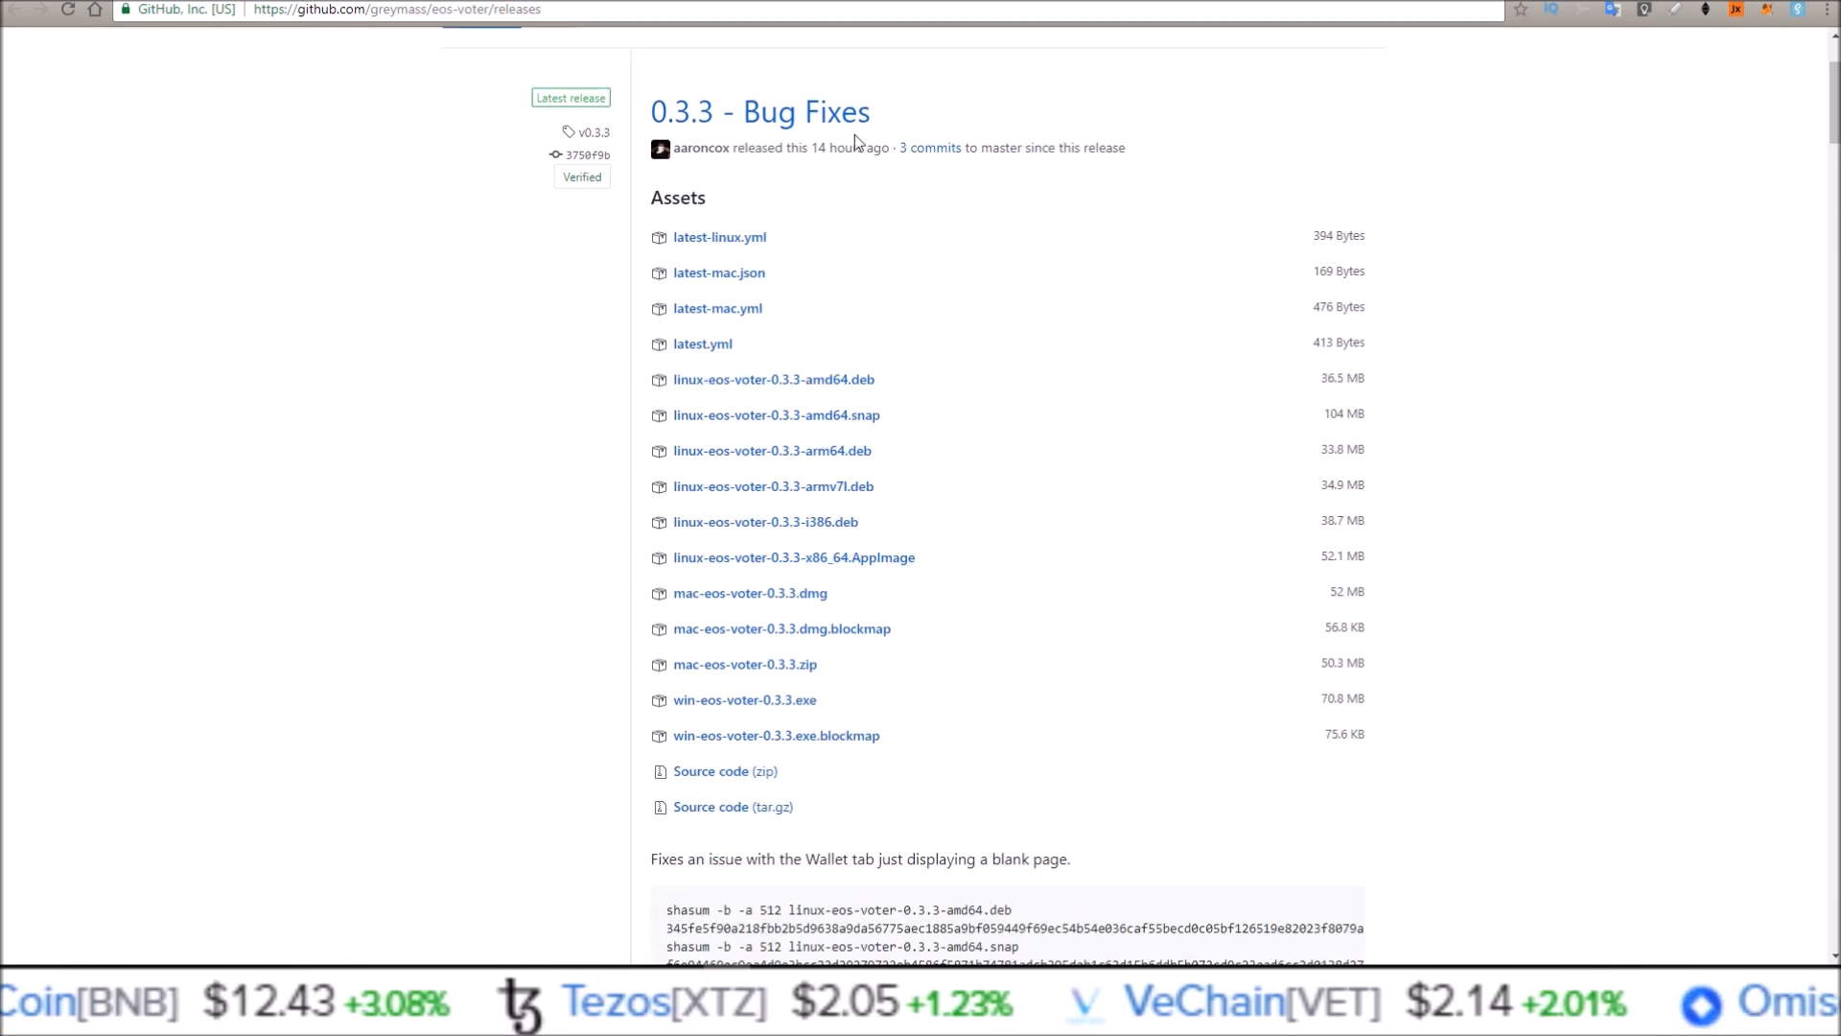
scroll("down", 3)
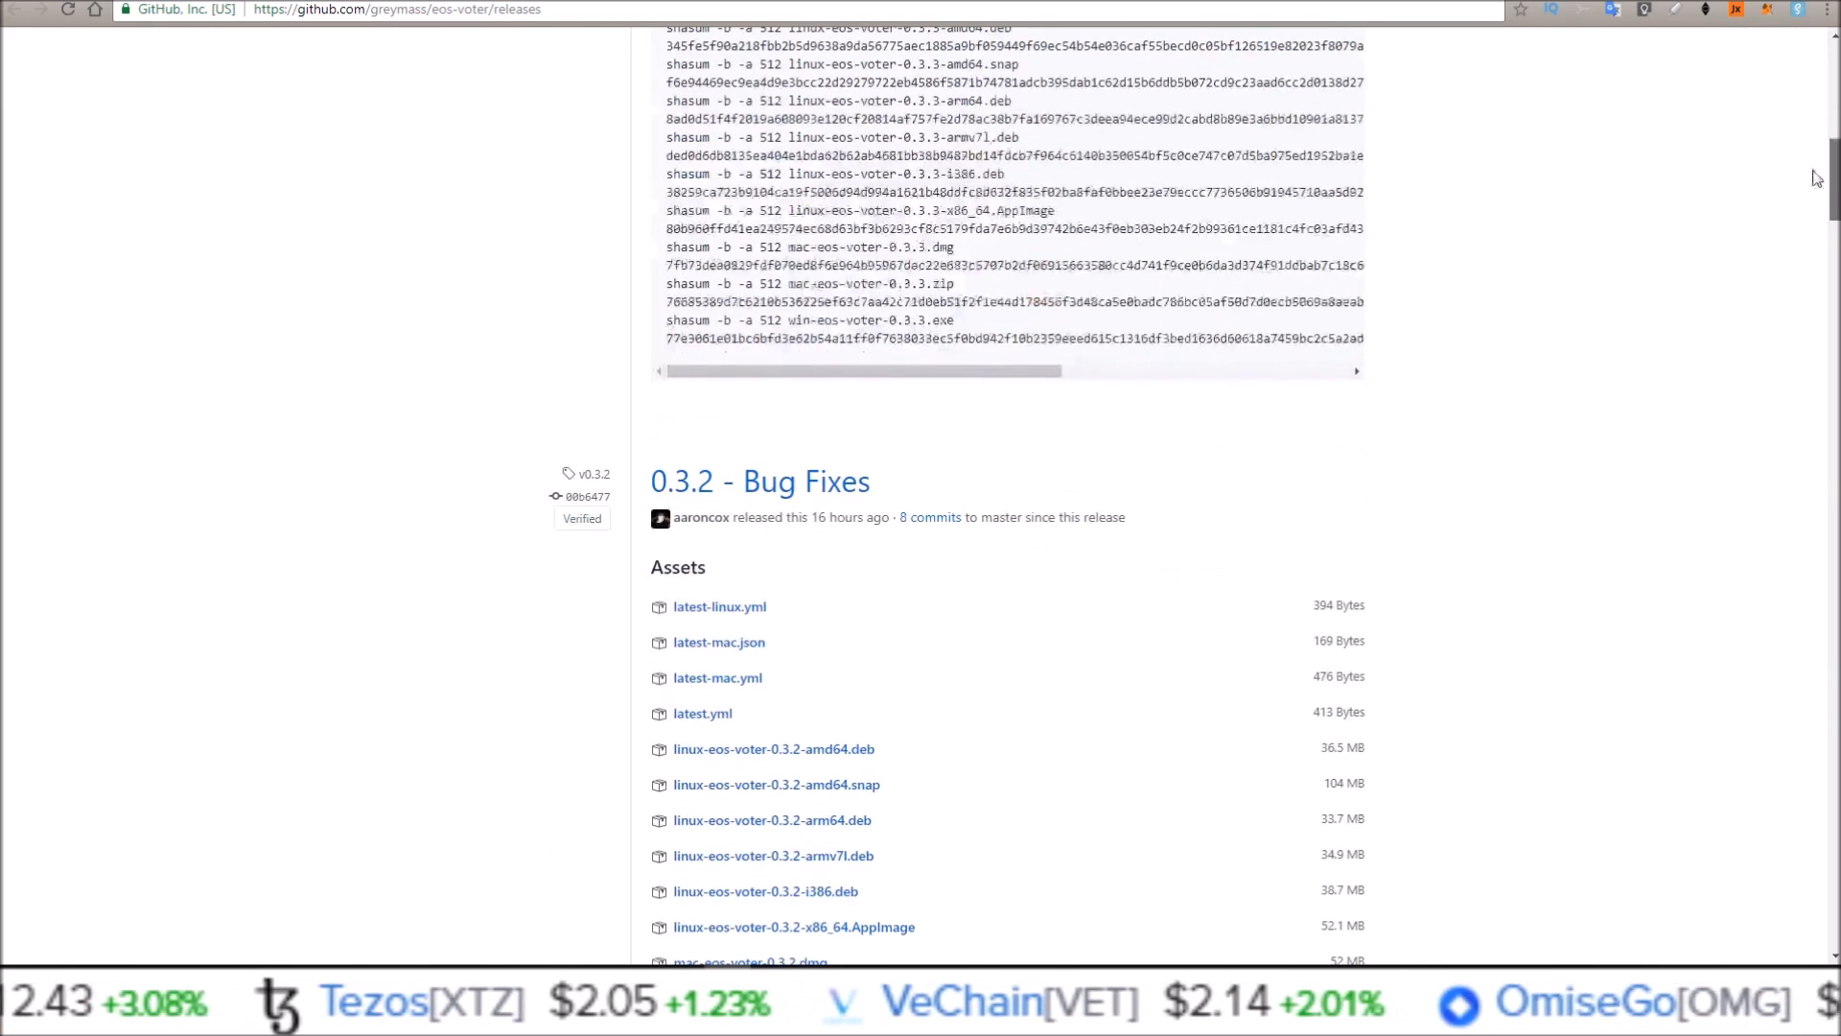
scroll("down", 3)
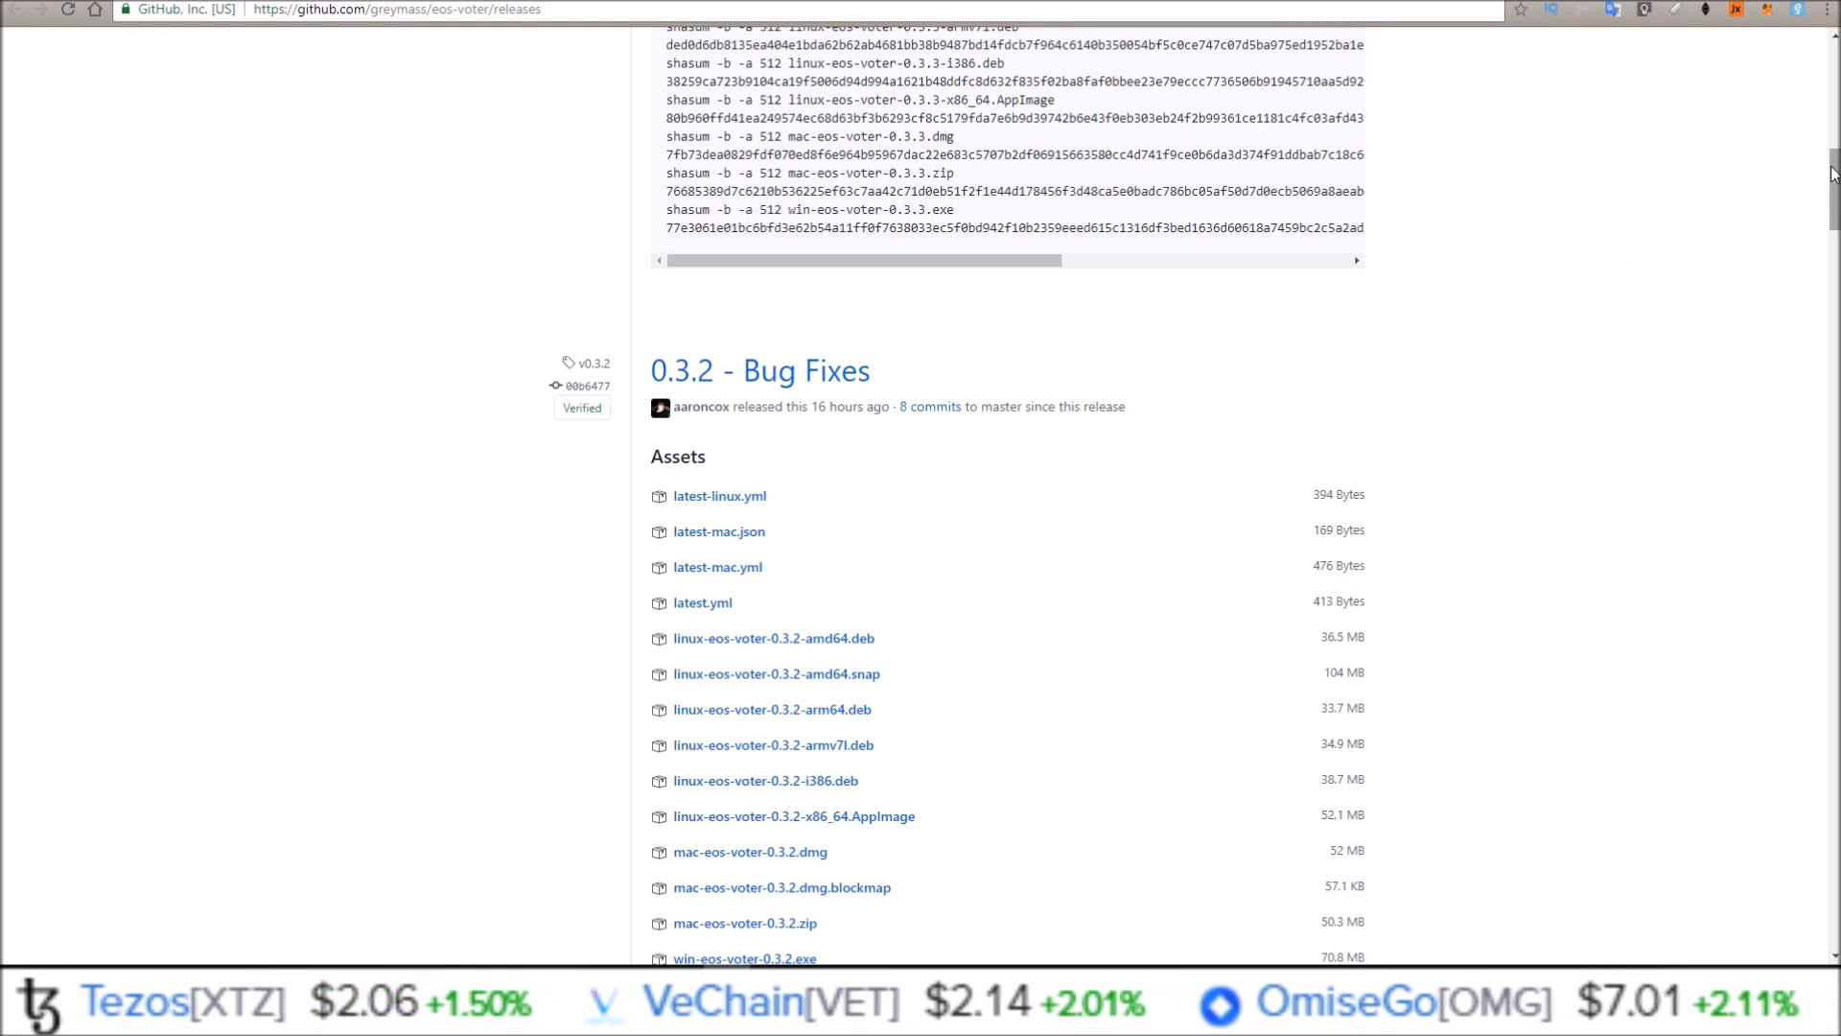
scroll("down", 3)
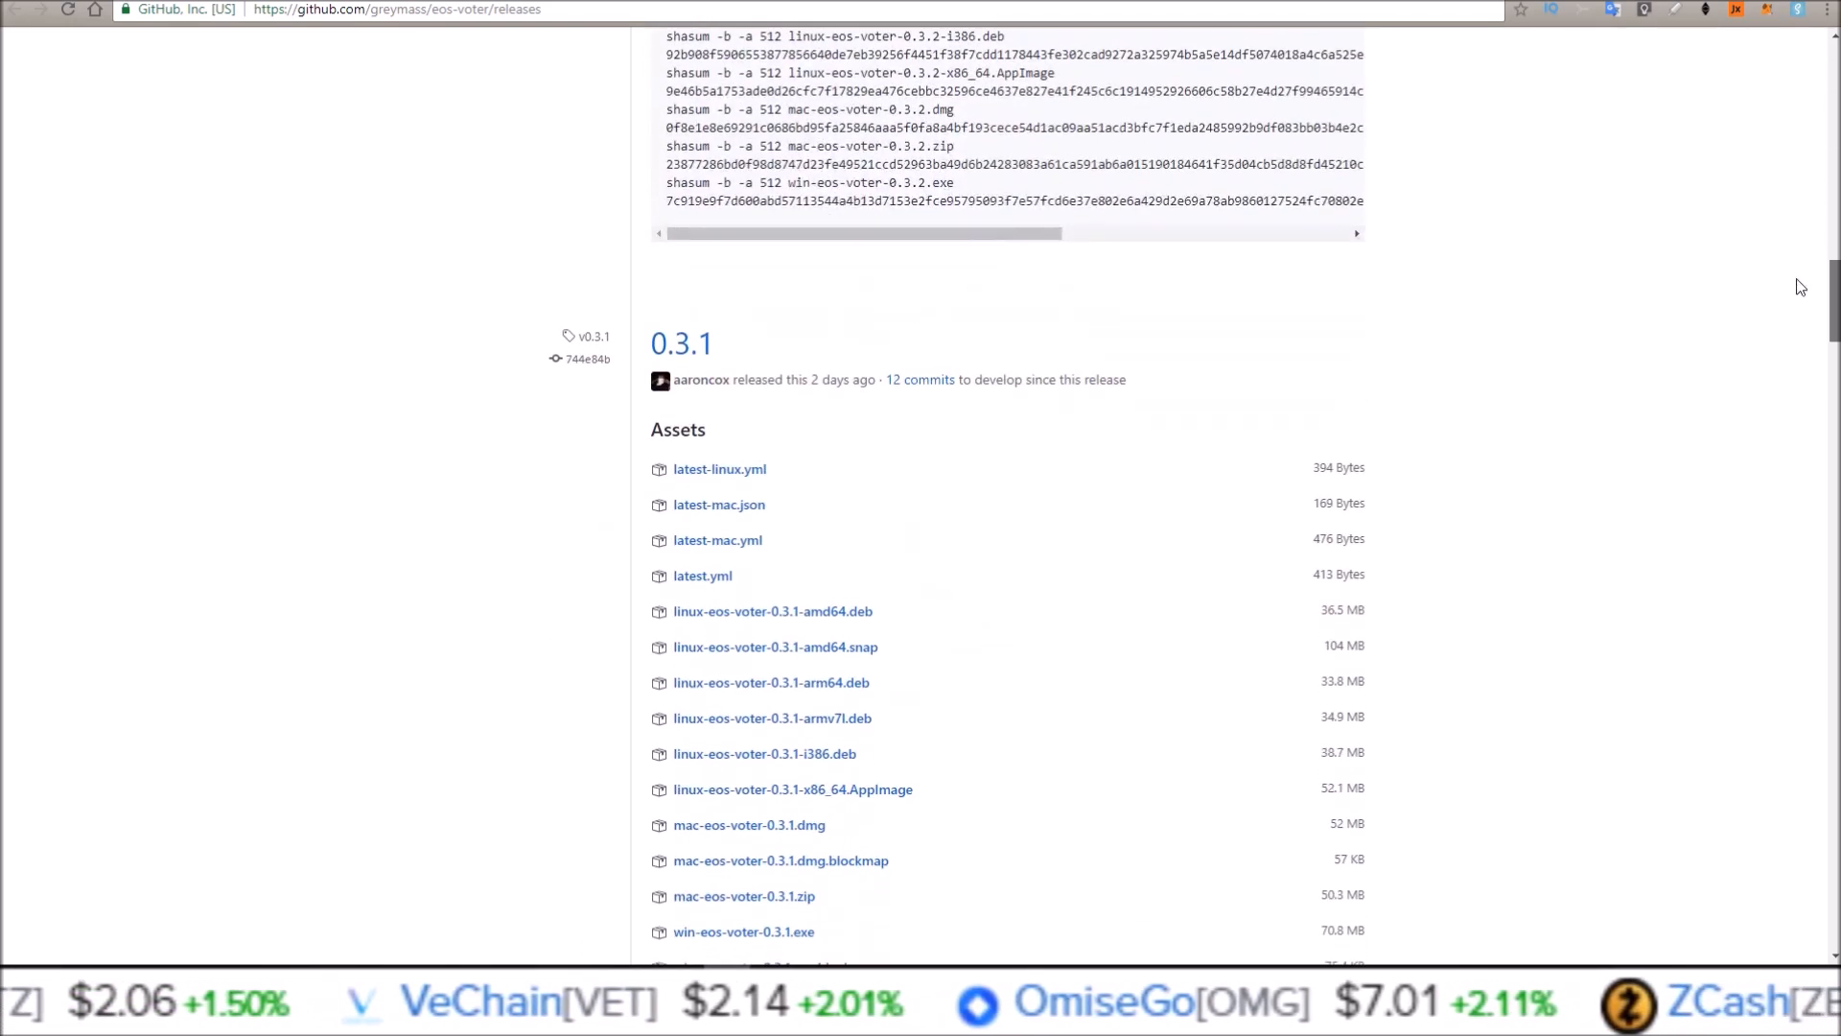
scroll("down", 3)
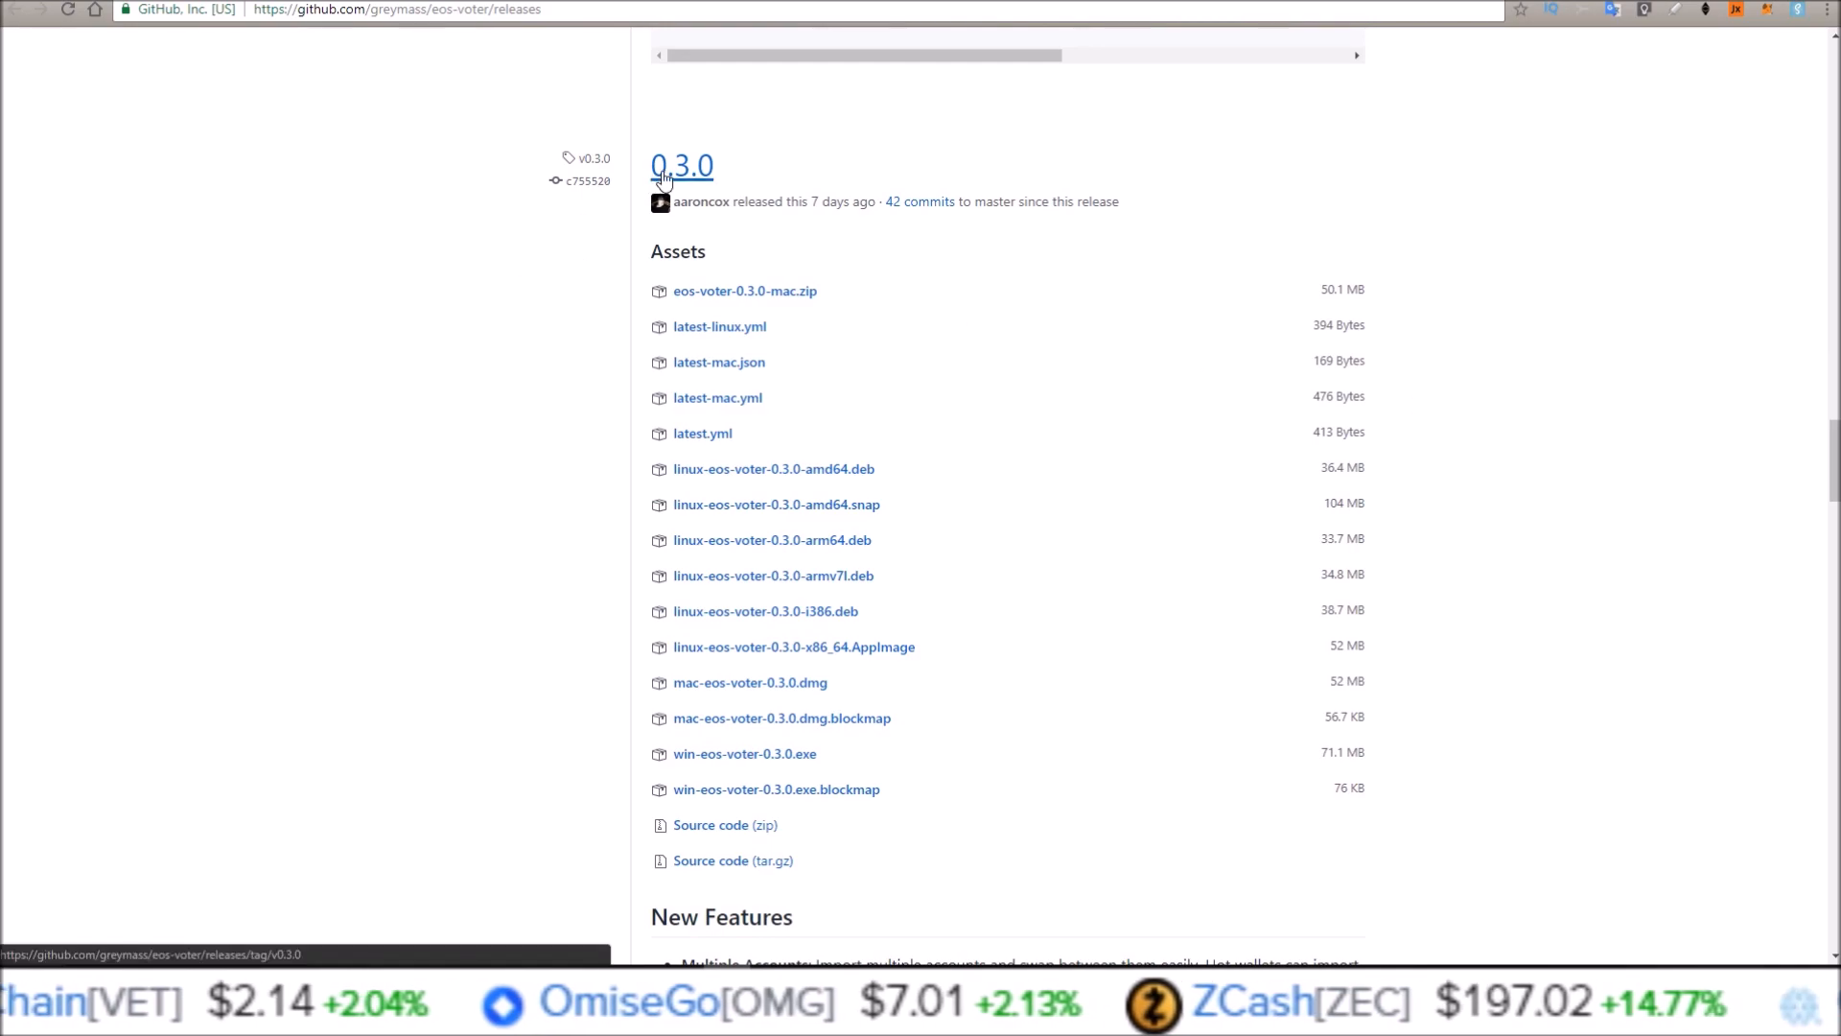
scroll("down", 3)
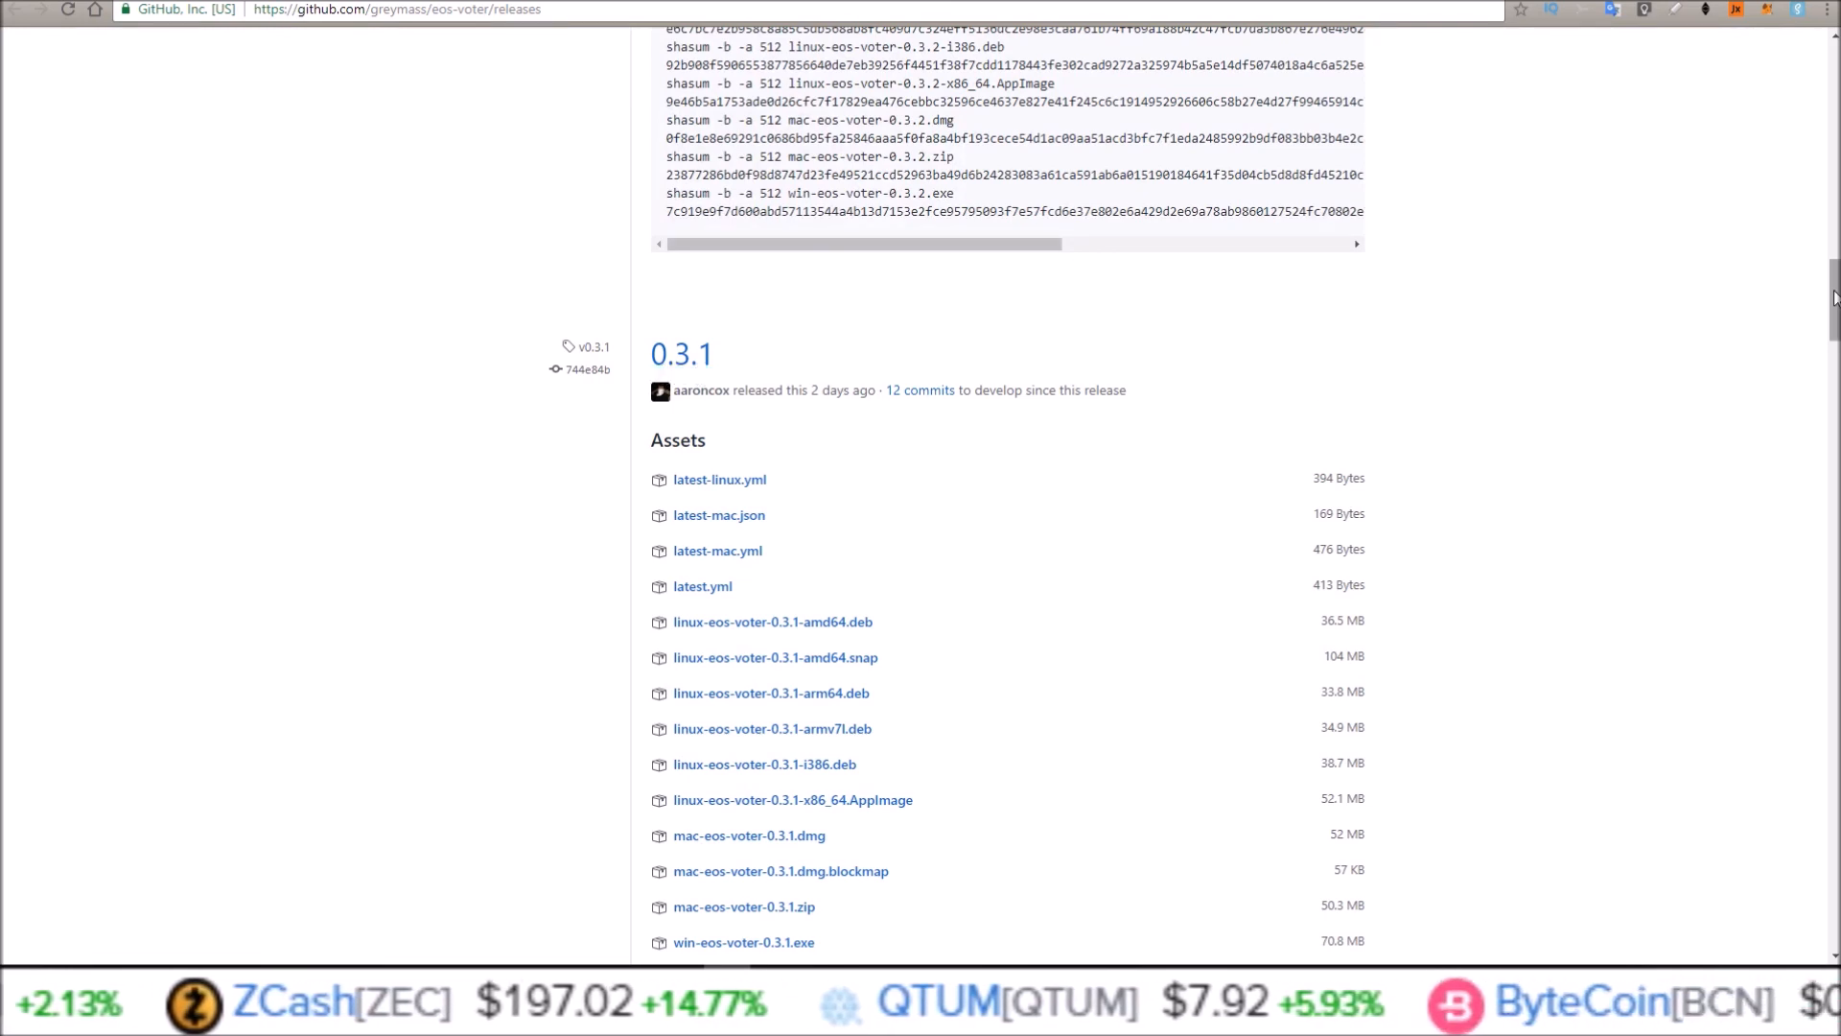
scroll("down", 3)
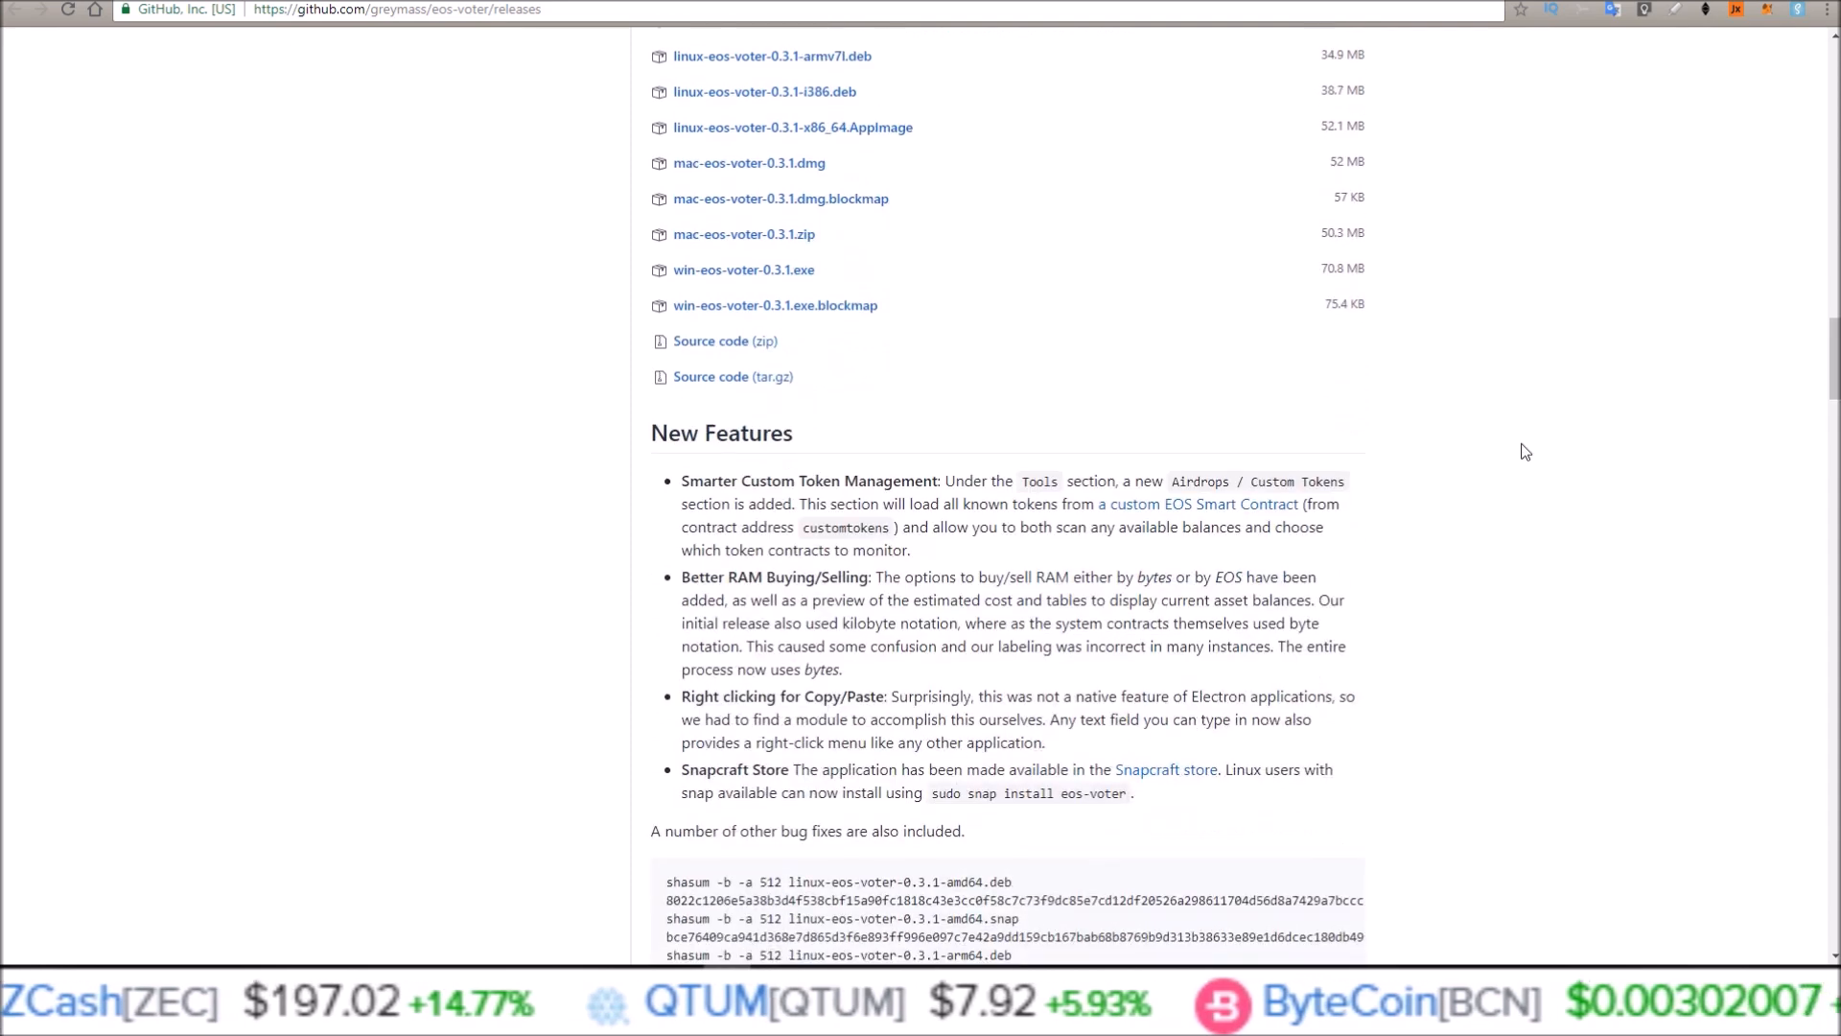
Highlight the Smarter Custom Token Management and Multiple Accounts feature notes.
double_click(697, 481)
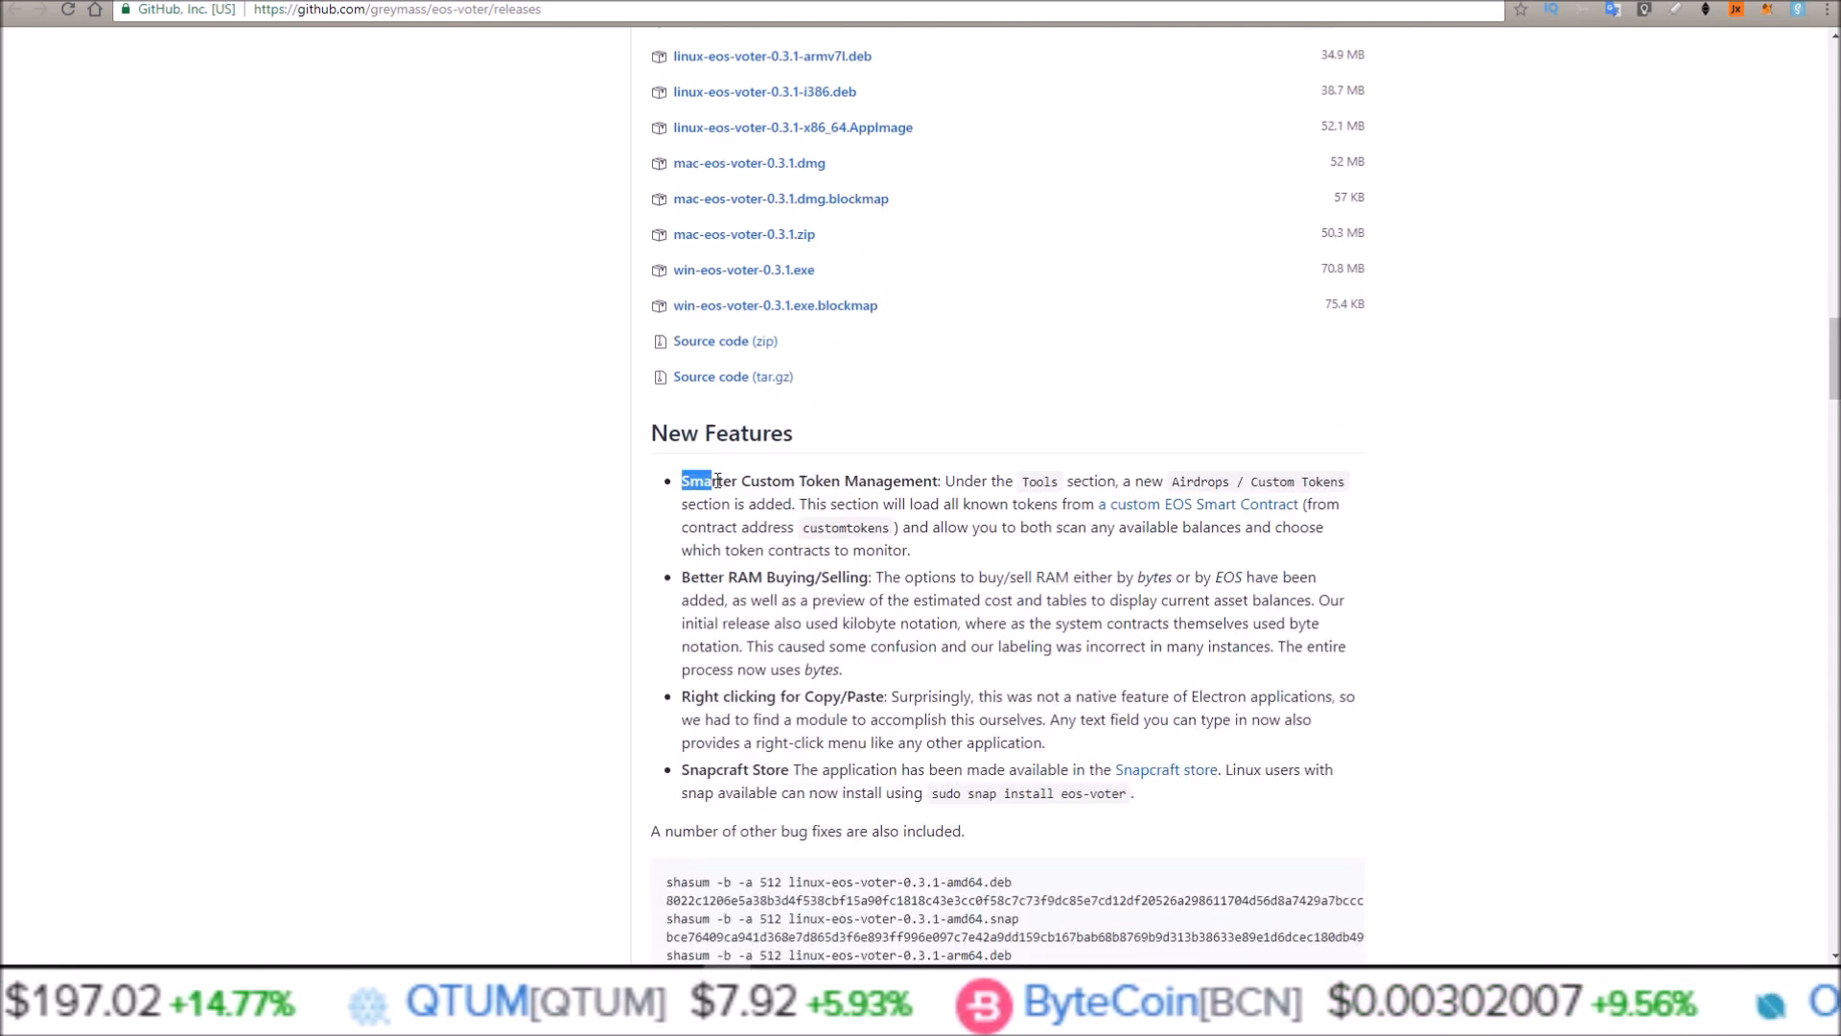
left_click_drag(697, 481, 936, 481)
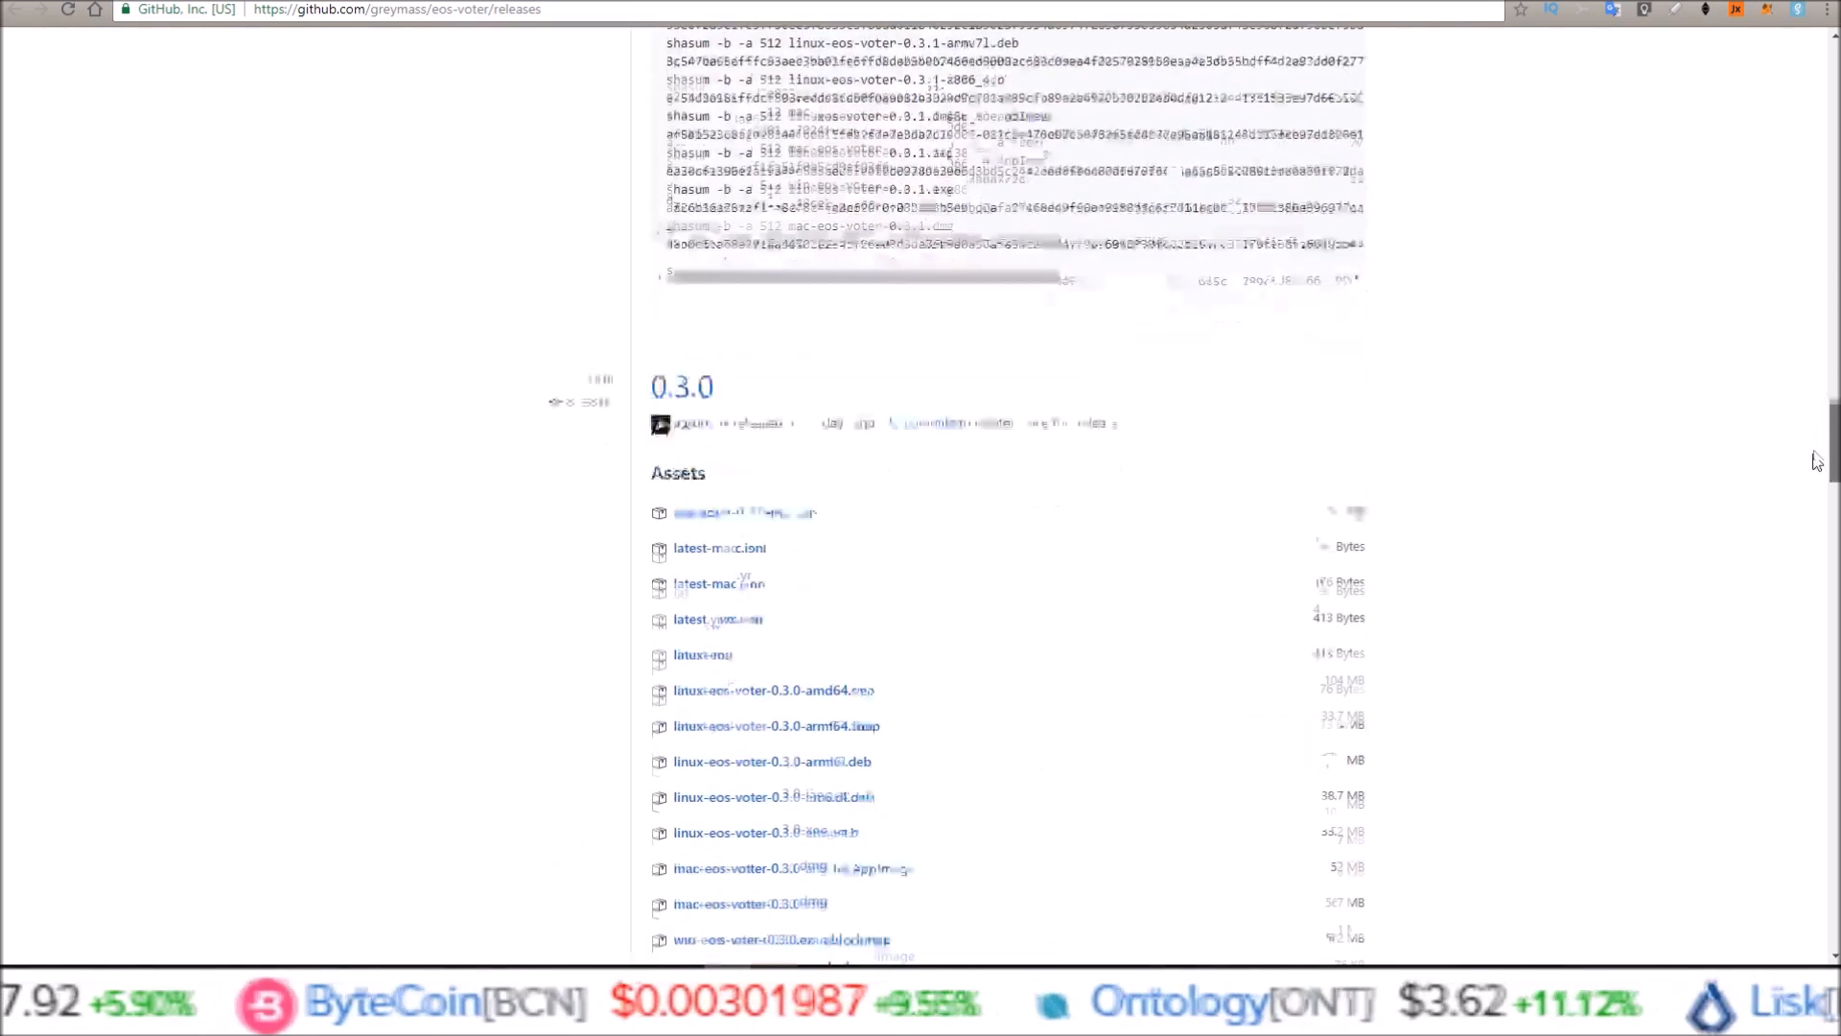
scroll("down", 3)
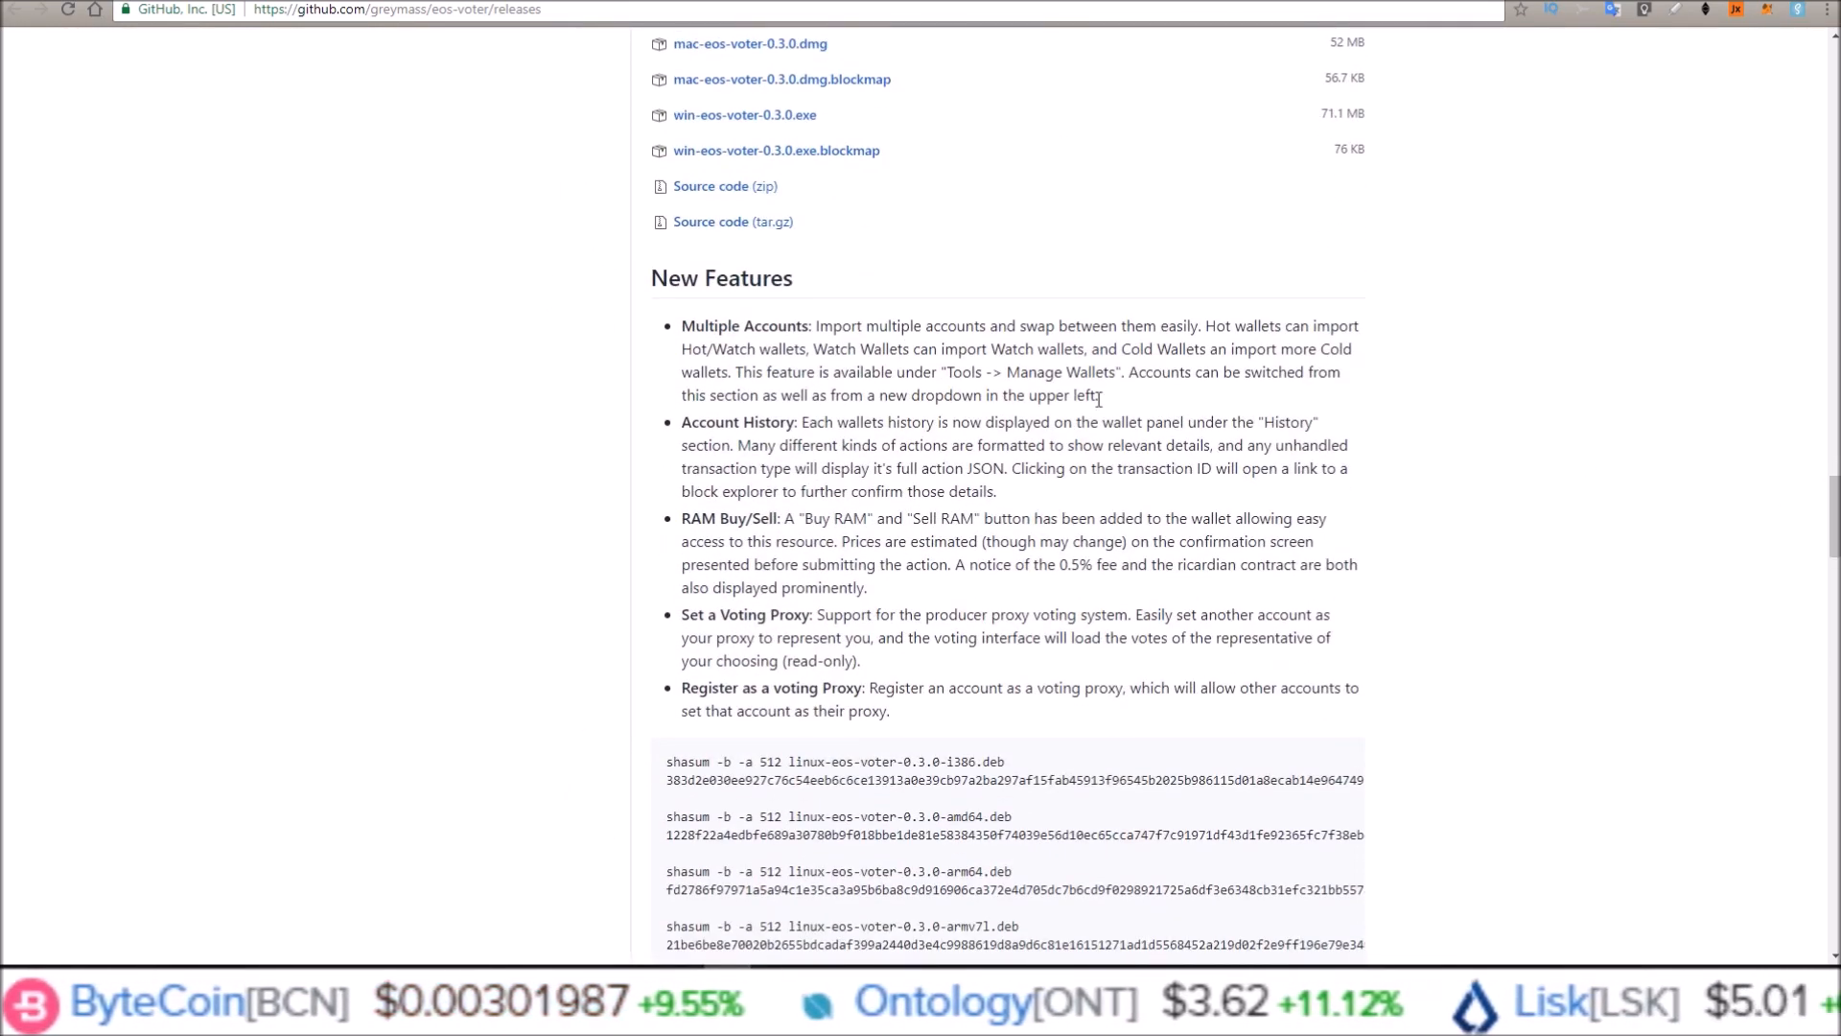
double_click(744, 325)
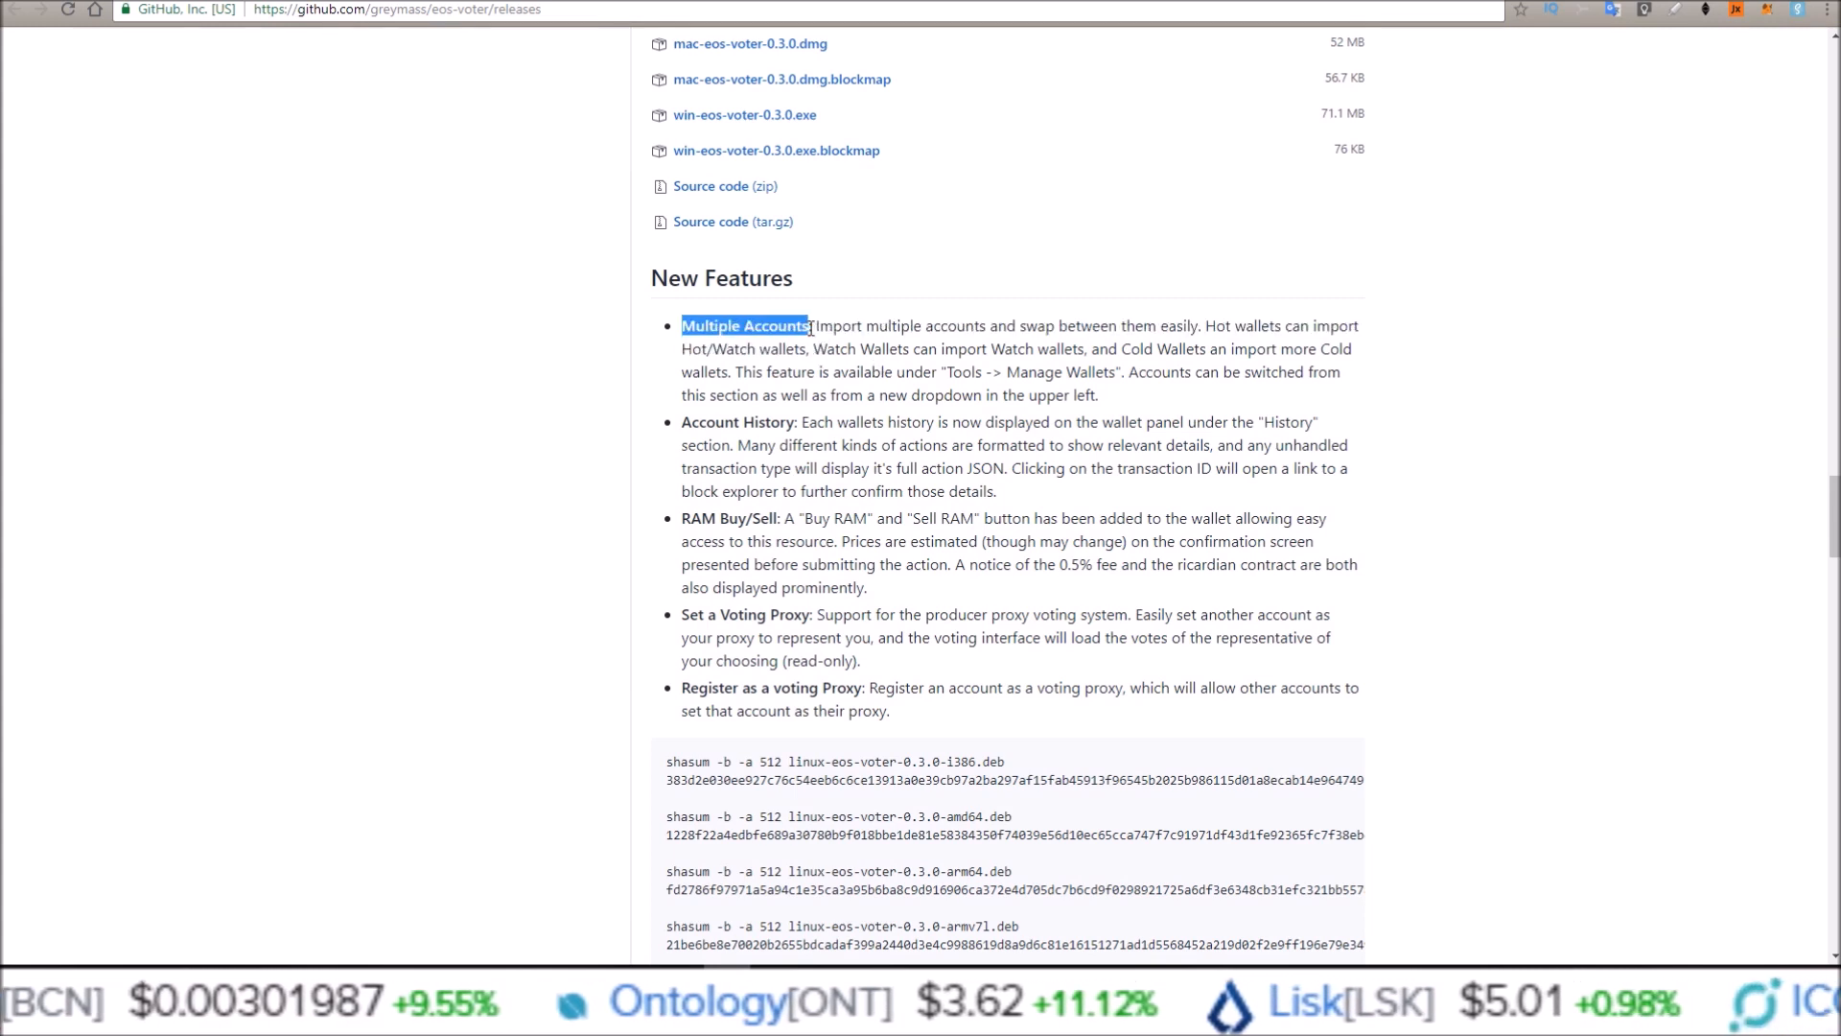
Open the Buy RAM form showing 35.4008 EOS balance and 3986 B available RAM.
double_click(691, 613)
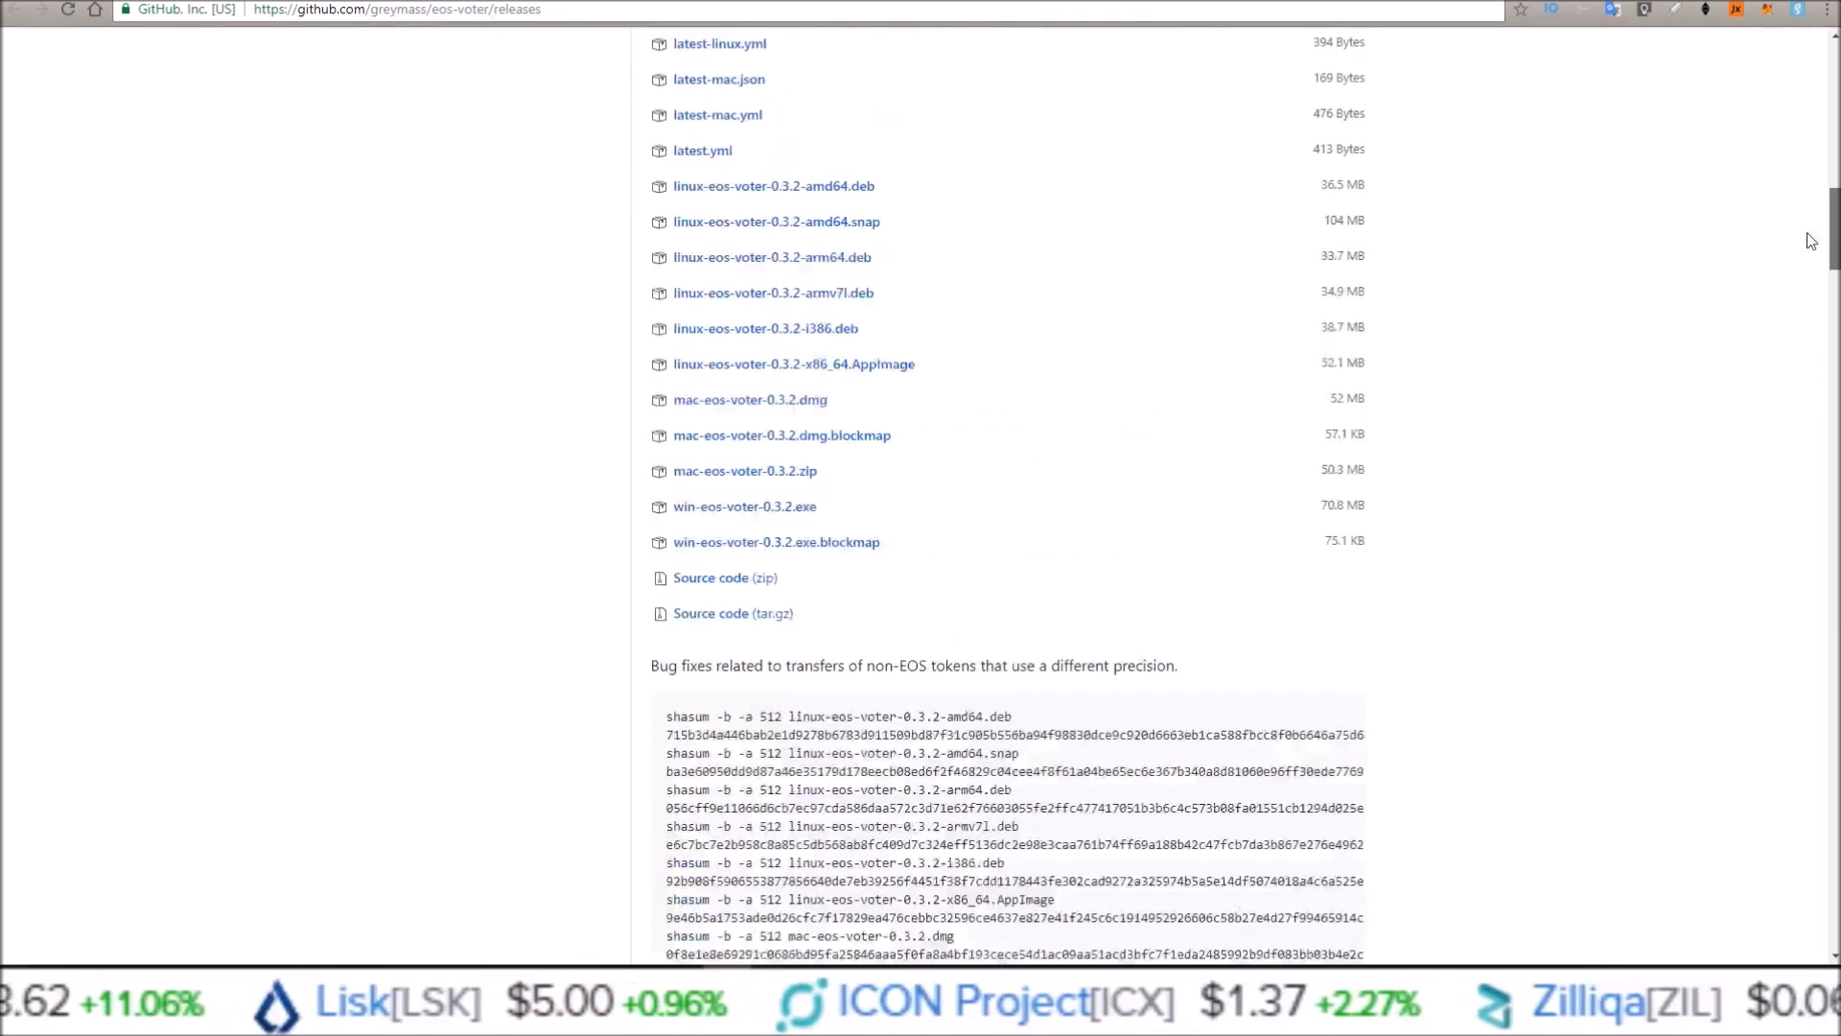
scroll("up", 3)
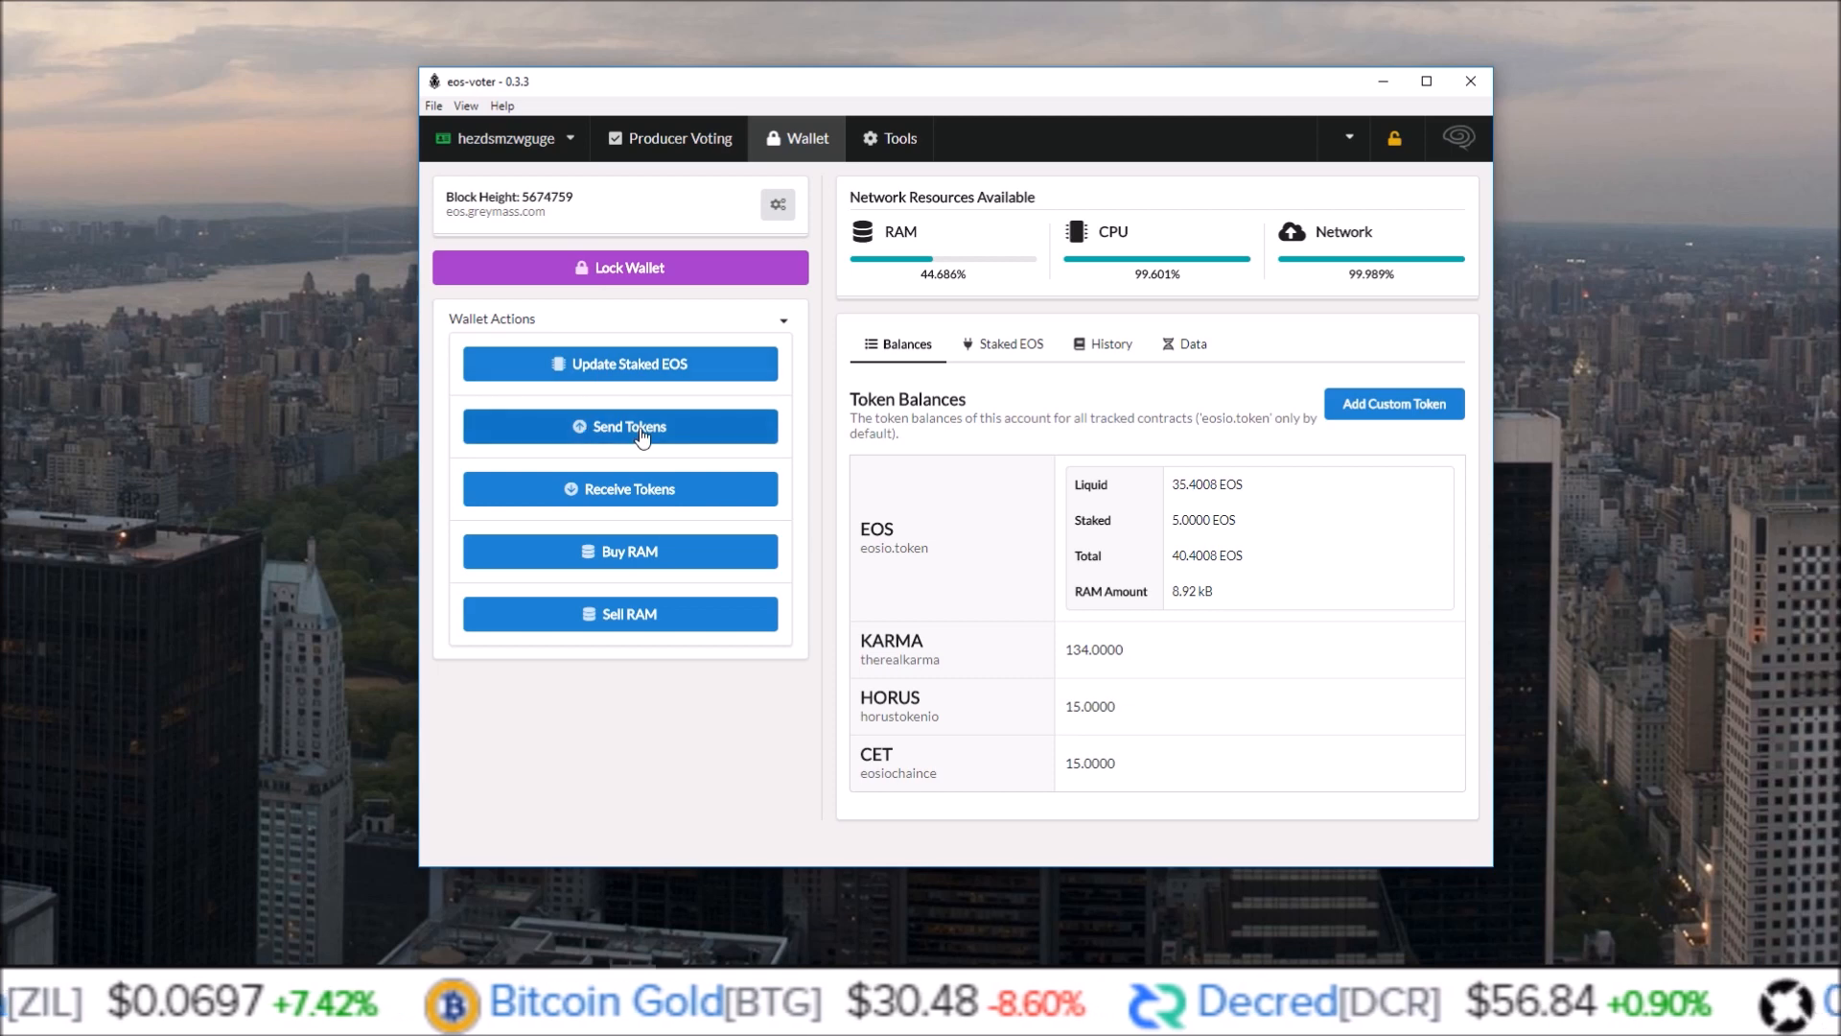
mouse_move(655, 587)
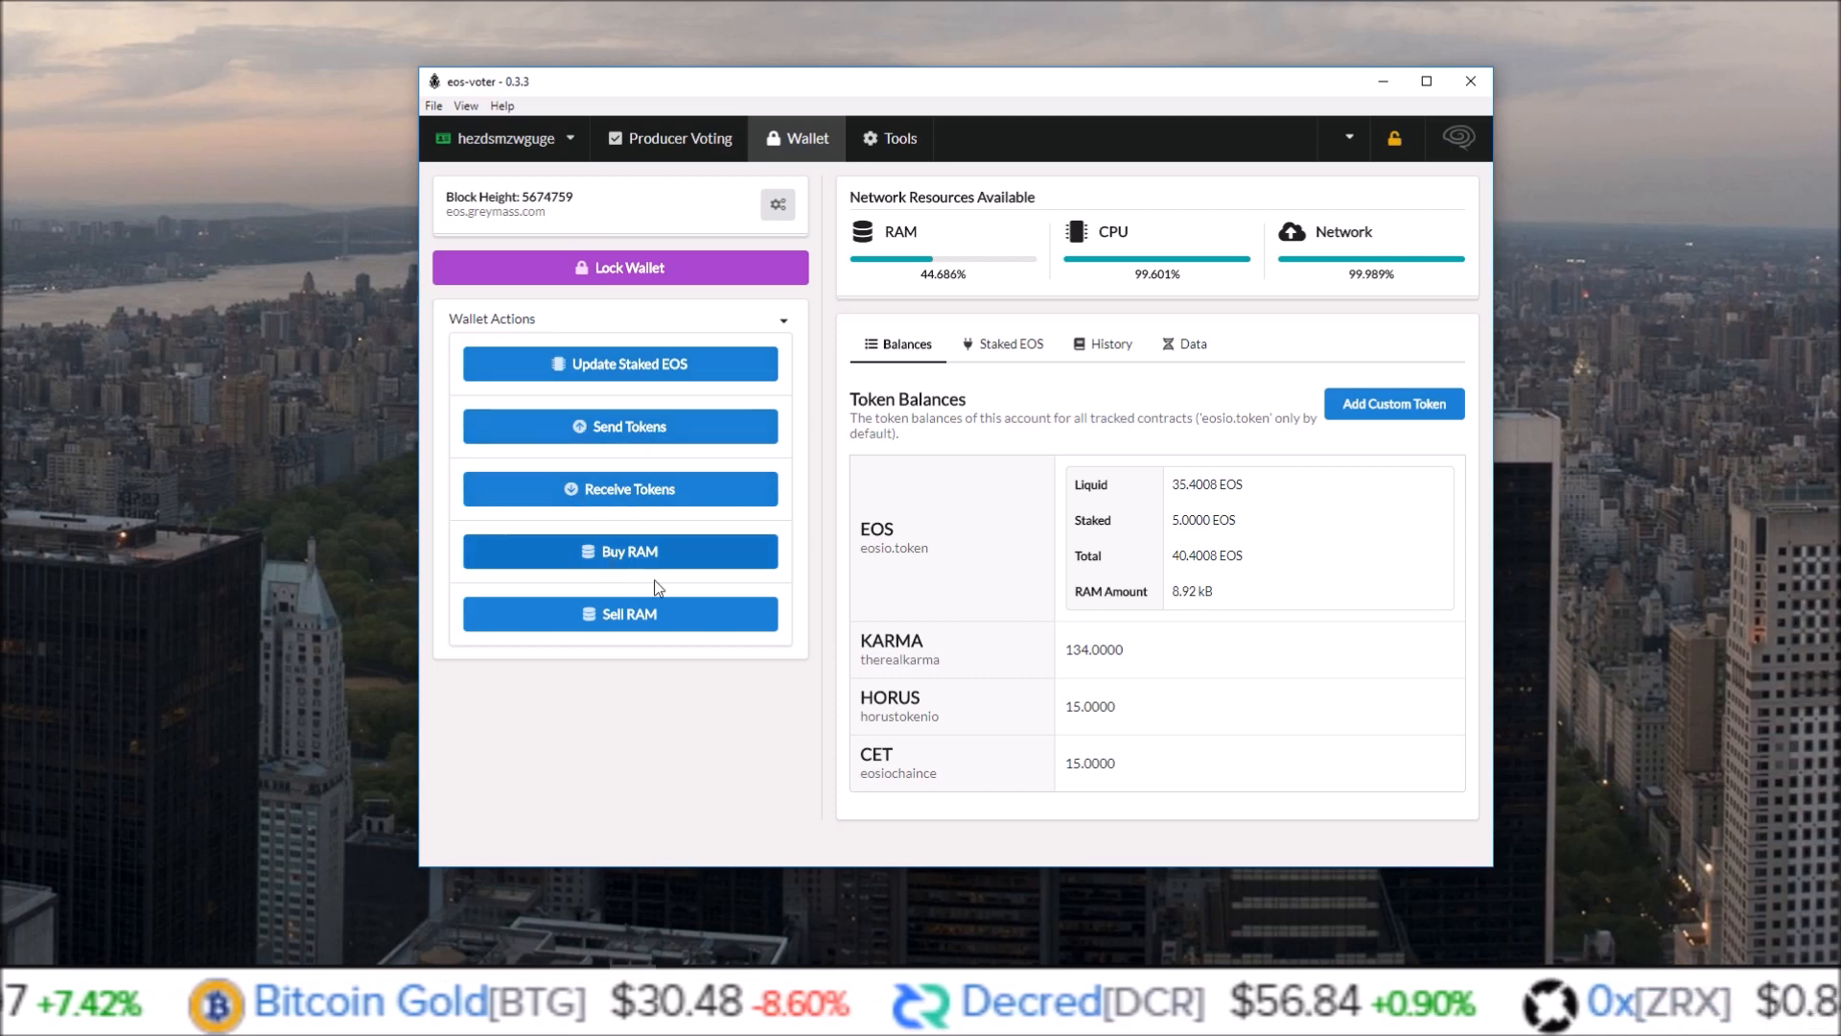
left_click(619, 550)
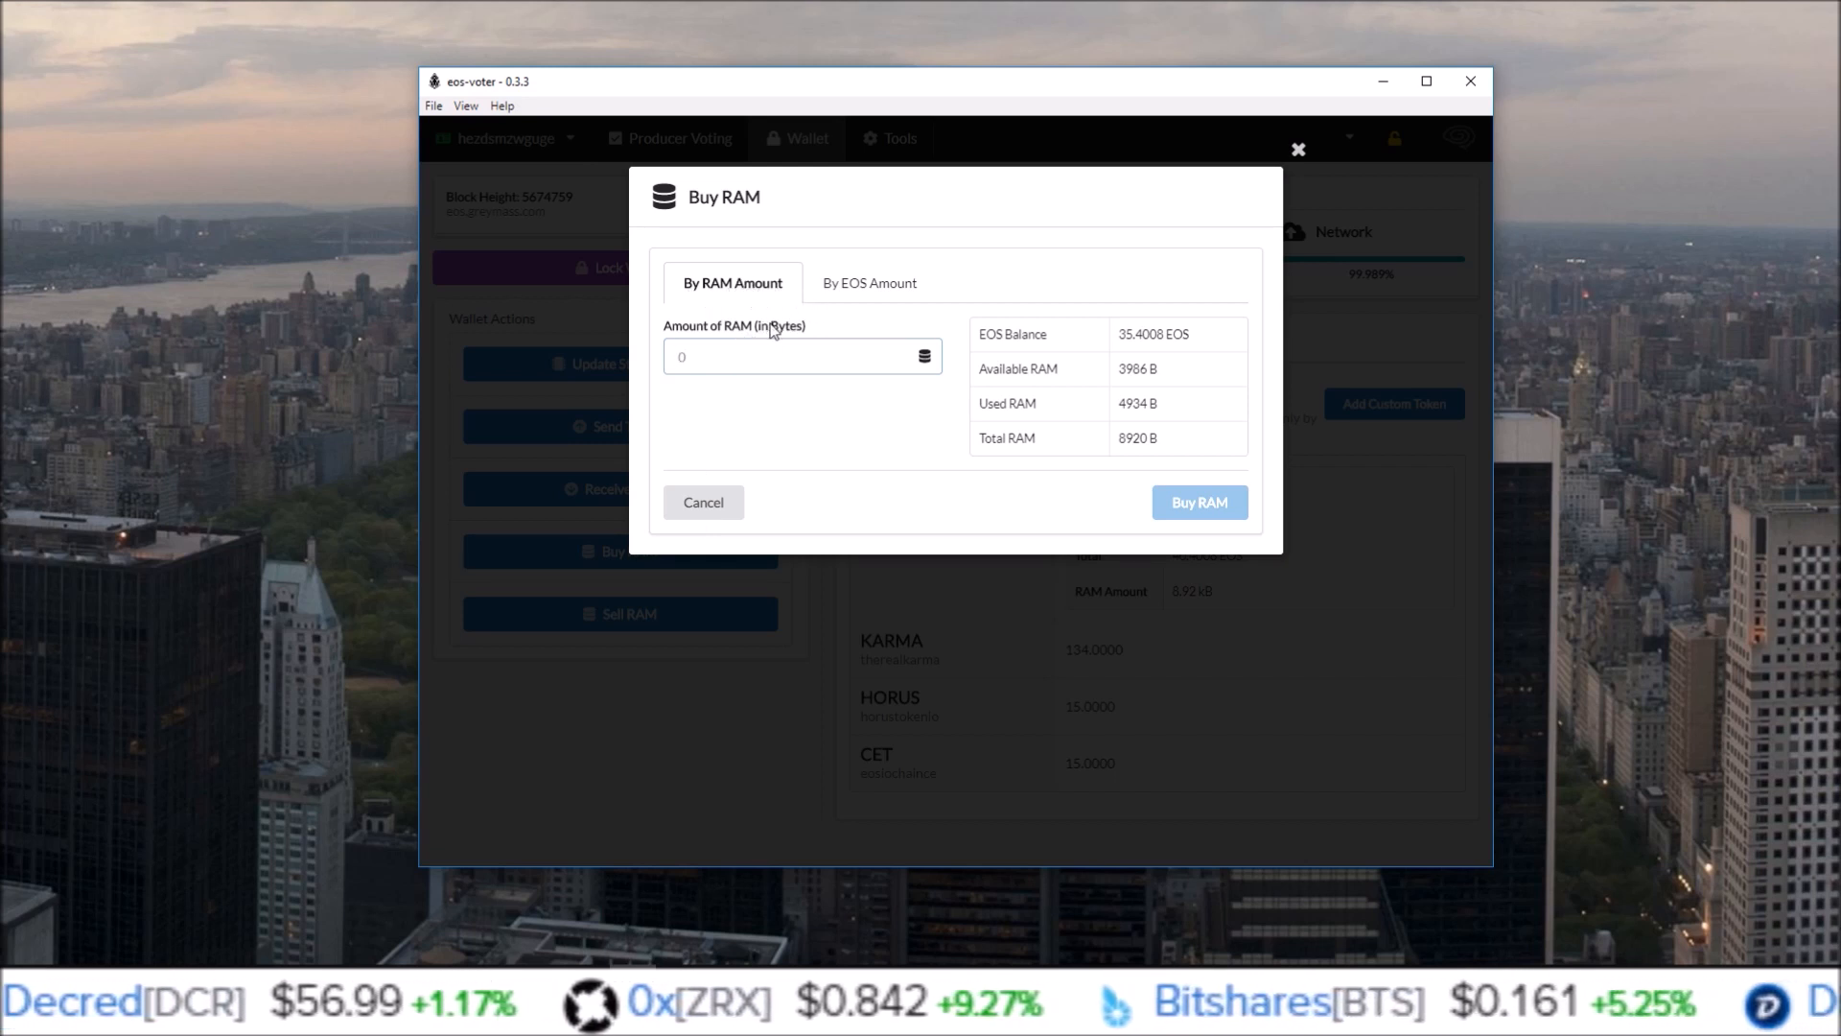
Price the RAM purchase by EOS amount at 1 EOS (about 3.03 kB), then close the form.
left_click(869, 283)
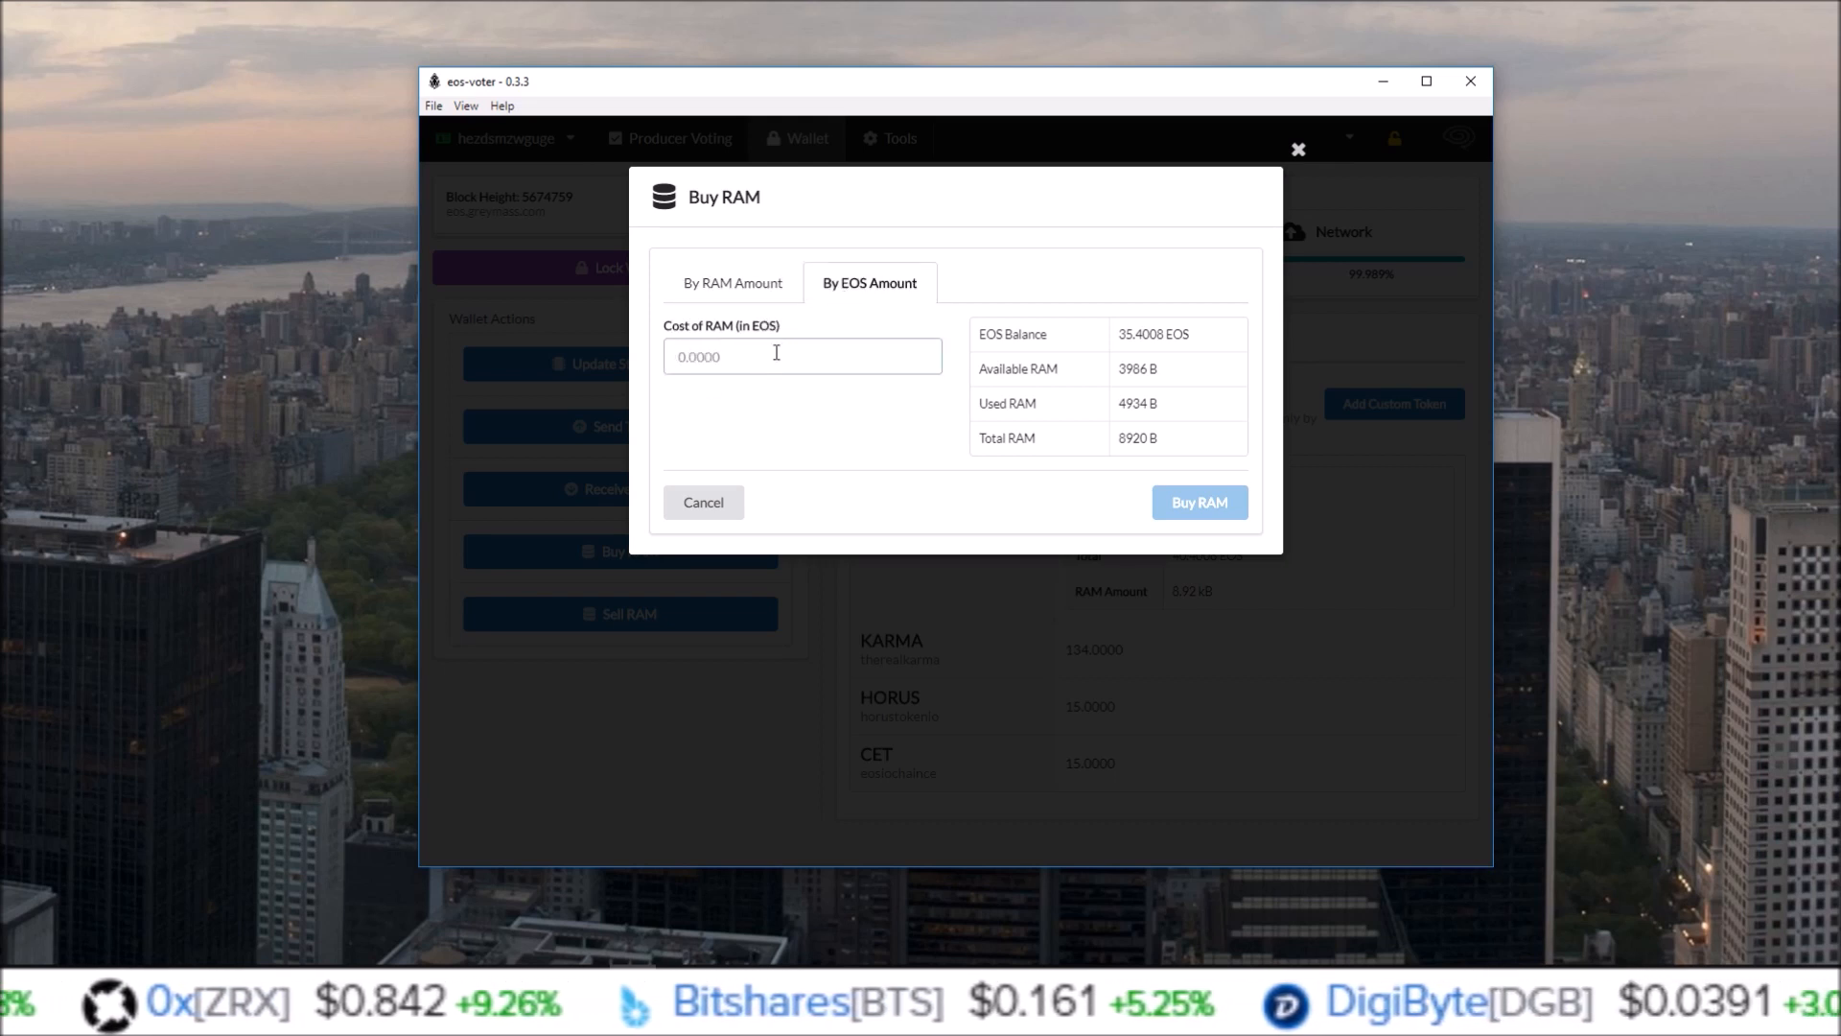
type("1")
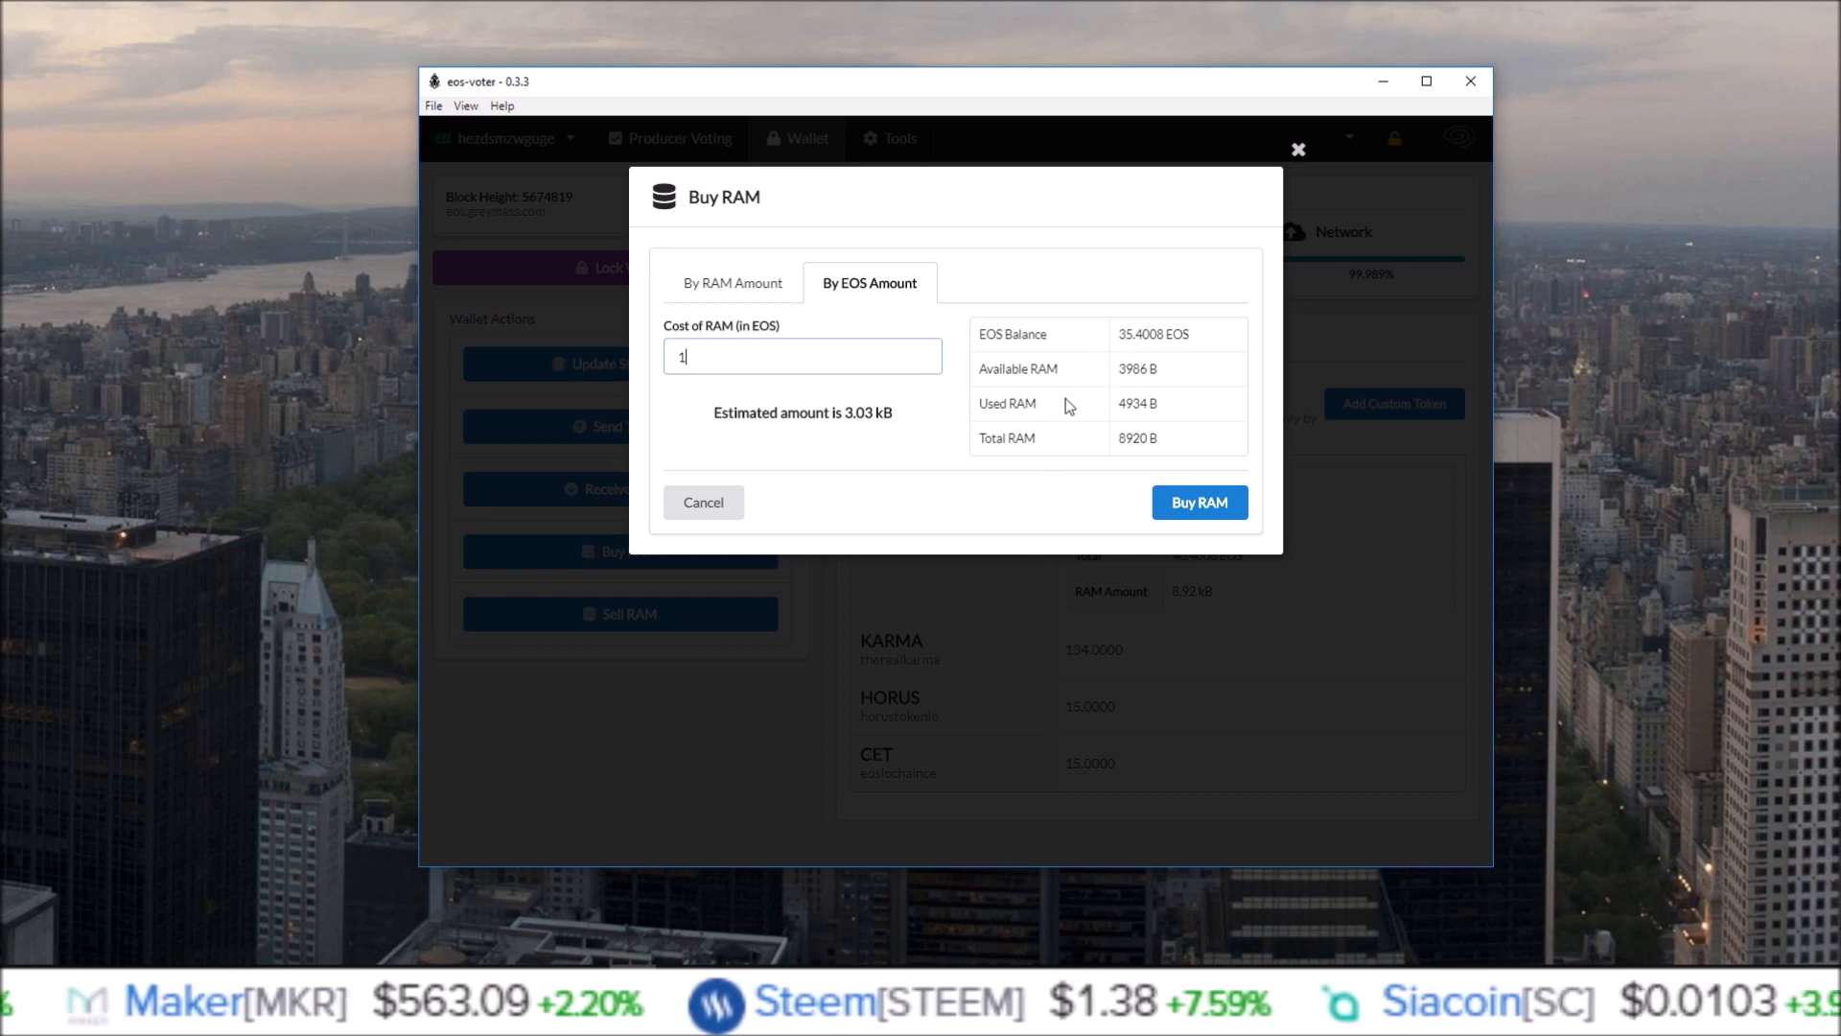
mouse_move(880, 399)
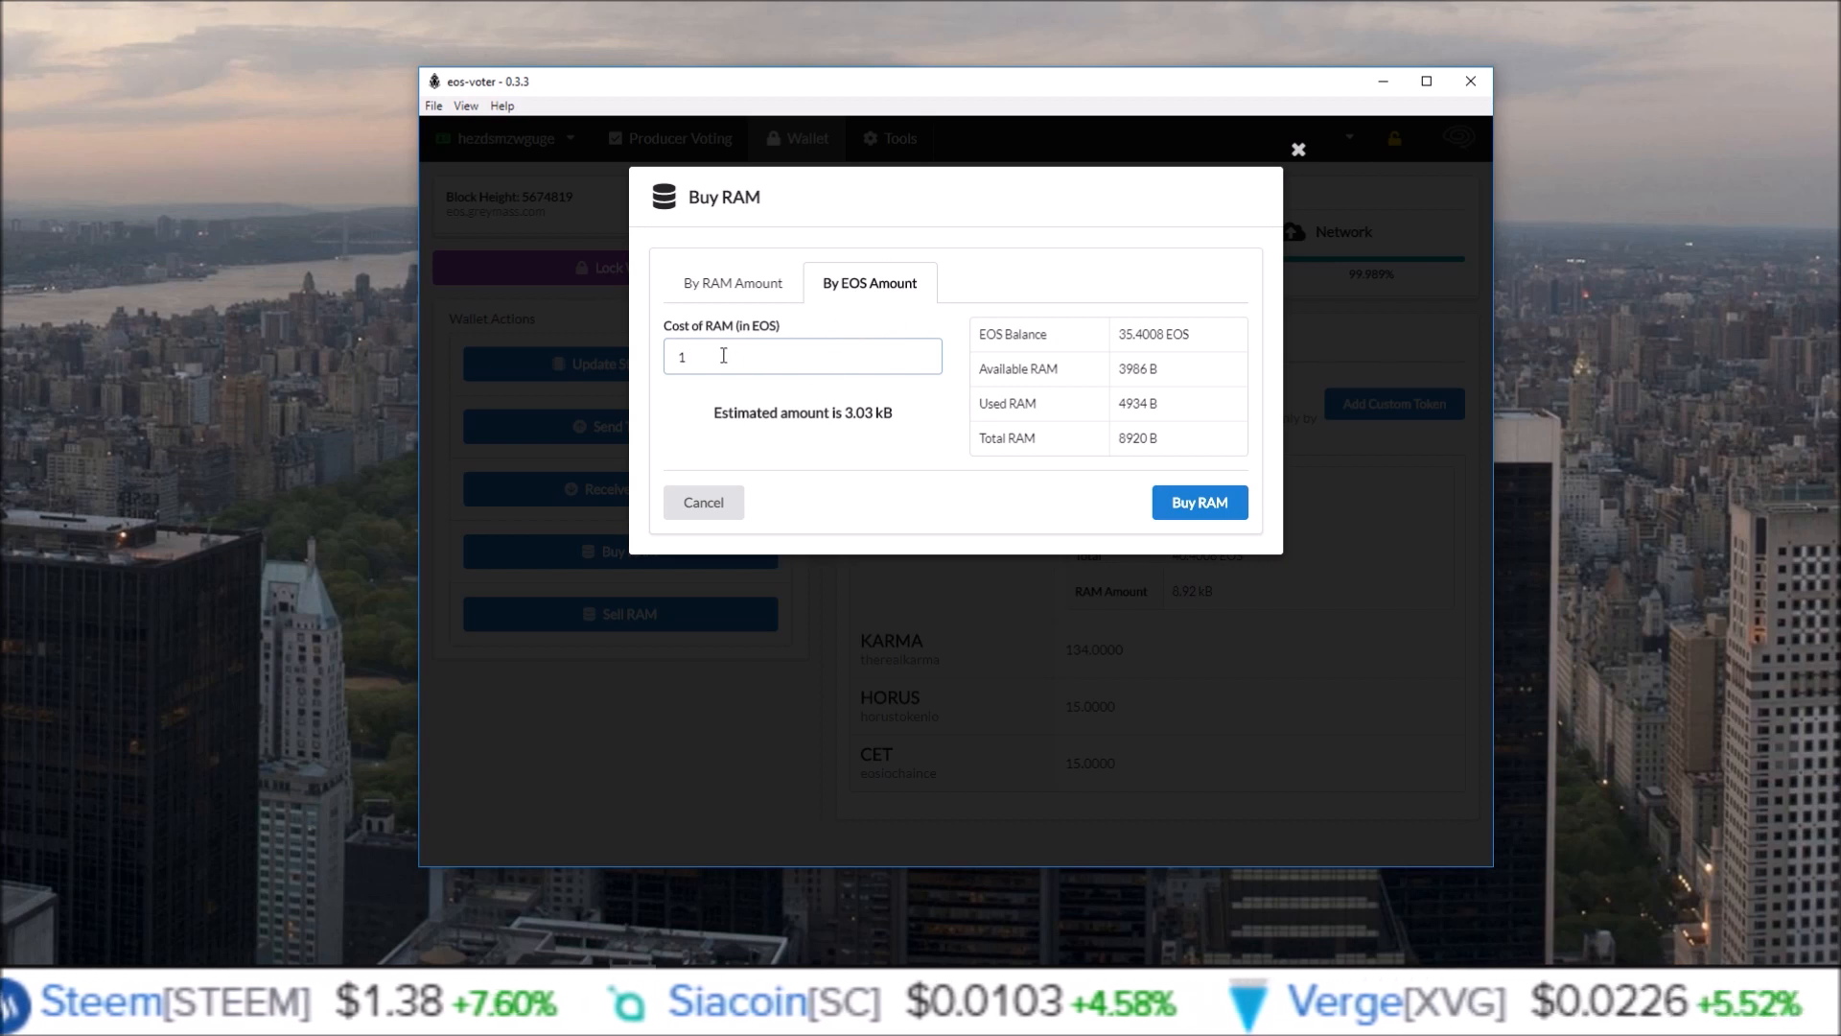
left_click(703, 502)
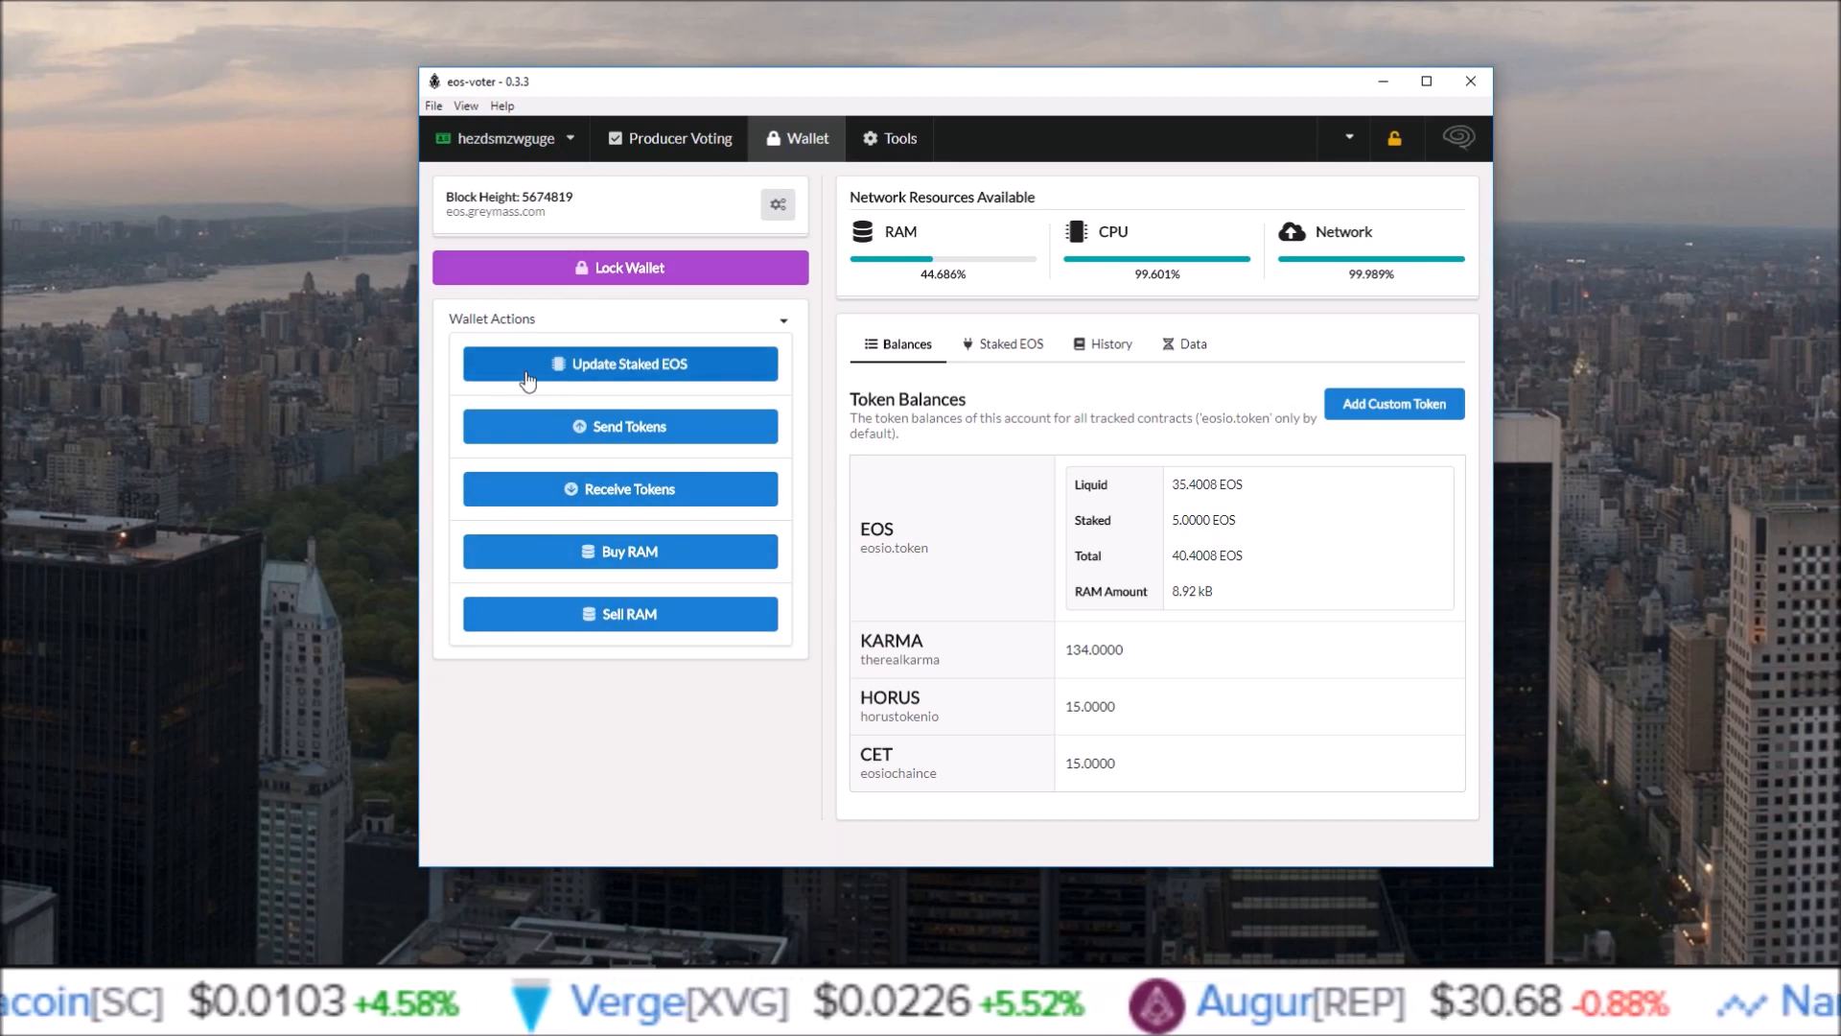
mouse_move(881, 162)
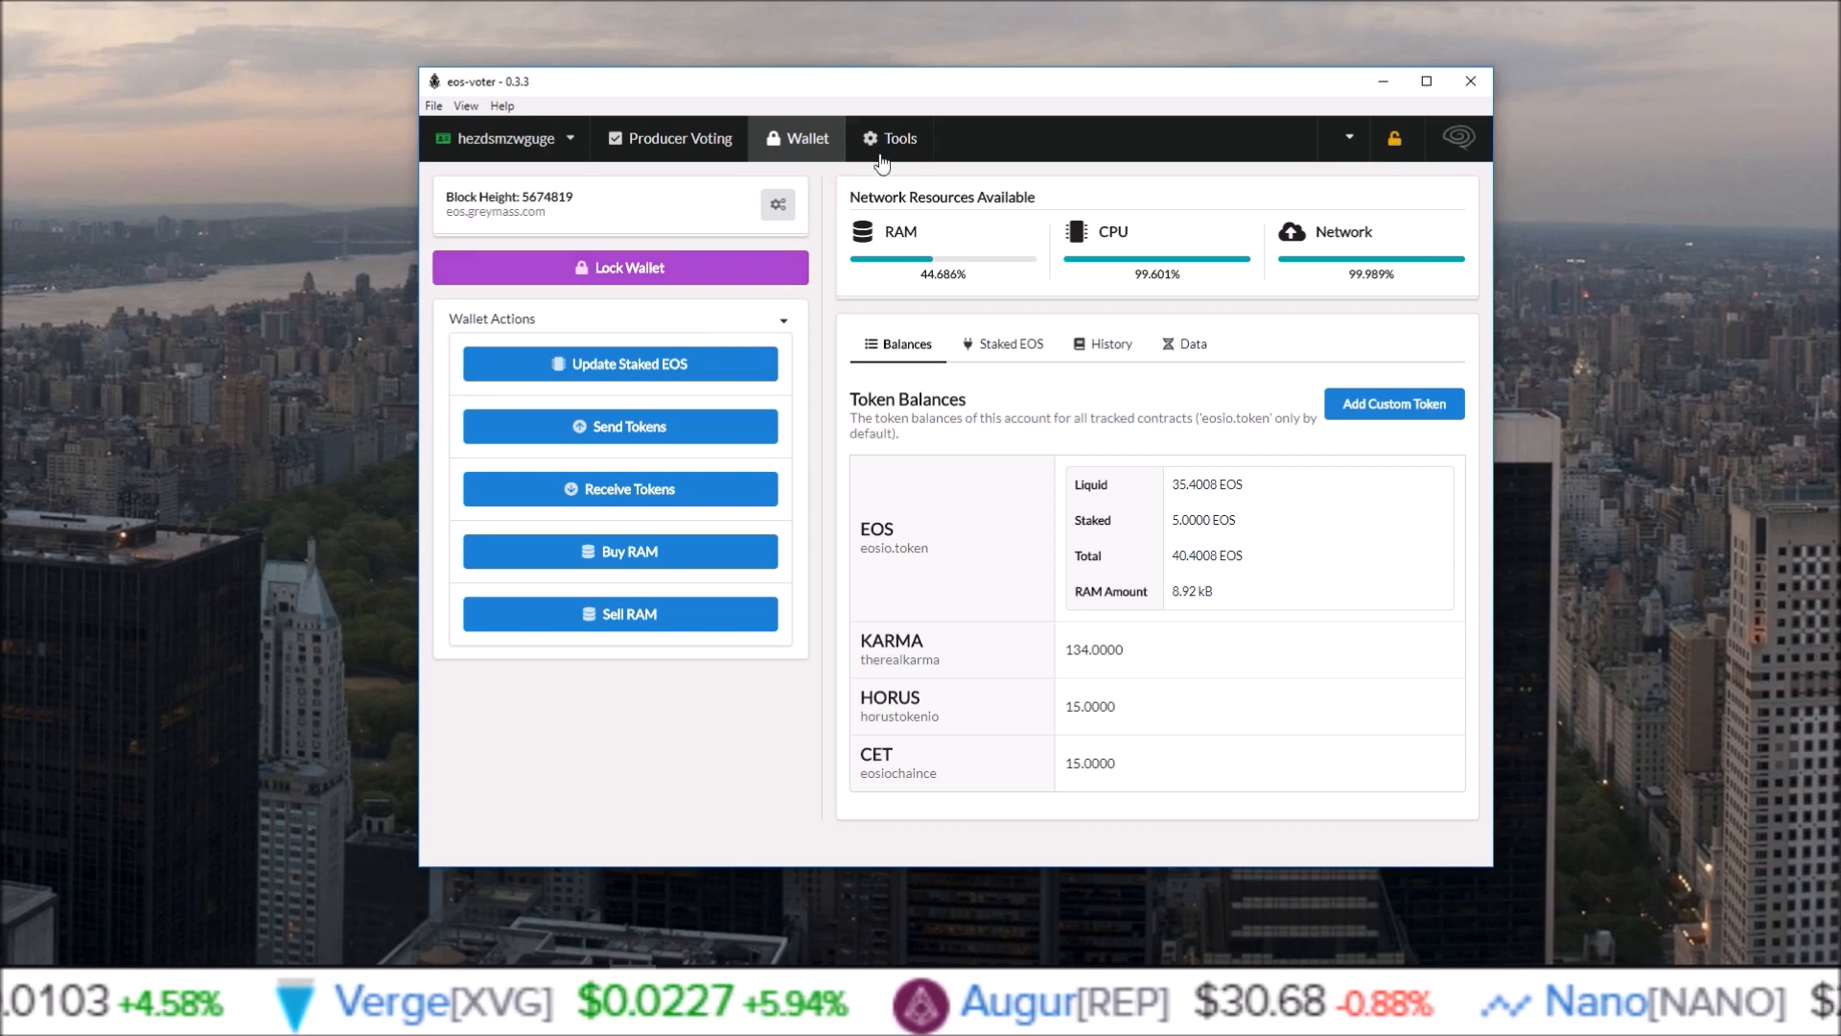
Go to Tools and open the Airdrops / Custom Tokens tracking list.
left_click(898, 138)
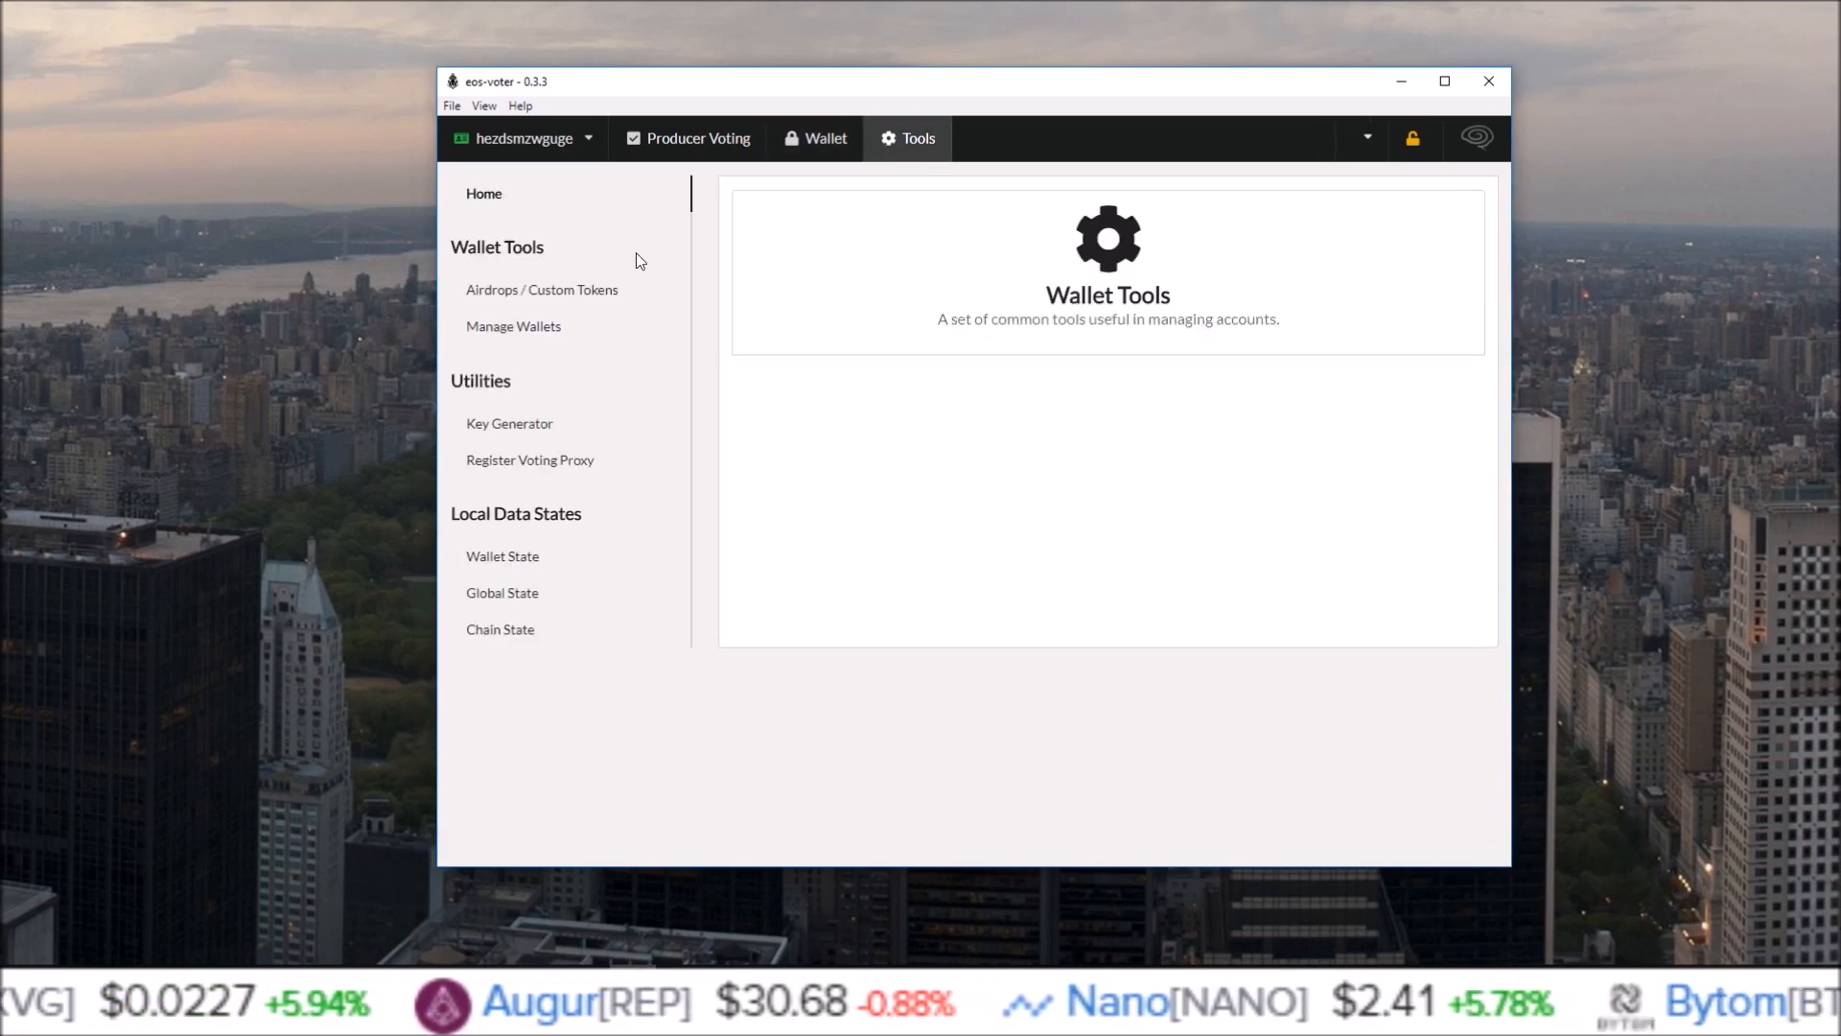
mouse_move(608, 293)
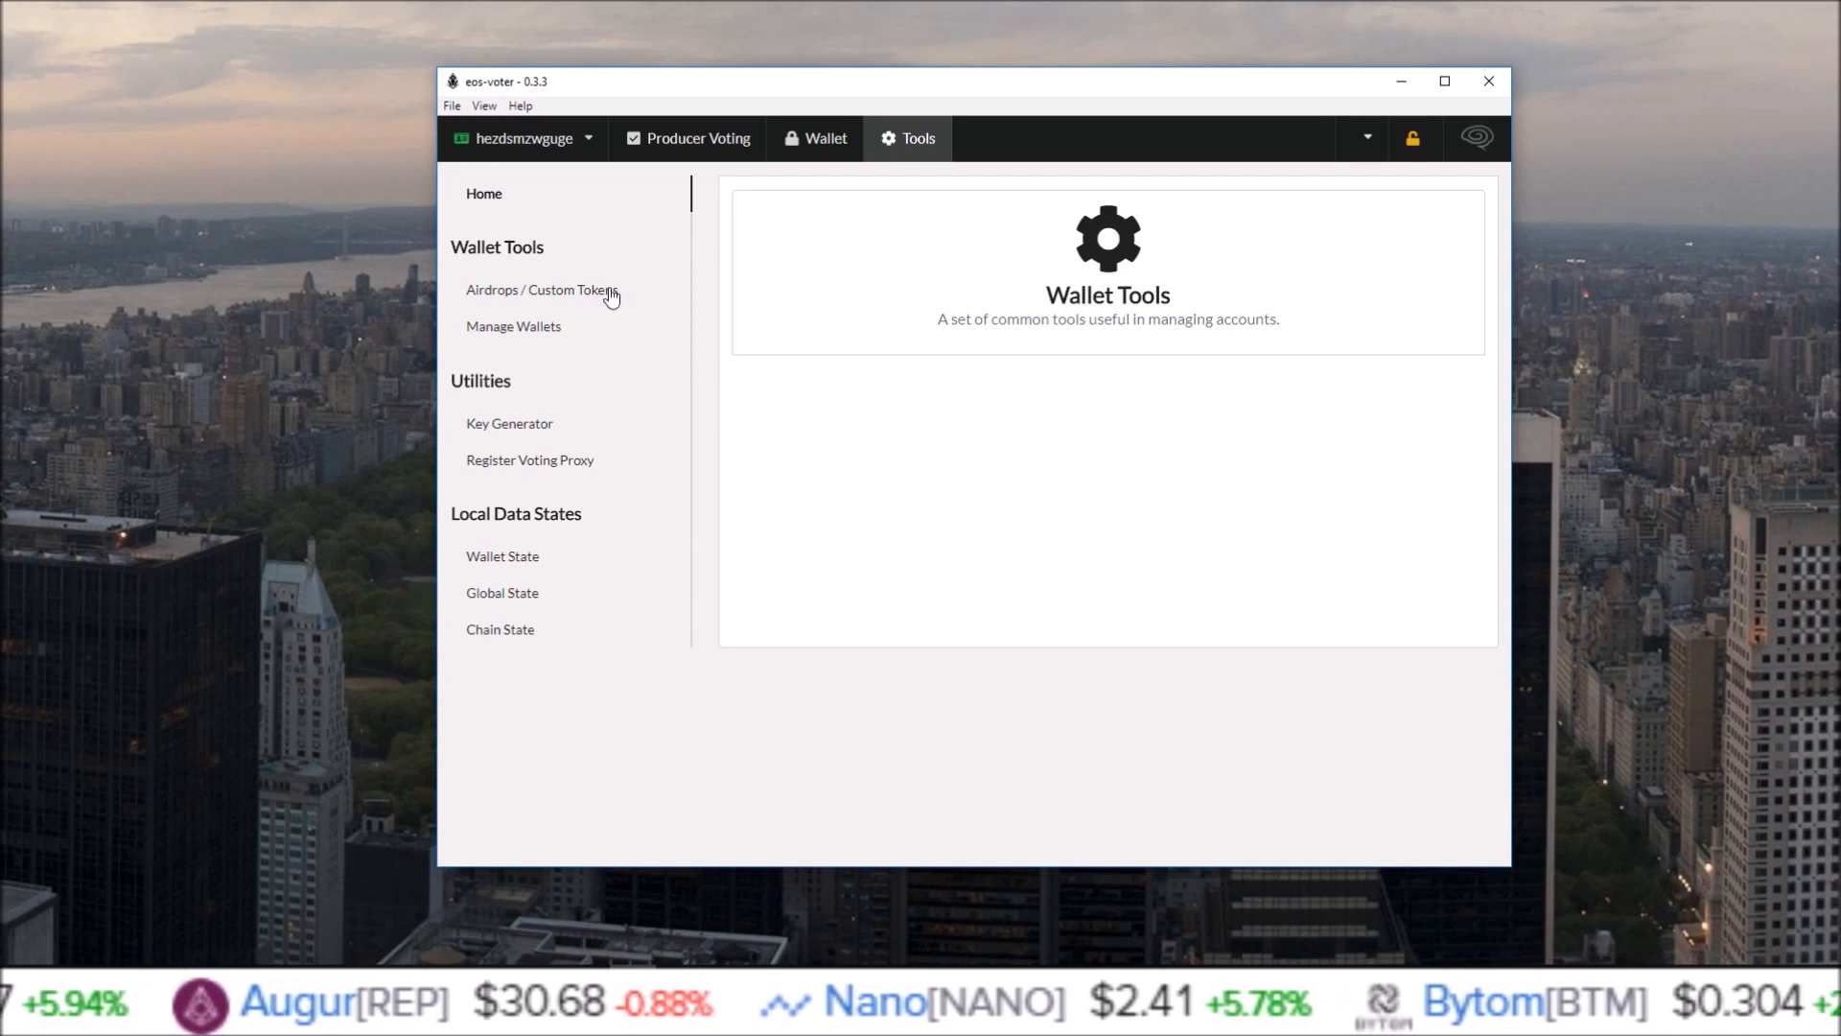
left_click(540, 290)
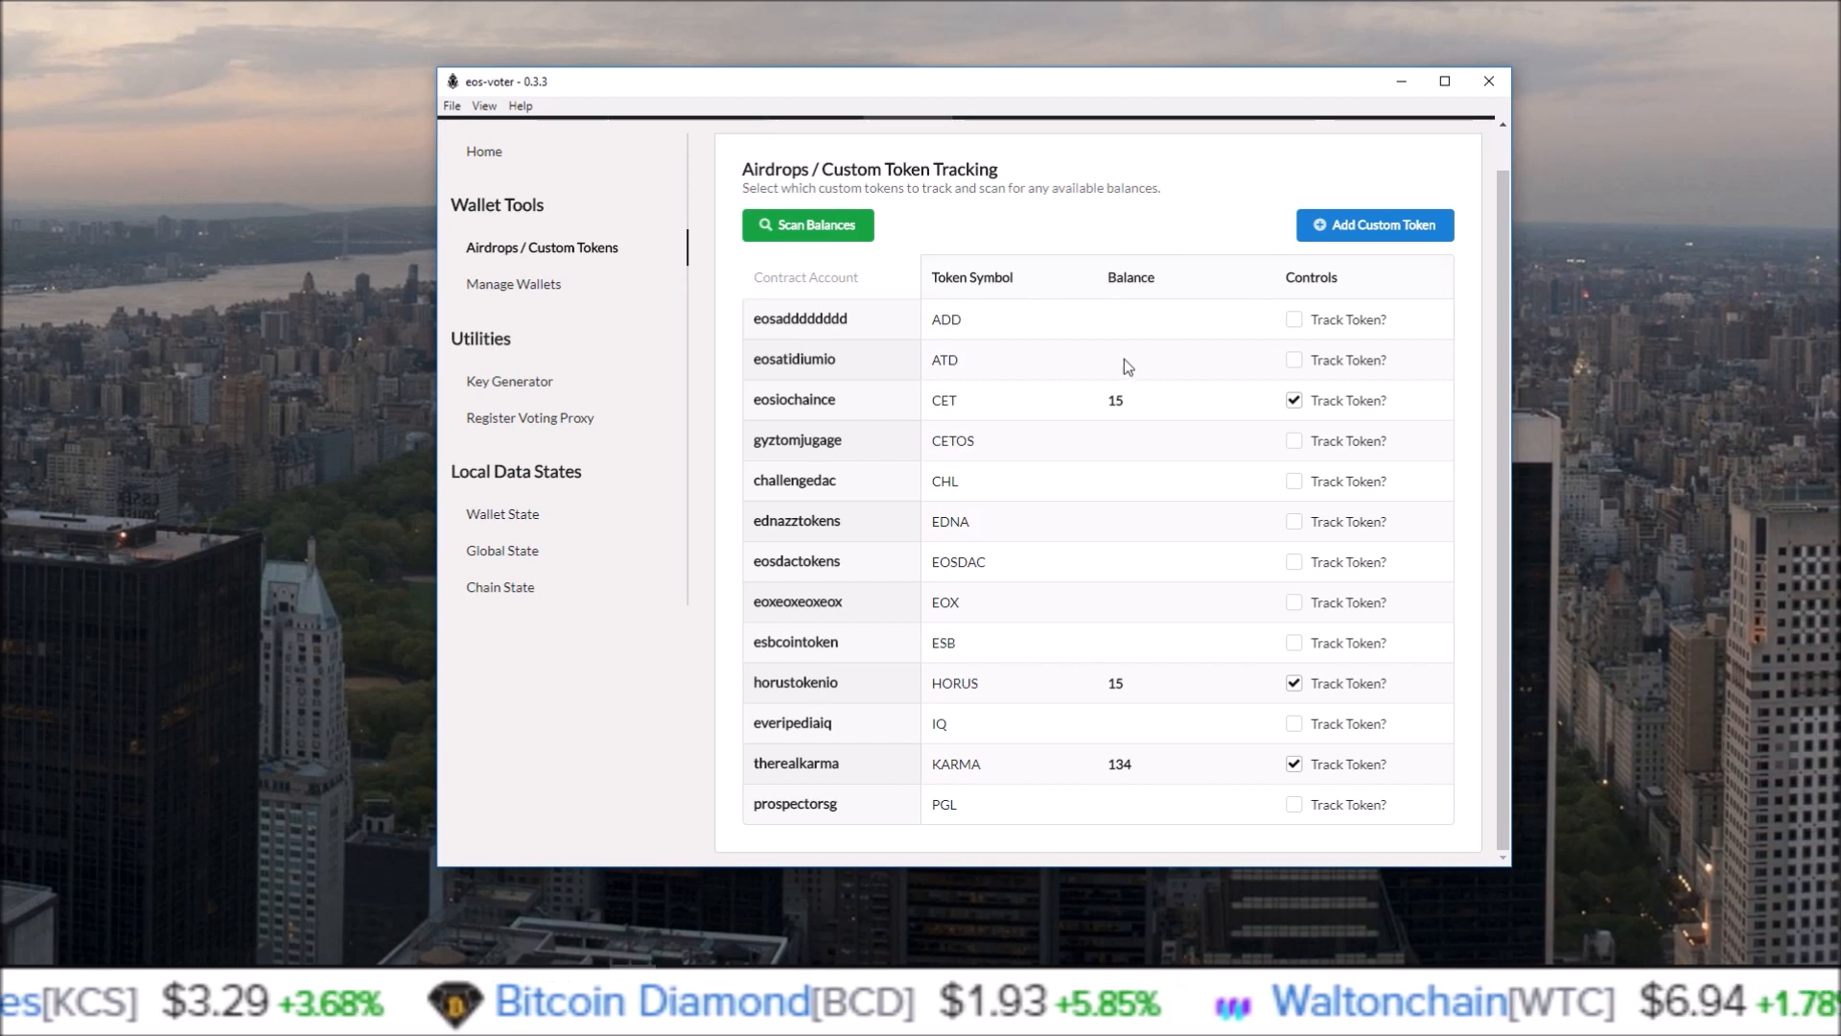
mouse_move(1071, 352)
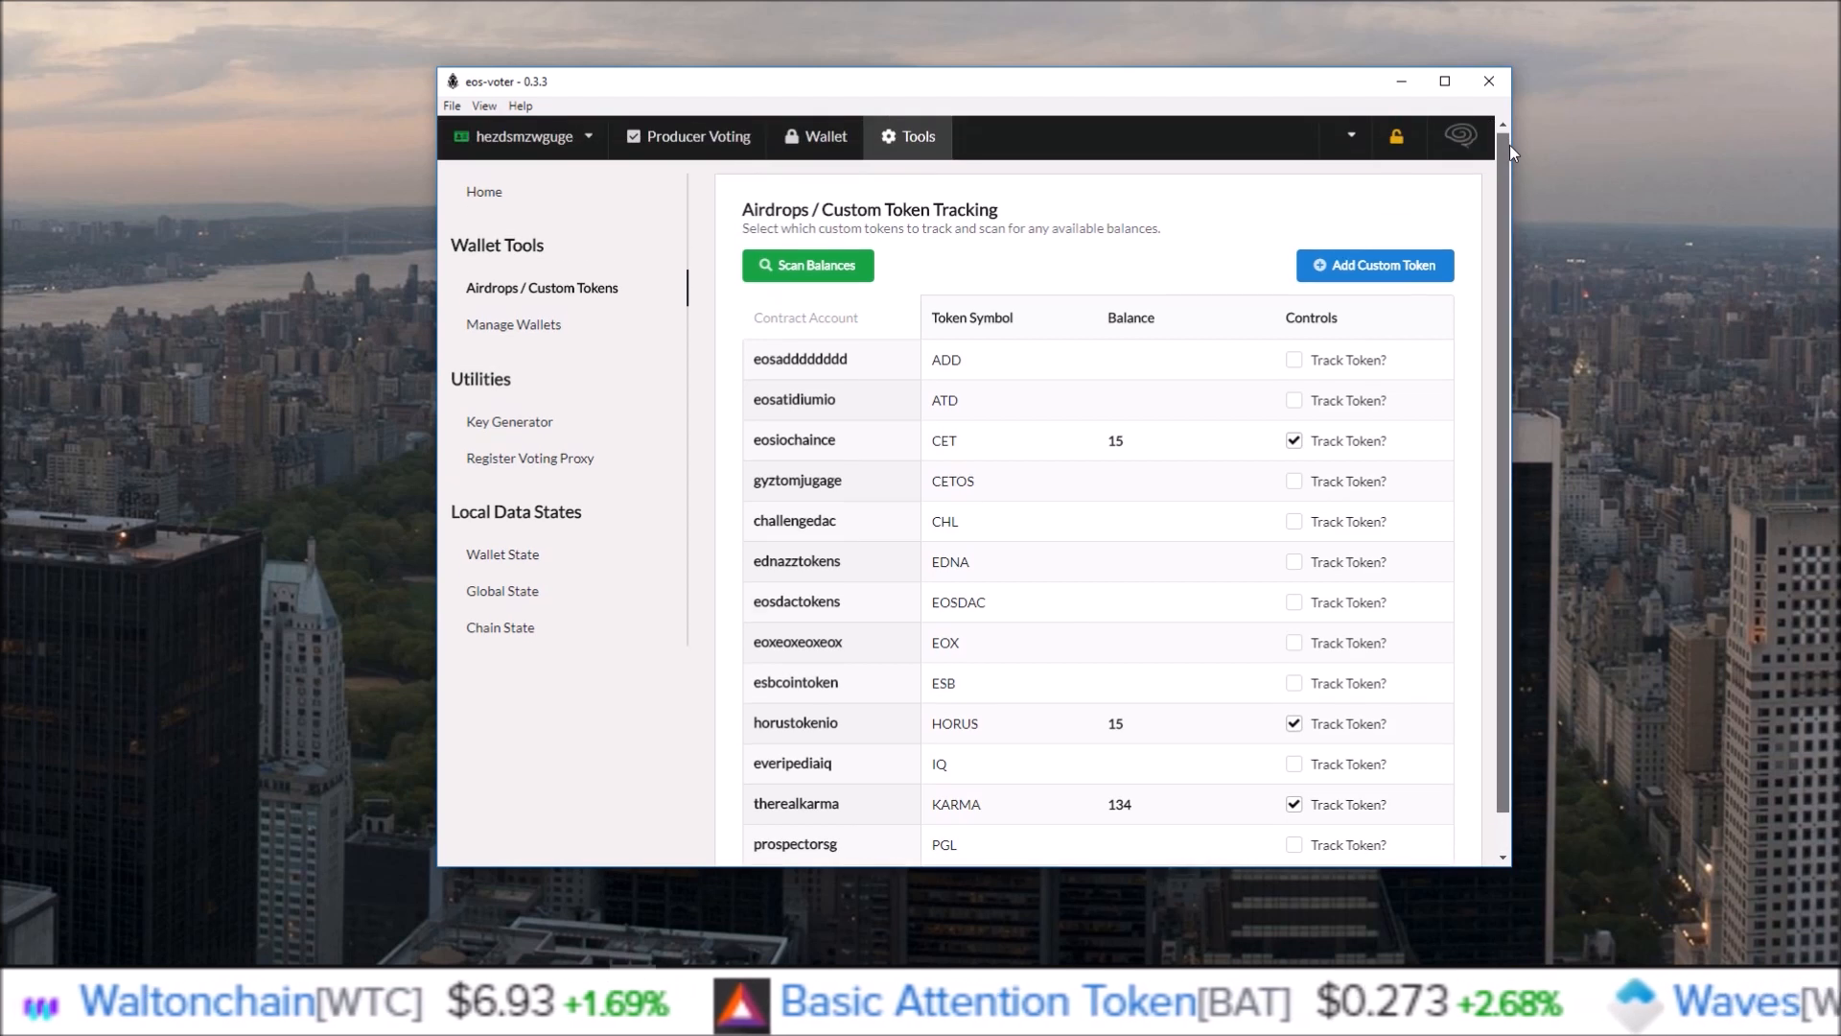
left_click(823, 137)
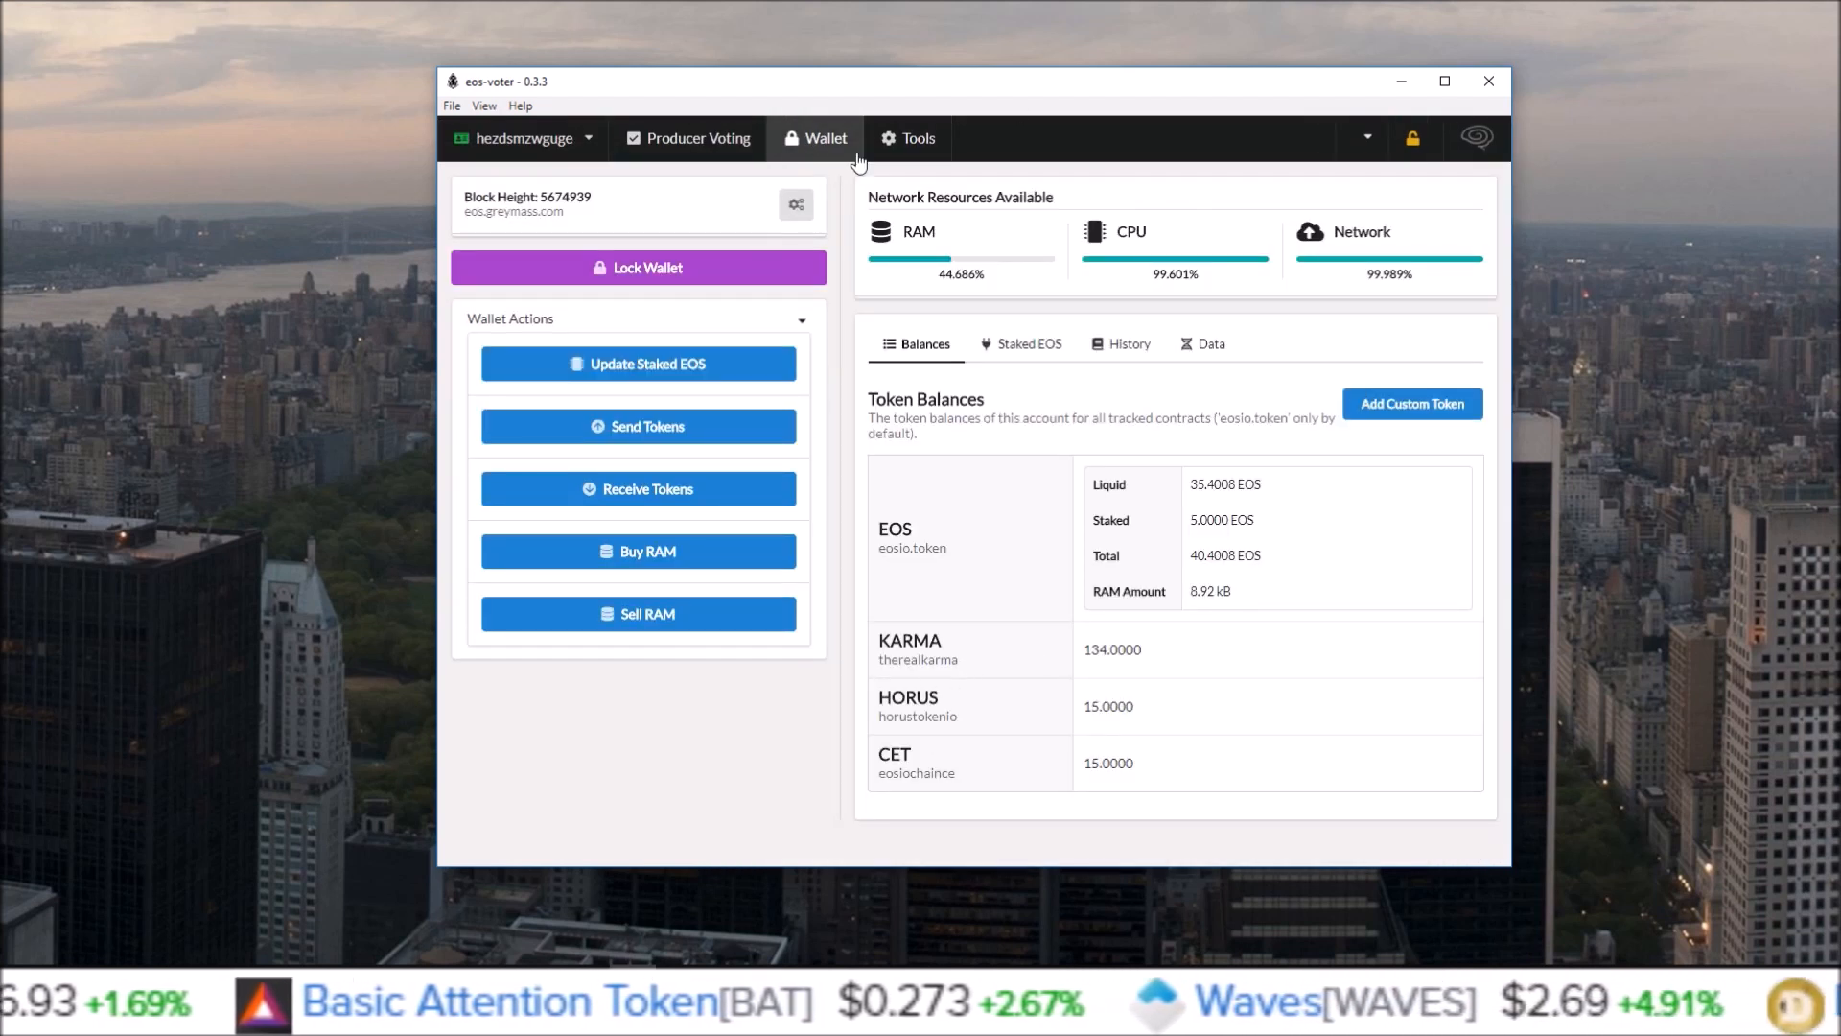
left_click(917, 137)
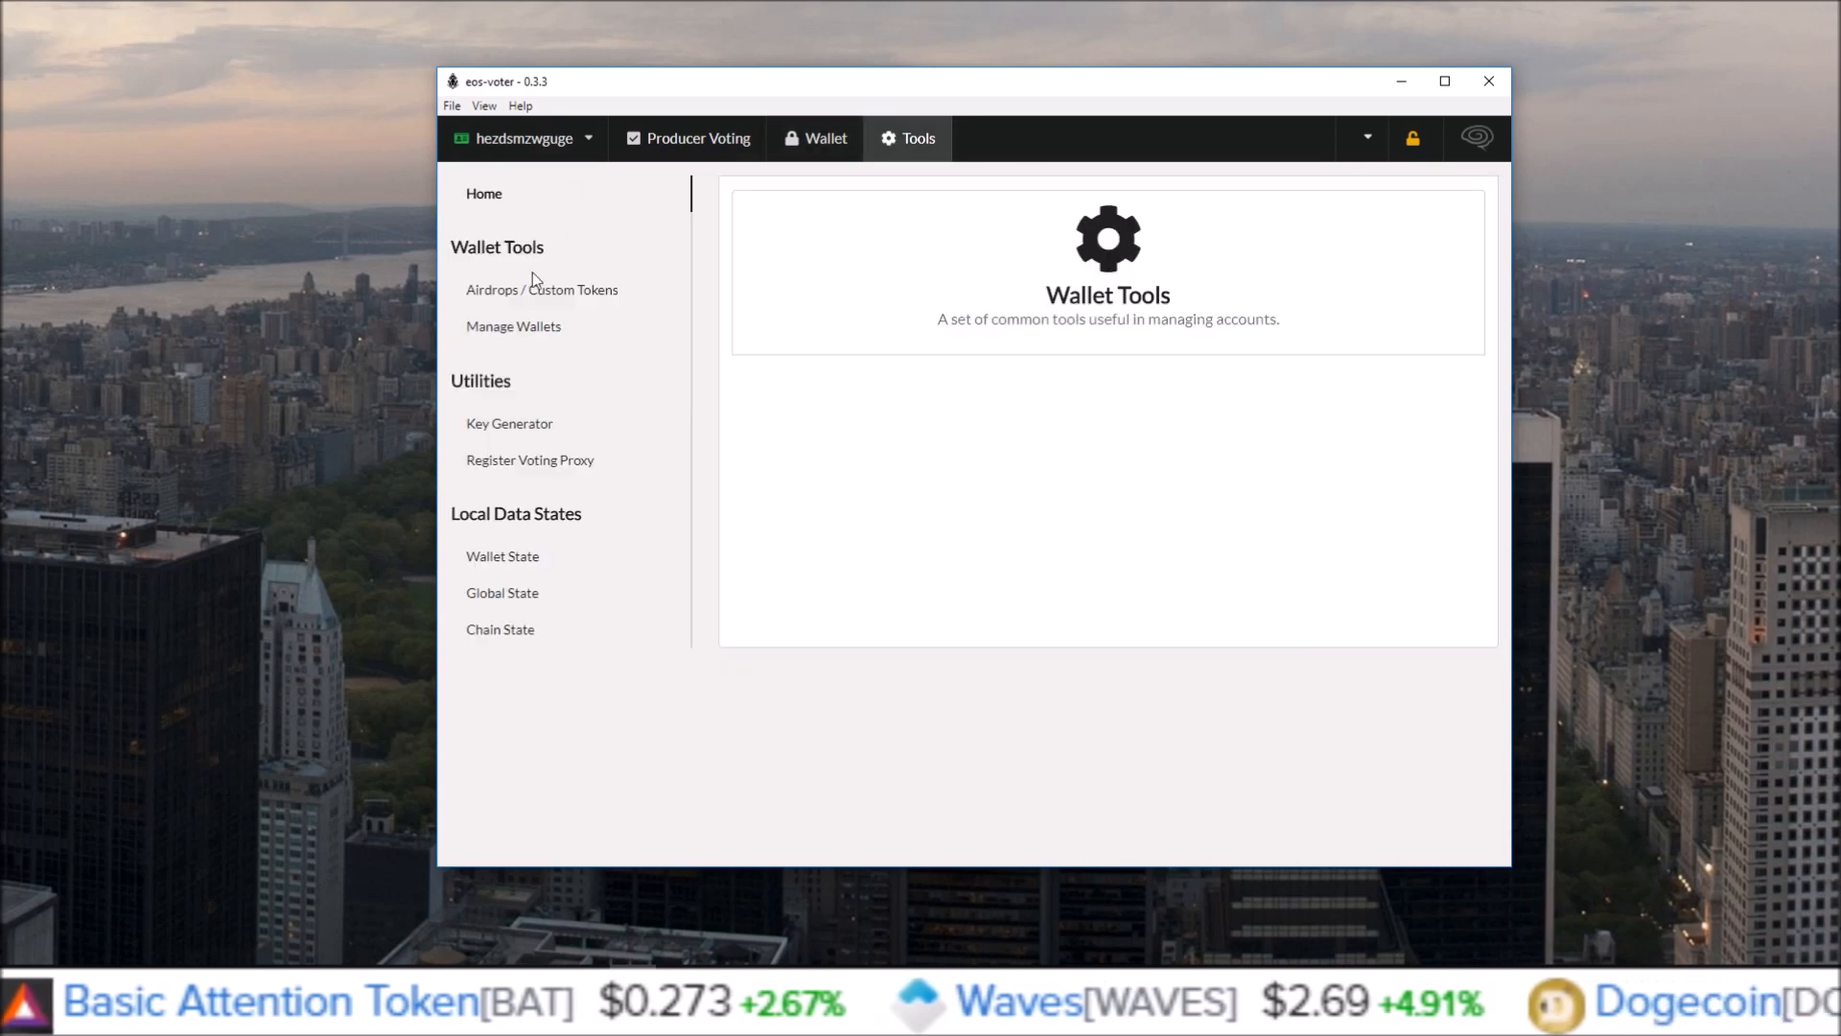
left_click(541, 288)
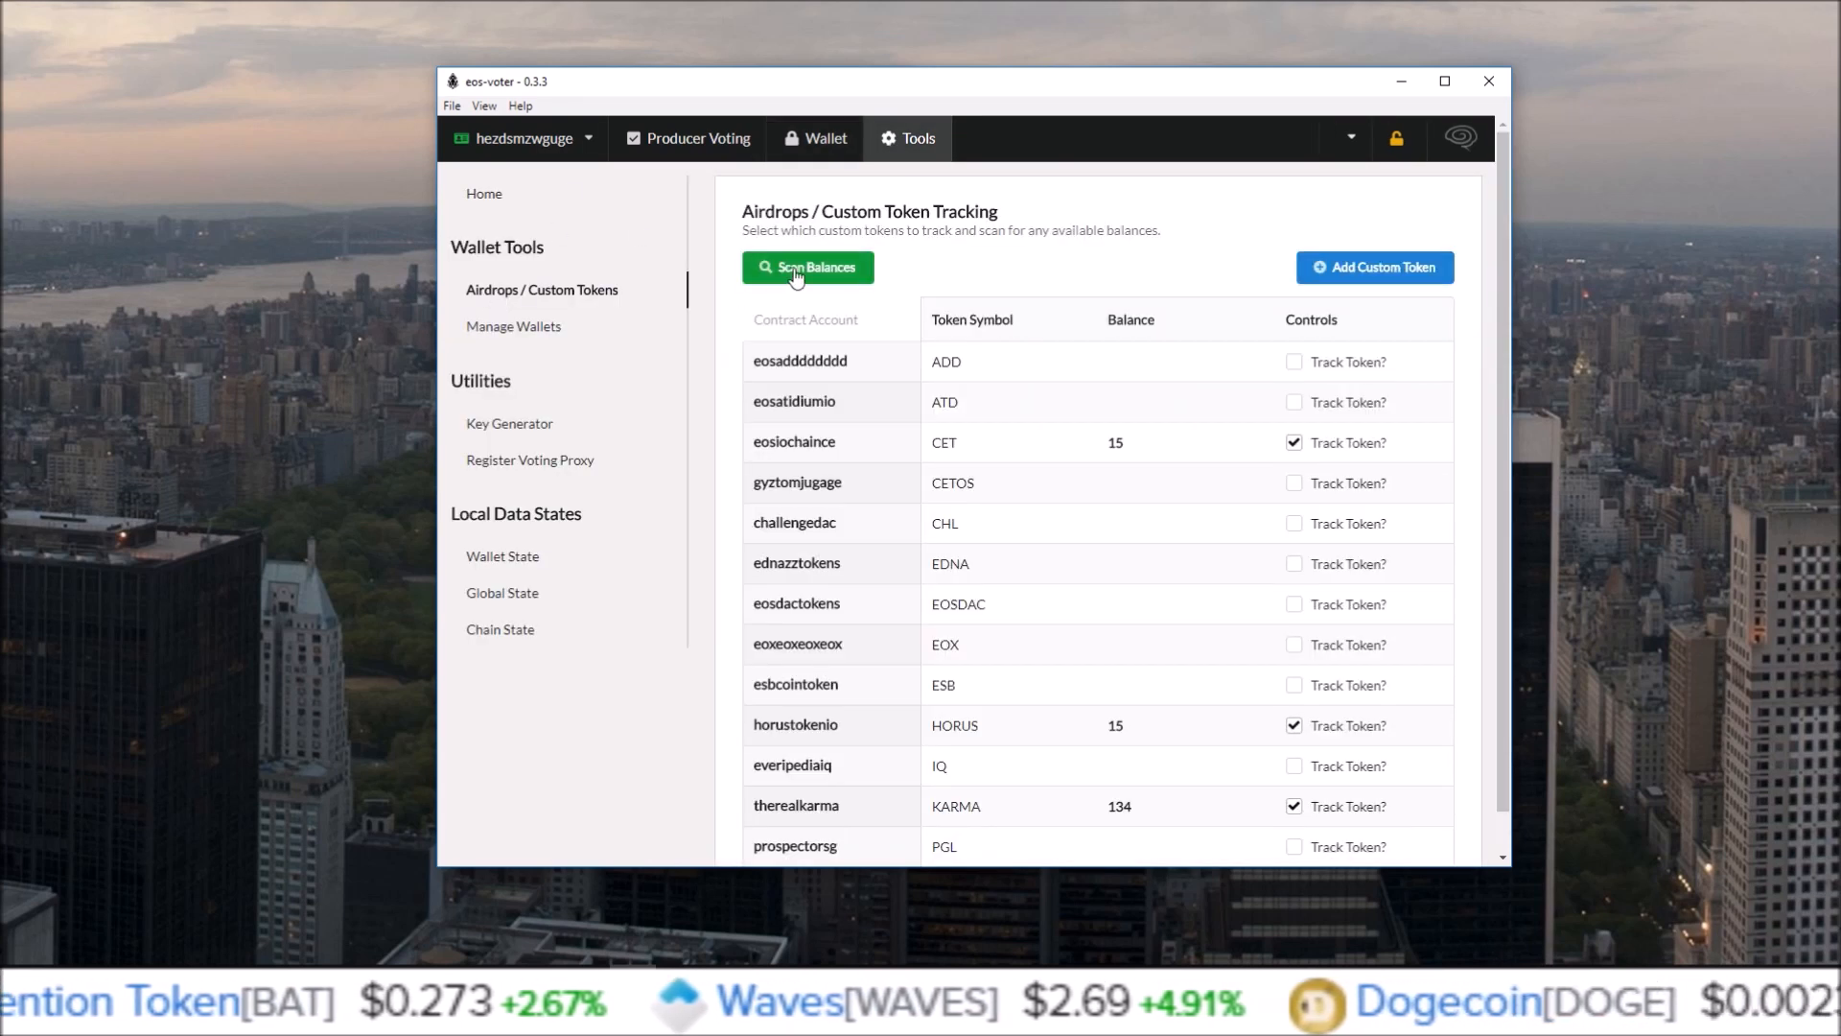
Scan all listed token contracts, revealing balances of 30 CHL and 76.5 IQ.
left_click(807, 266)
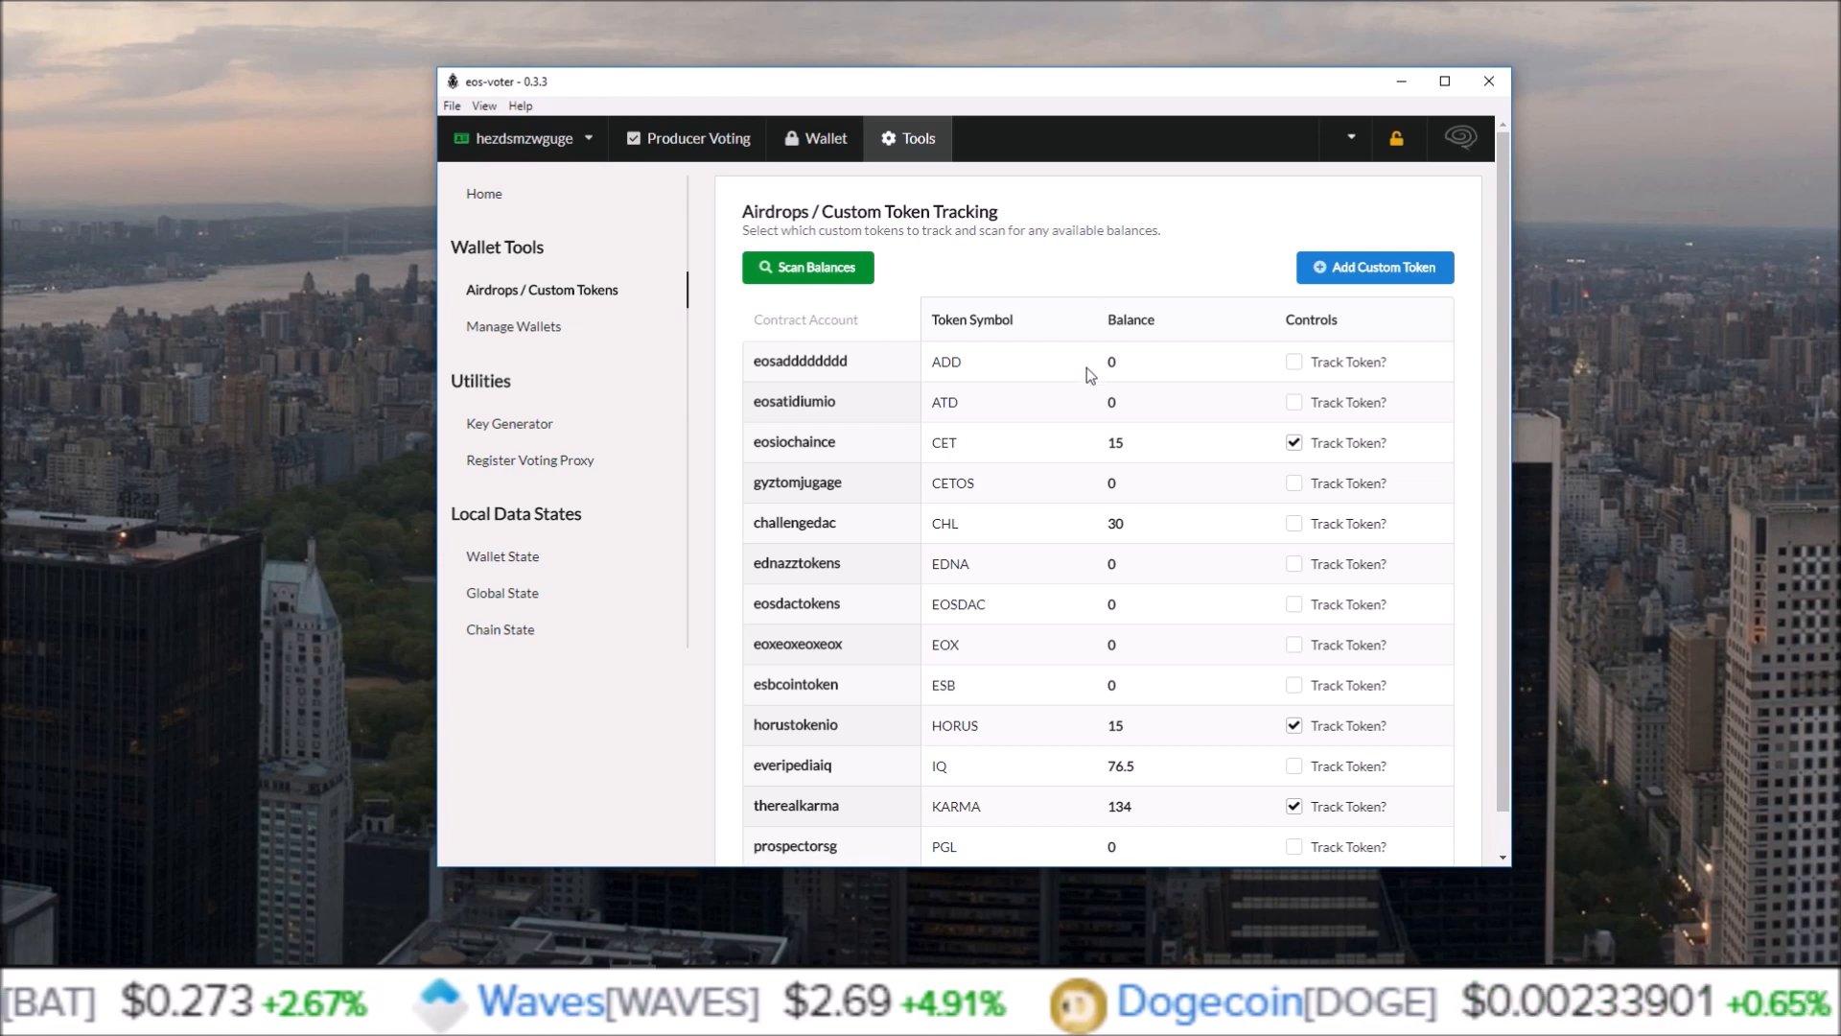
scroll("down", 3)
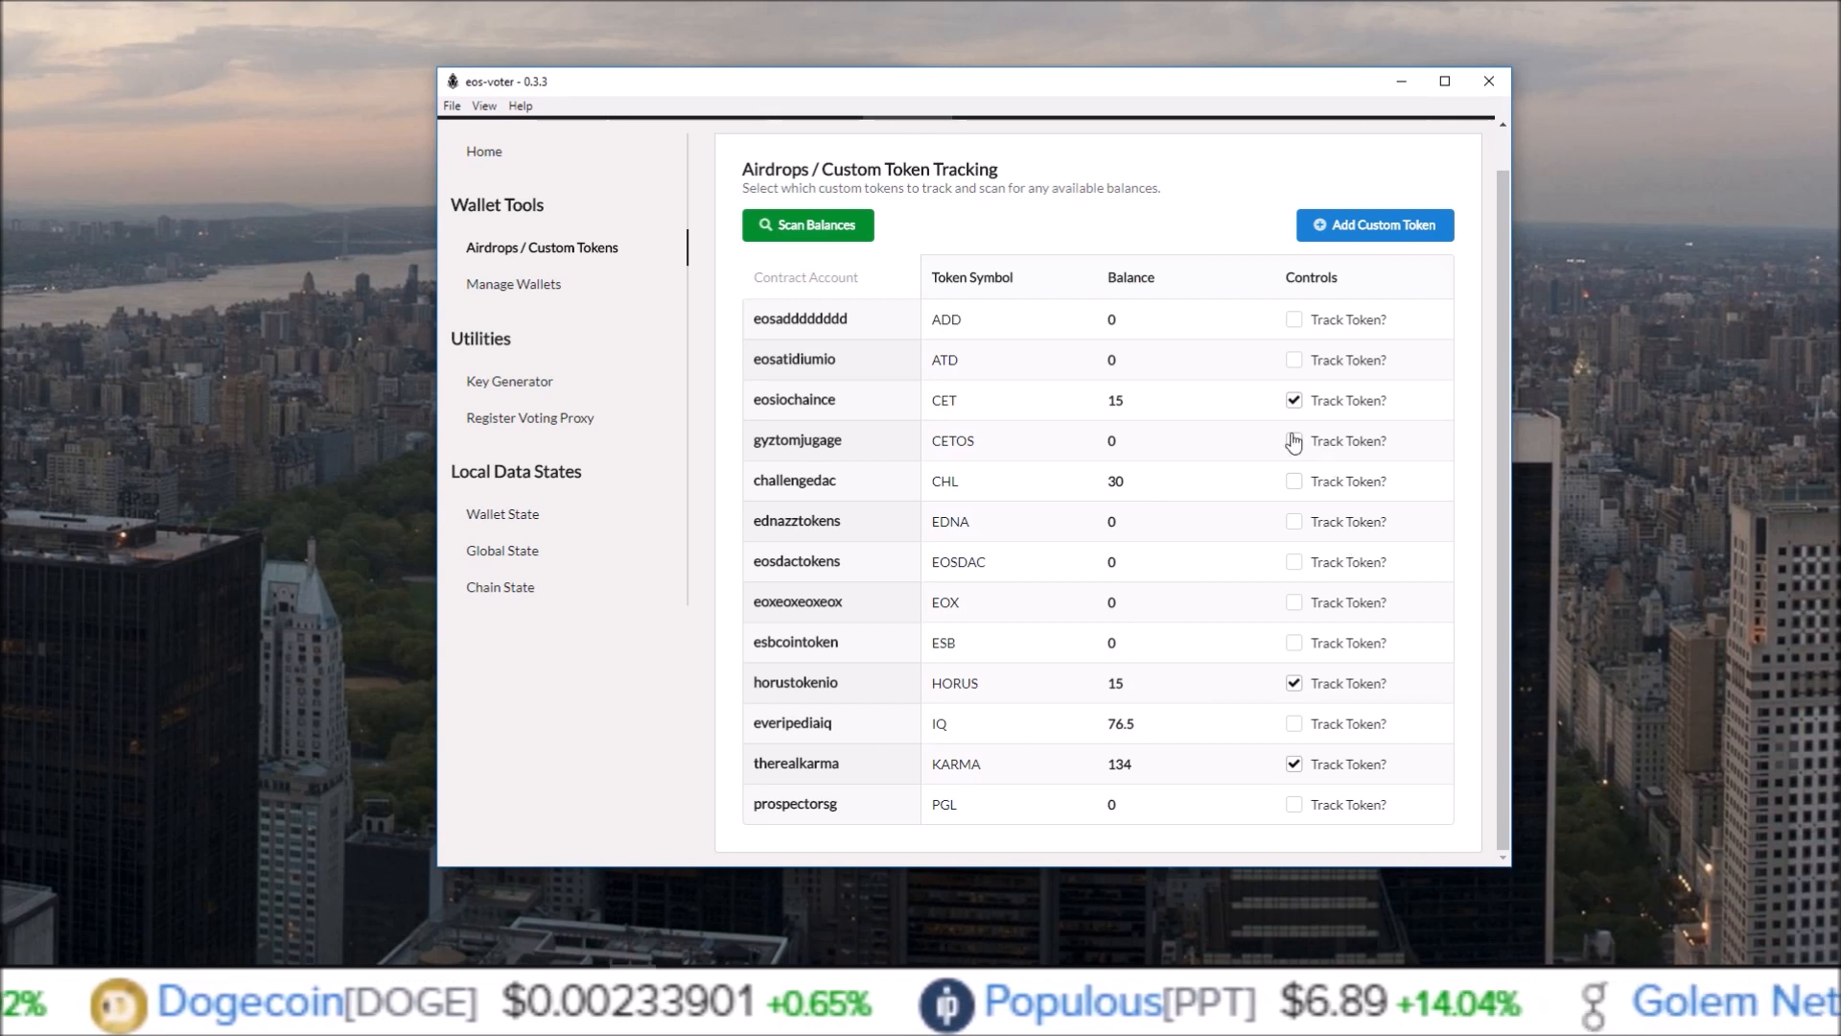
mouse_move(1294, 488)
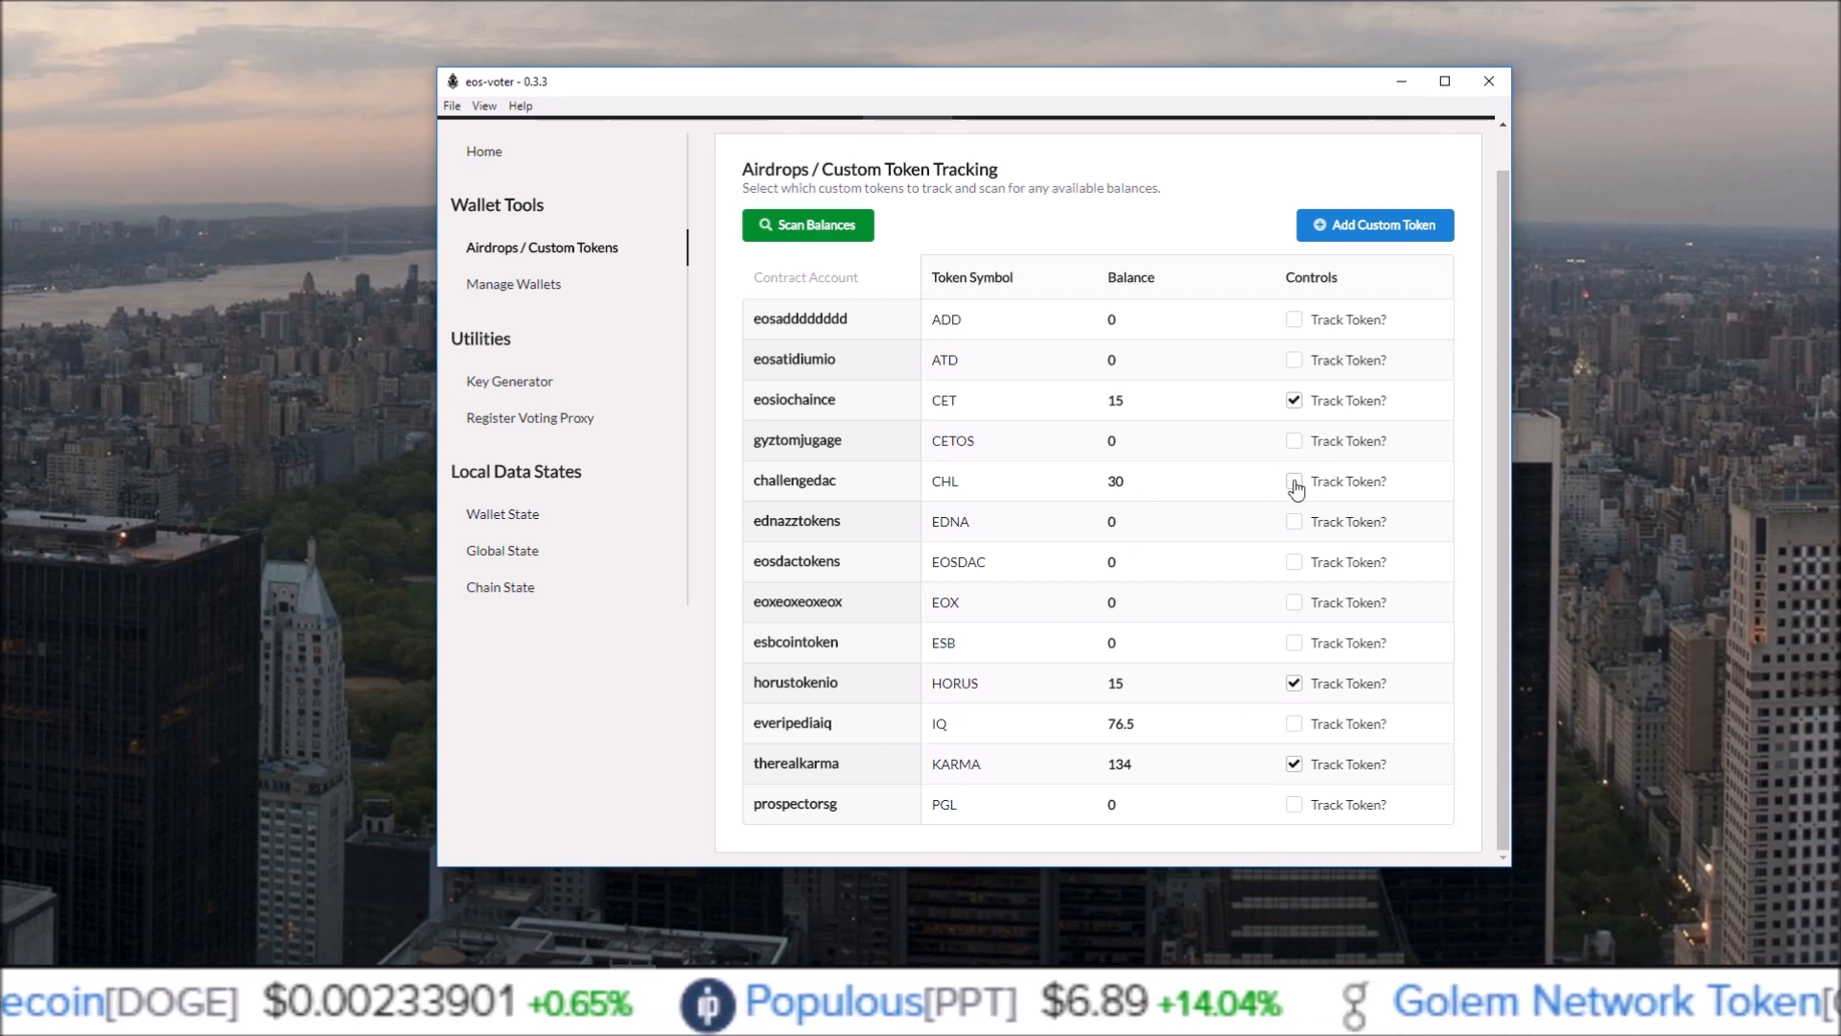
Track CHL and IQ, confirm CHL's 30.0000 balance on the wallet page, and return to Tools.
left_click(1293, 480)
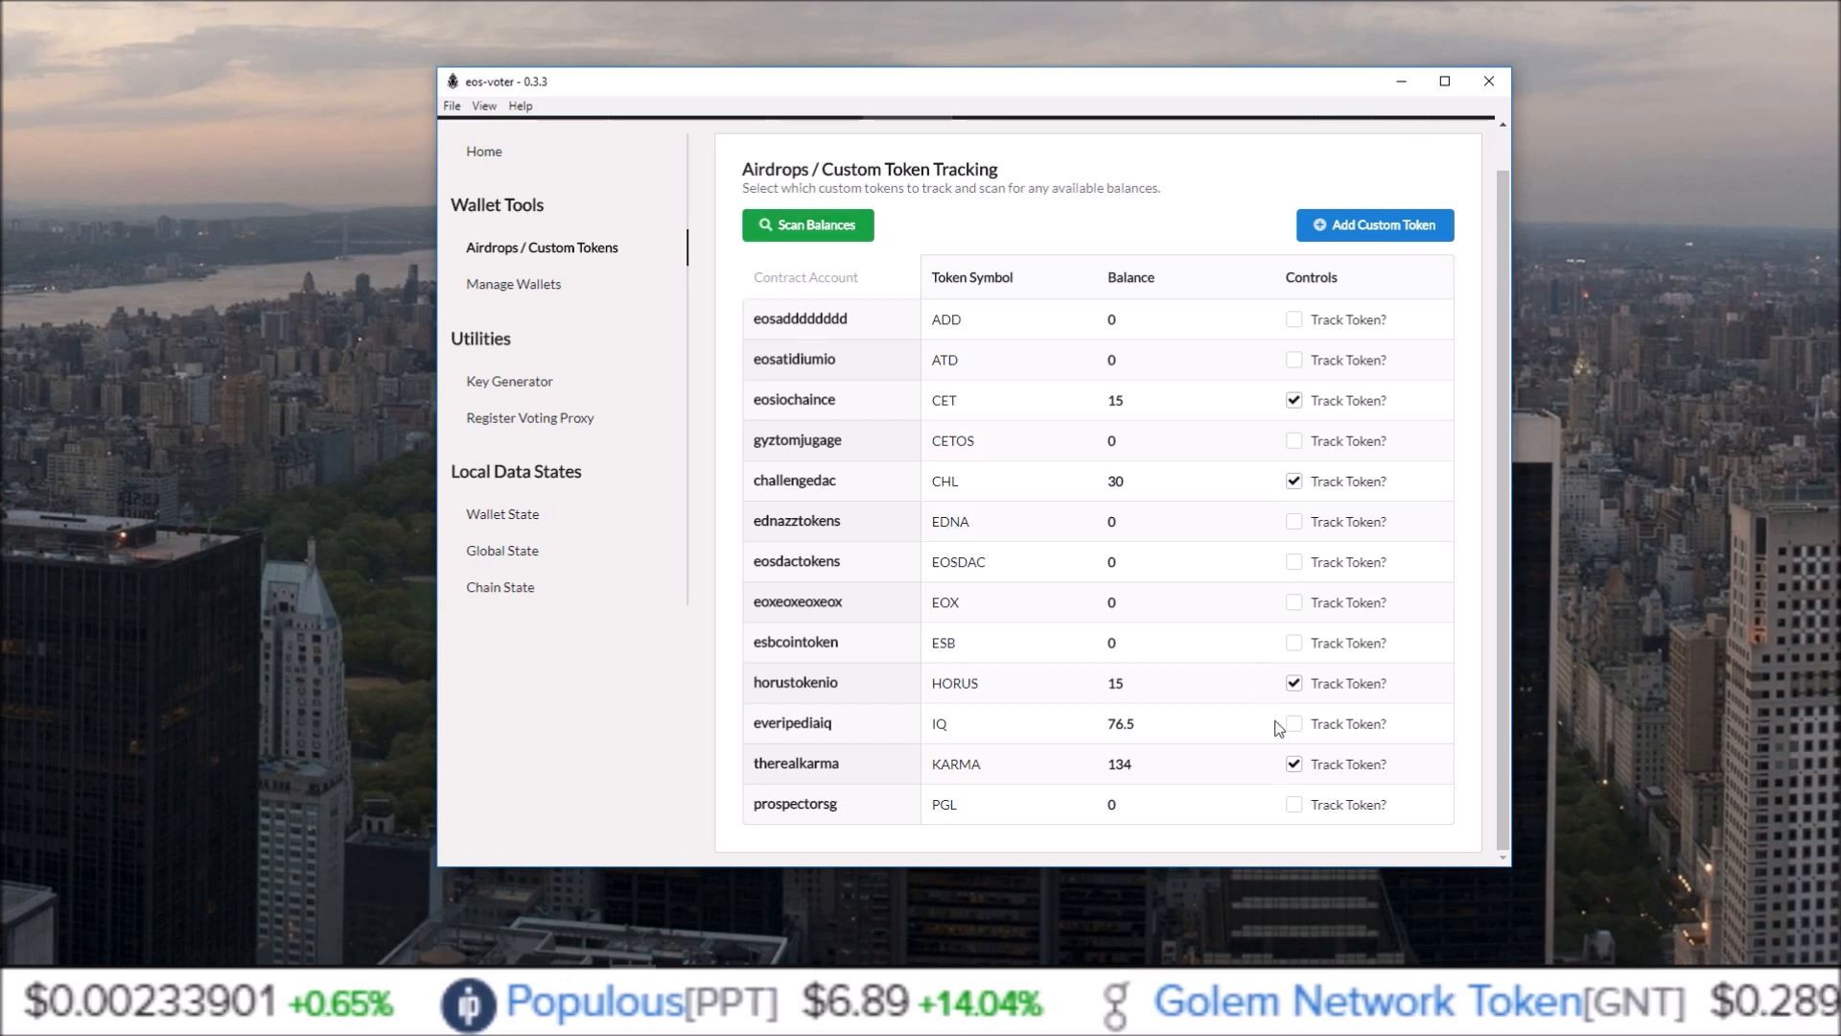
left_click(1294, 722)
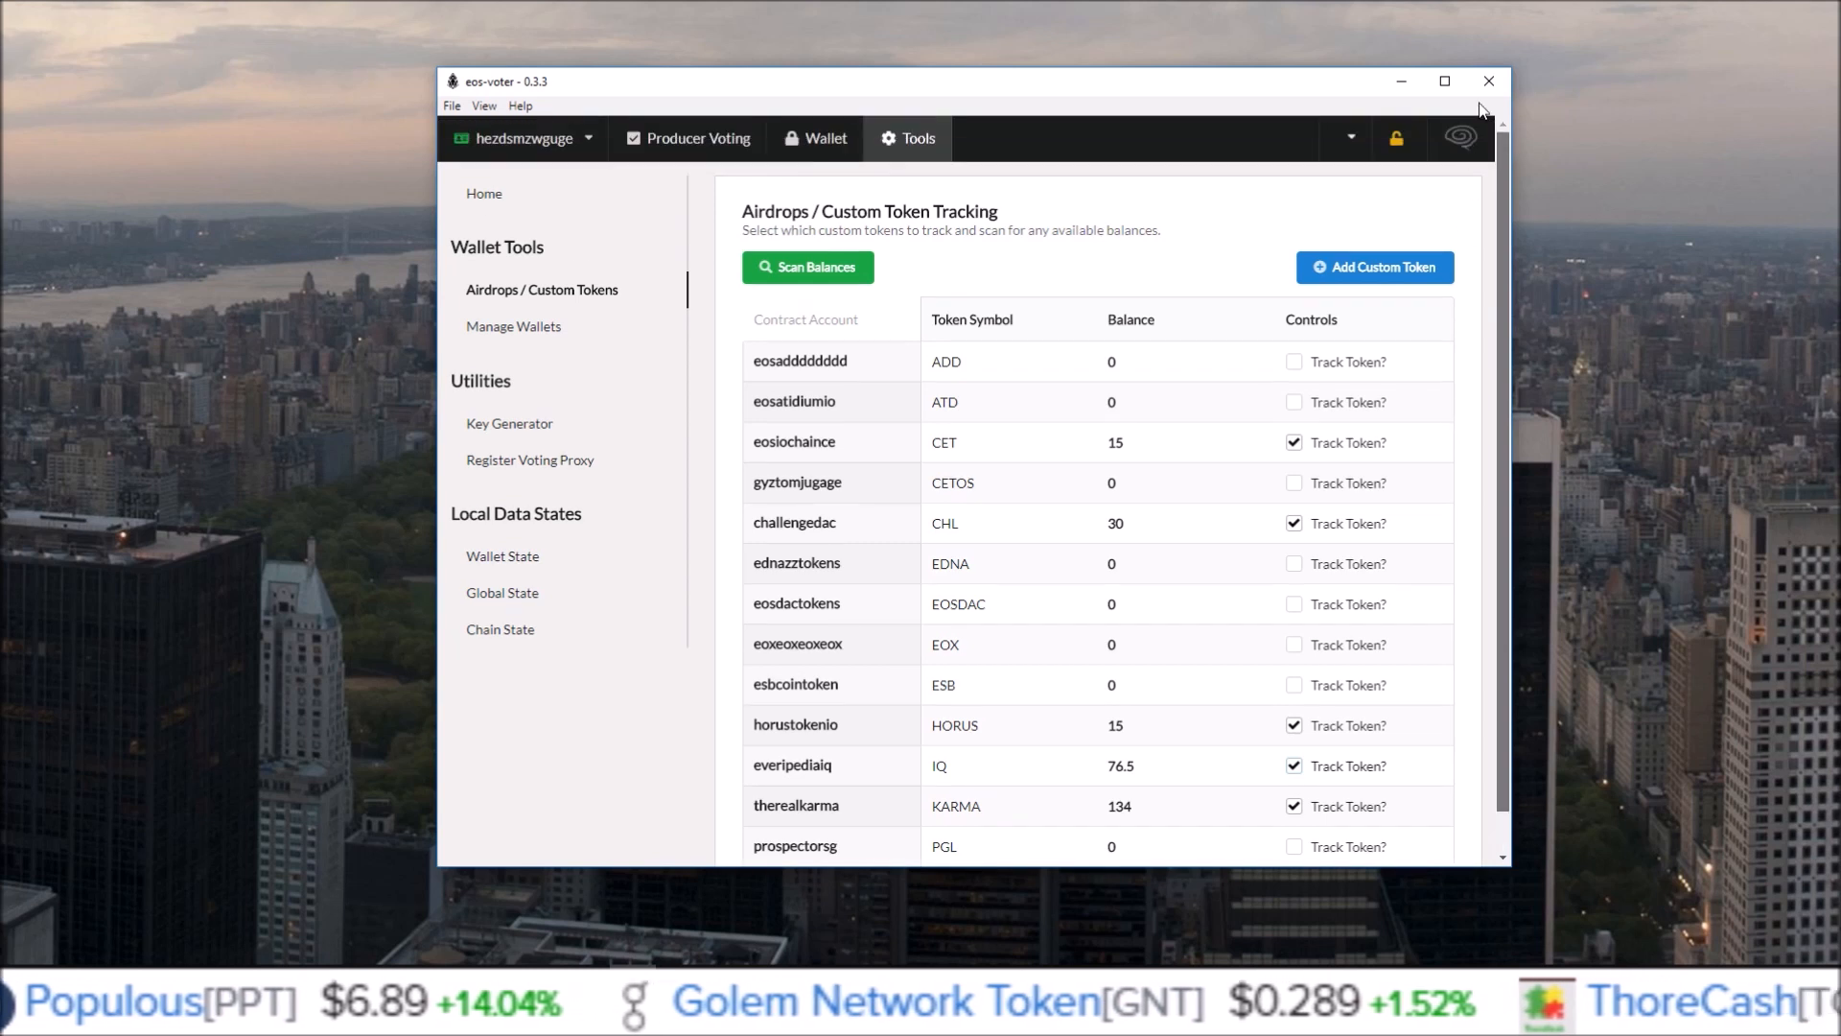
left_click(815, 137)
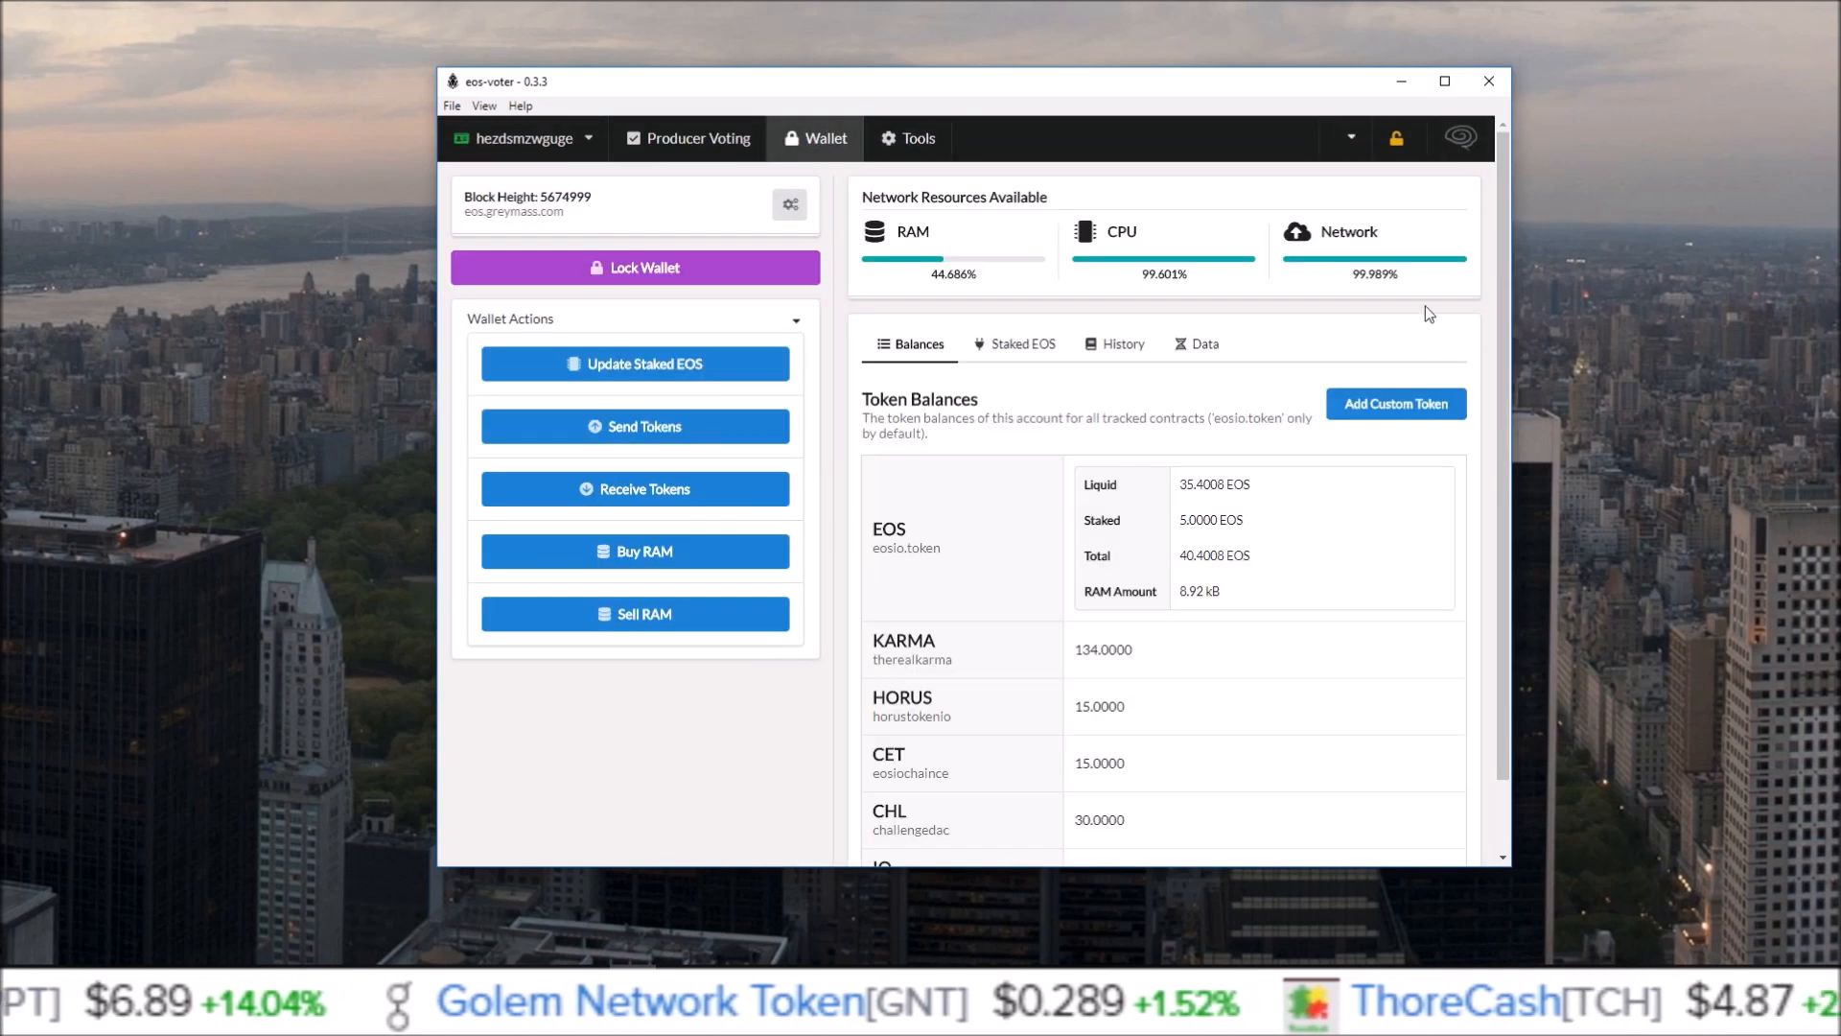
scroll("down", 3)
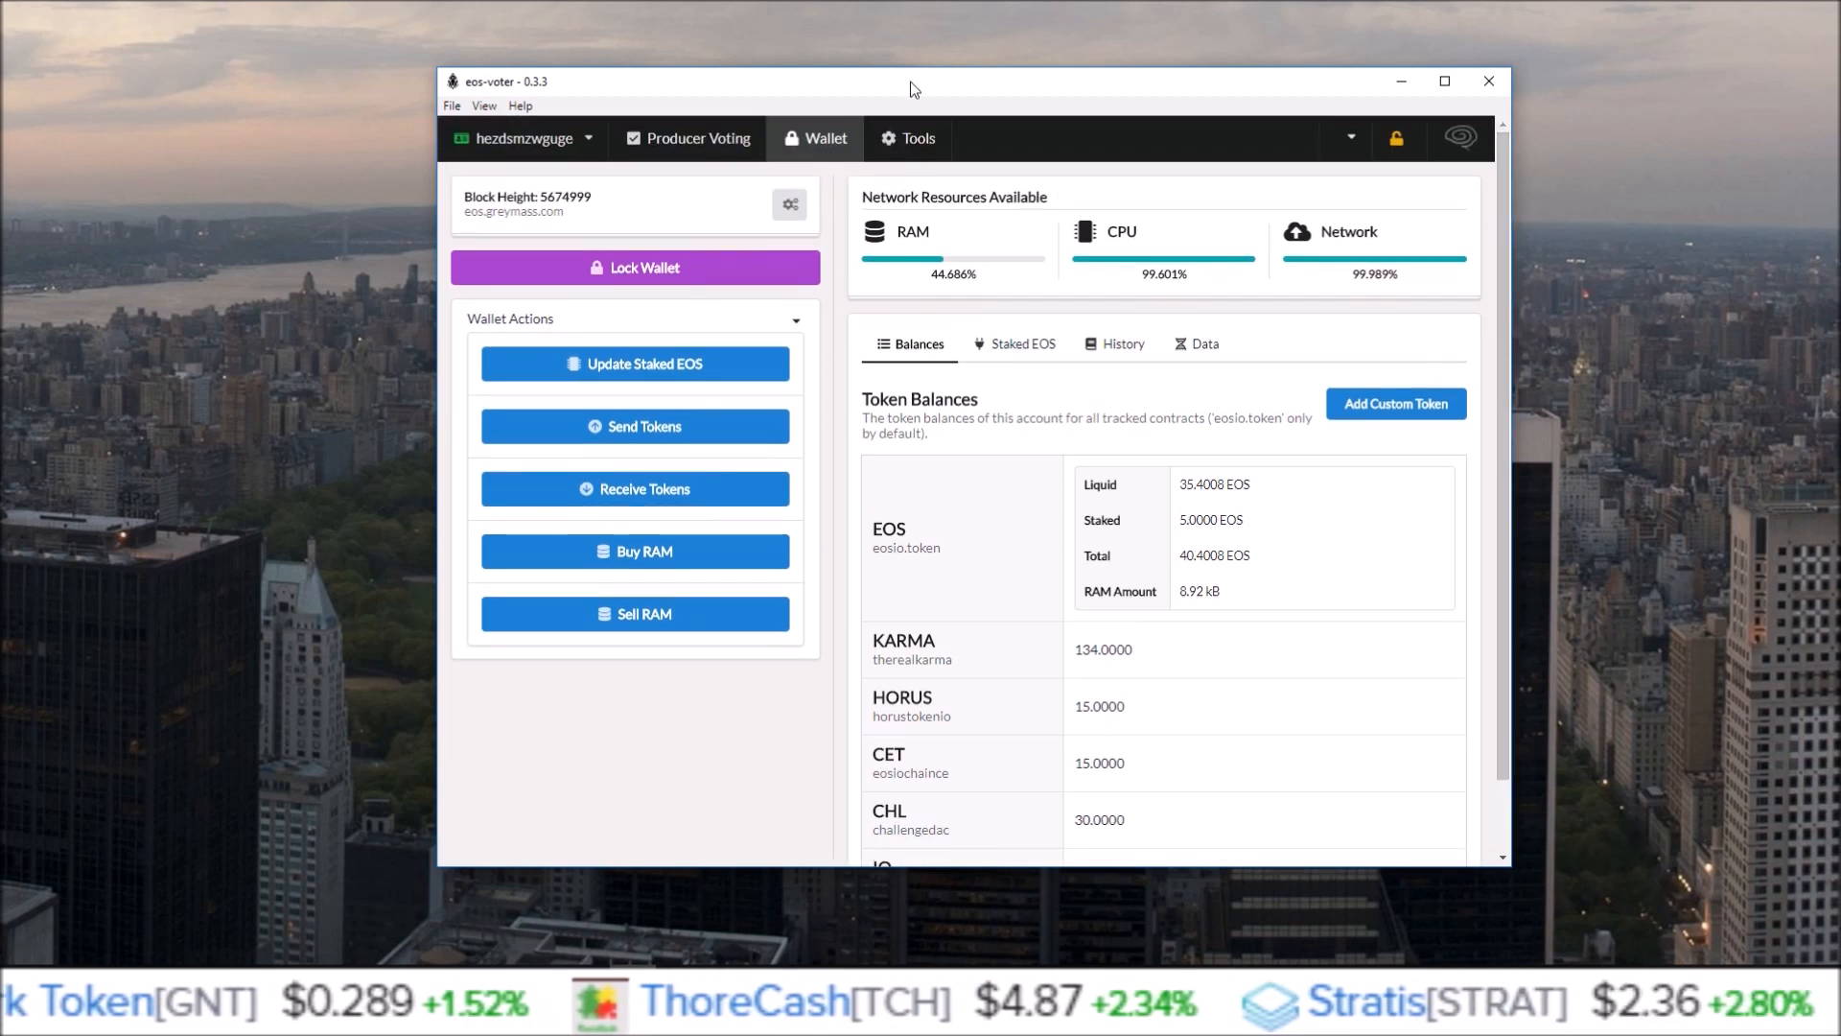
left_click(916, 137)
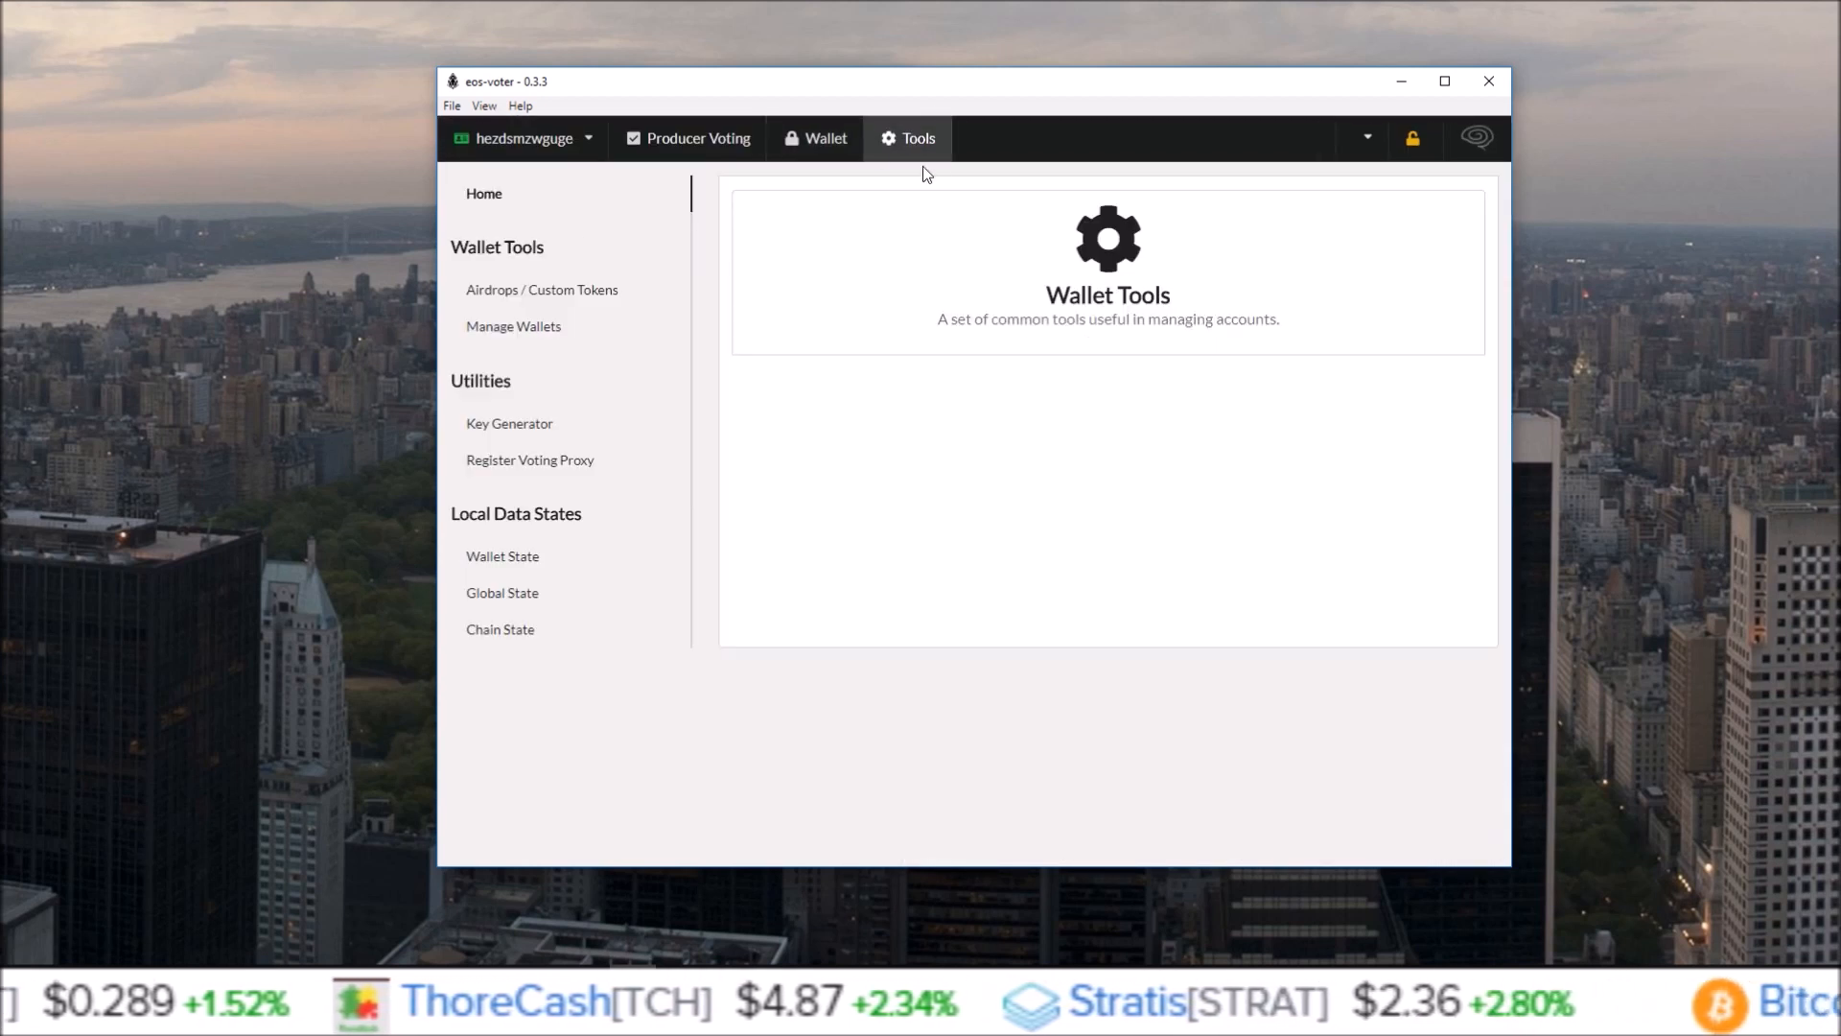
Untrack a custom token in the Airdrops list and check the wallet balances.
left_click(541, 288)
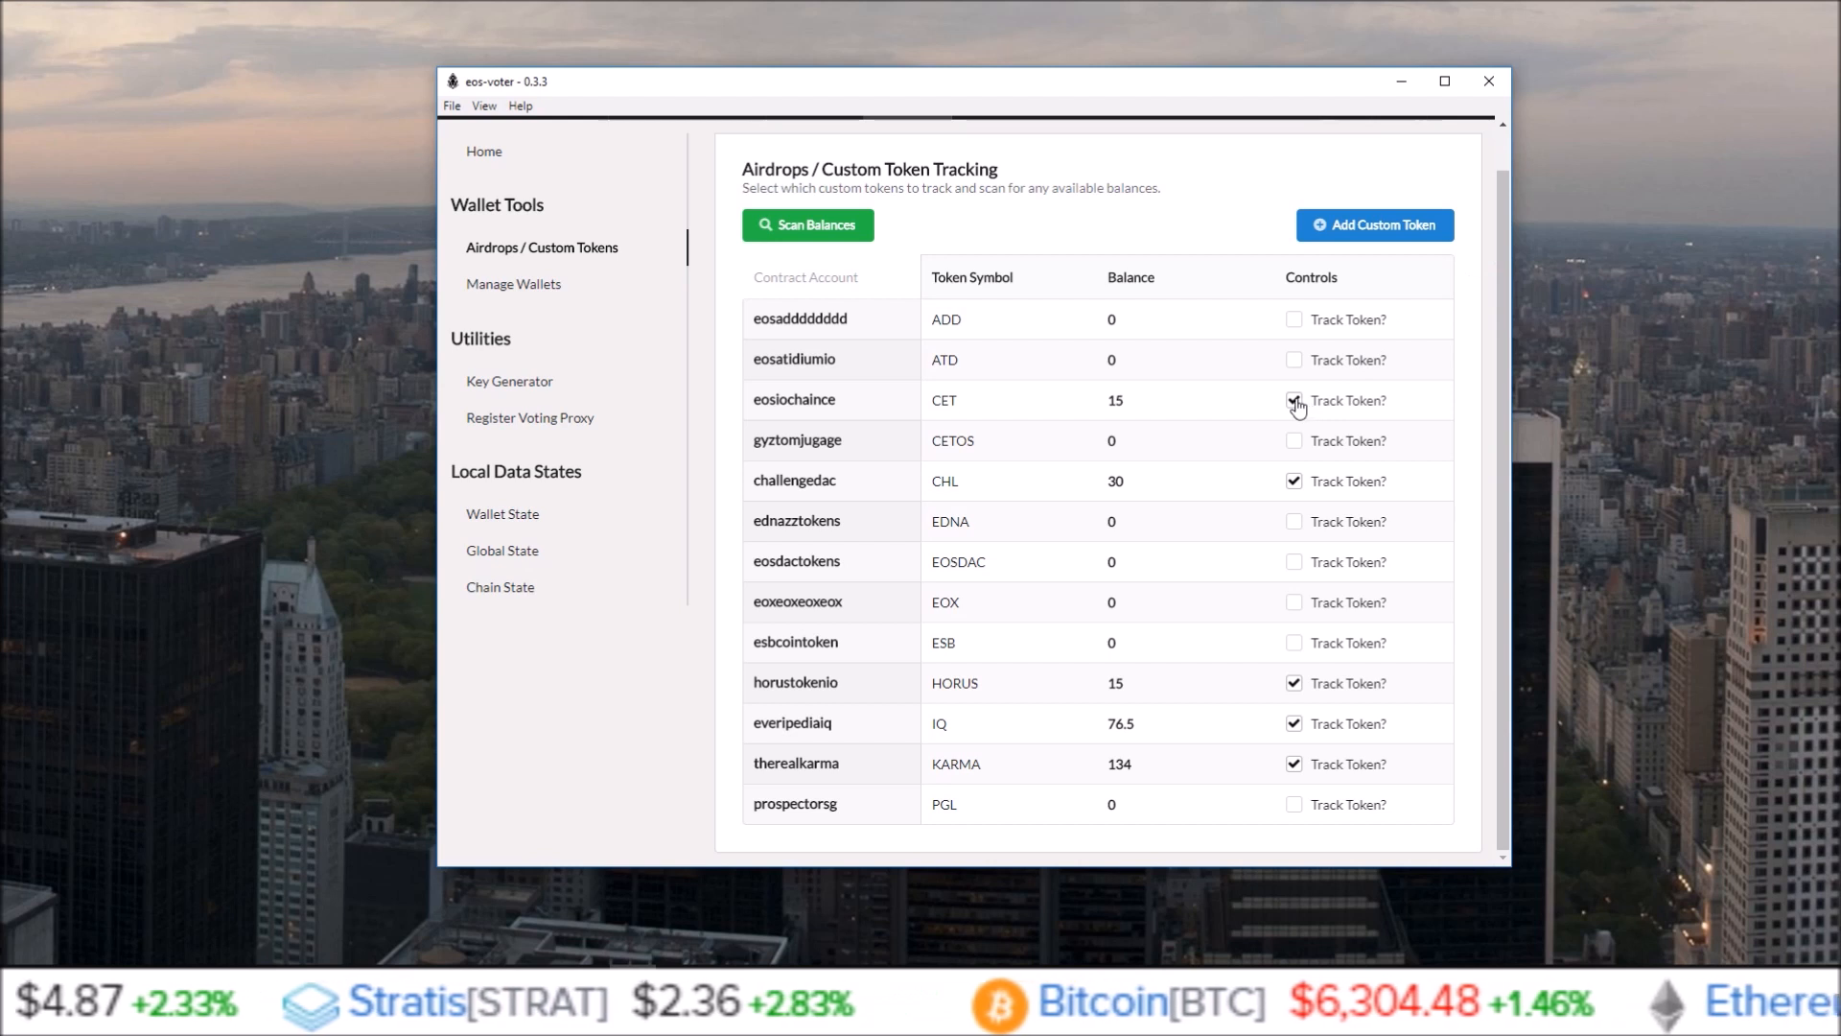
left_click(1293, 399)
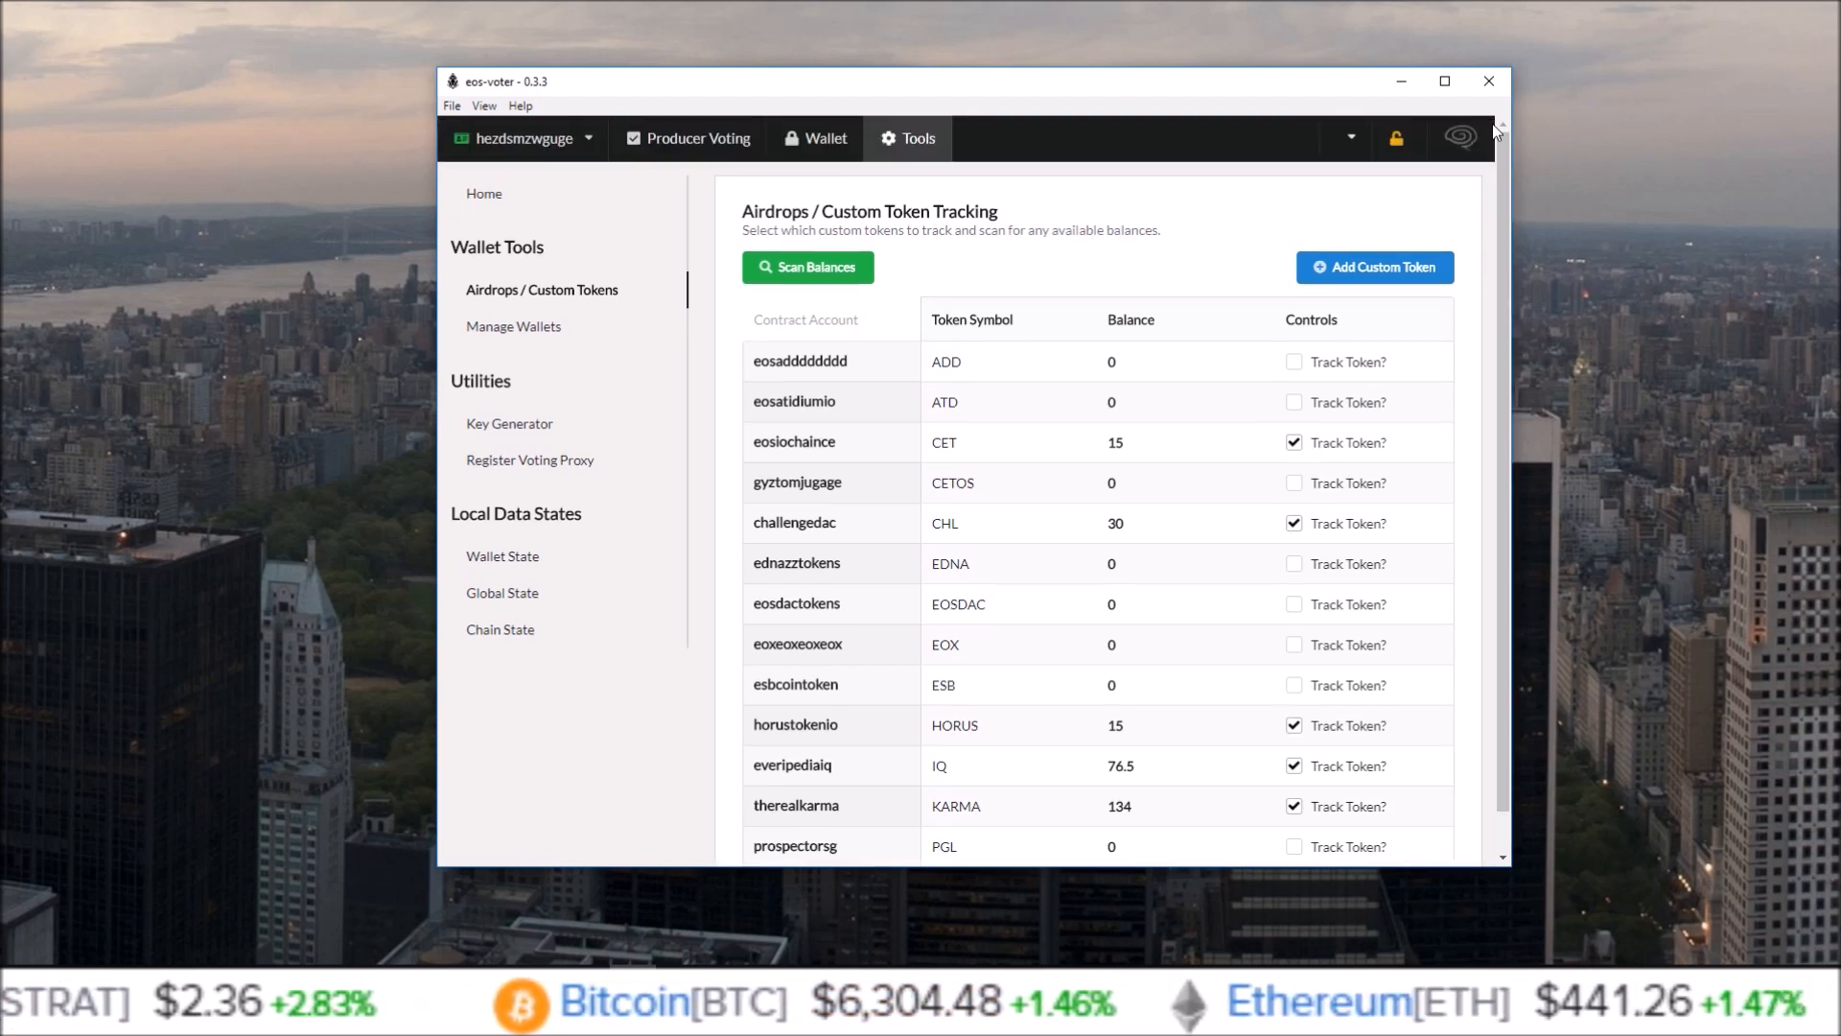
left_click(823, 138)
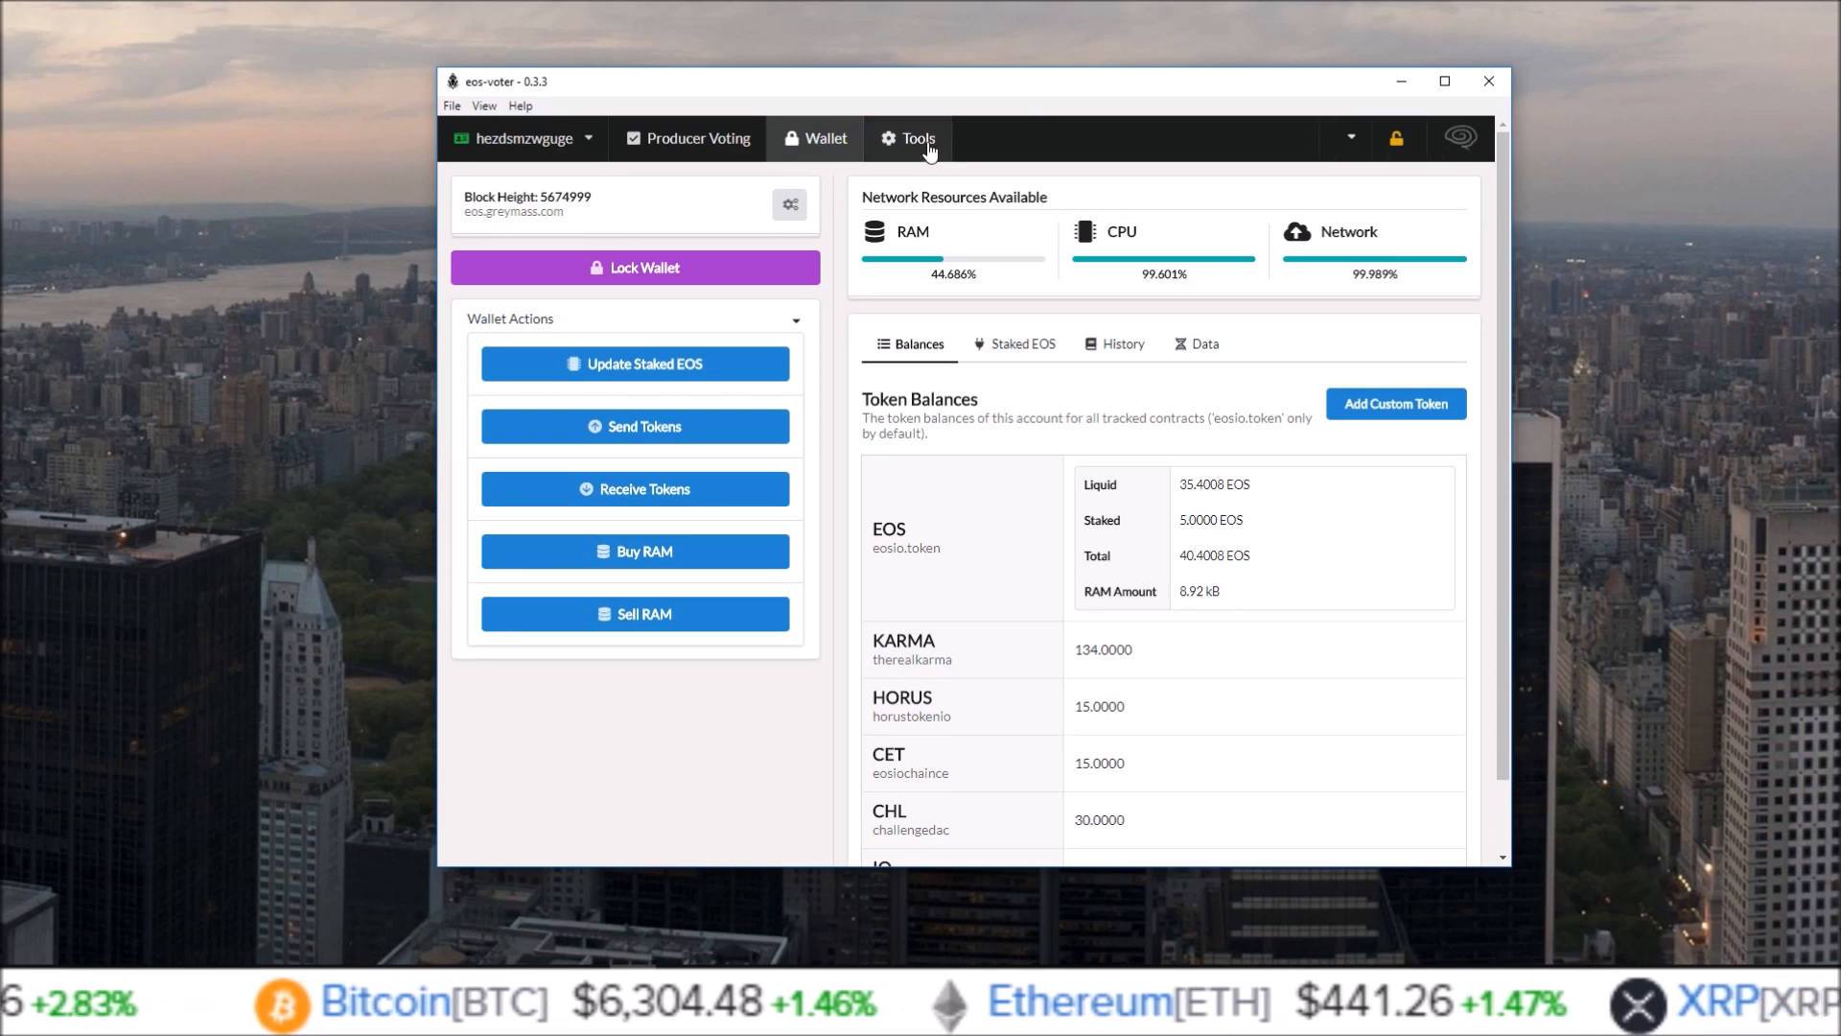
left_click(916, 137)
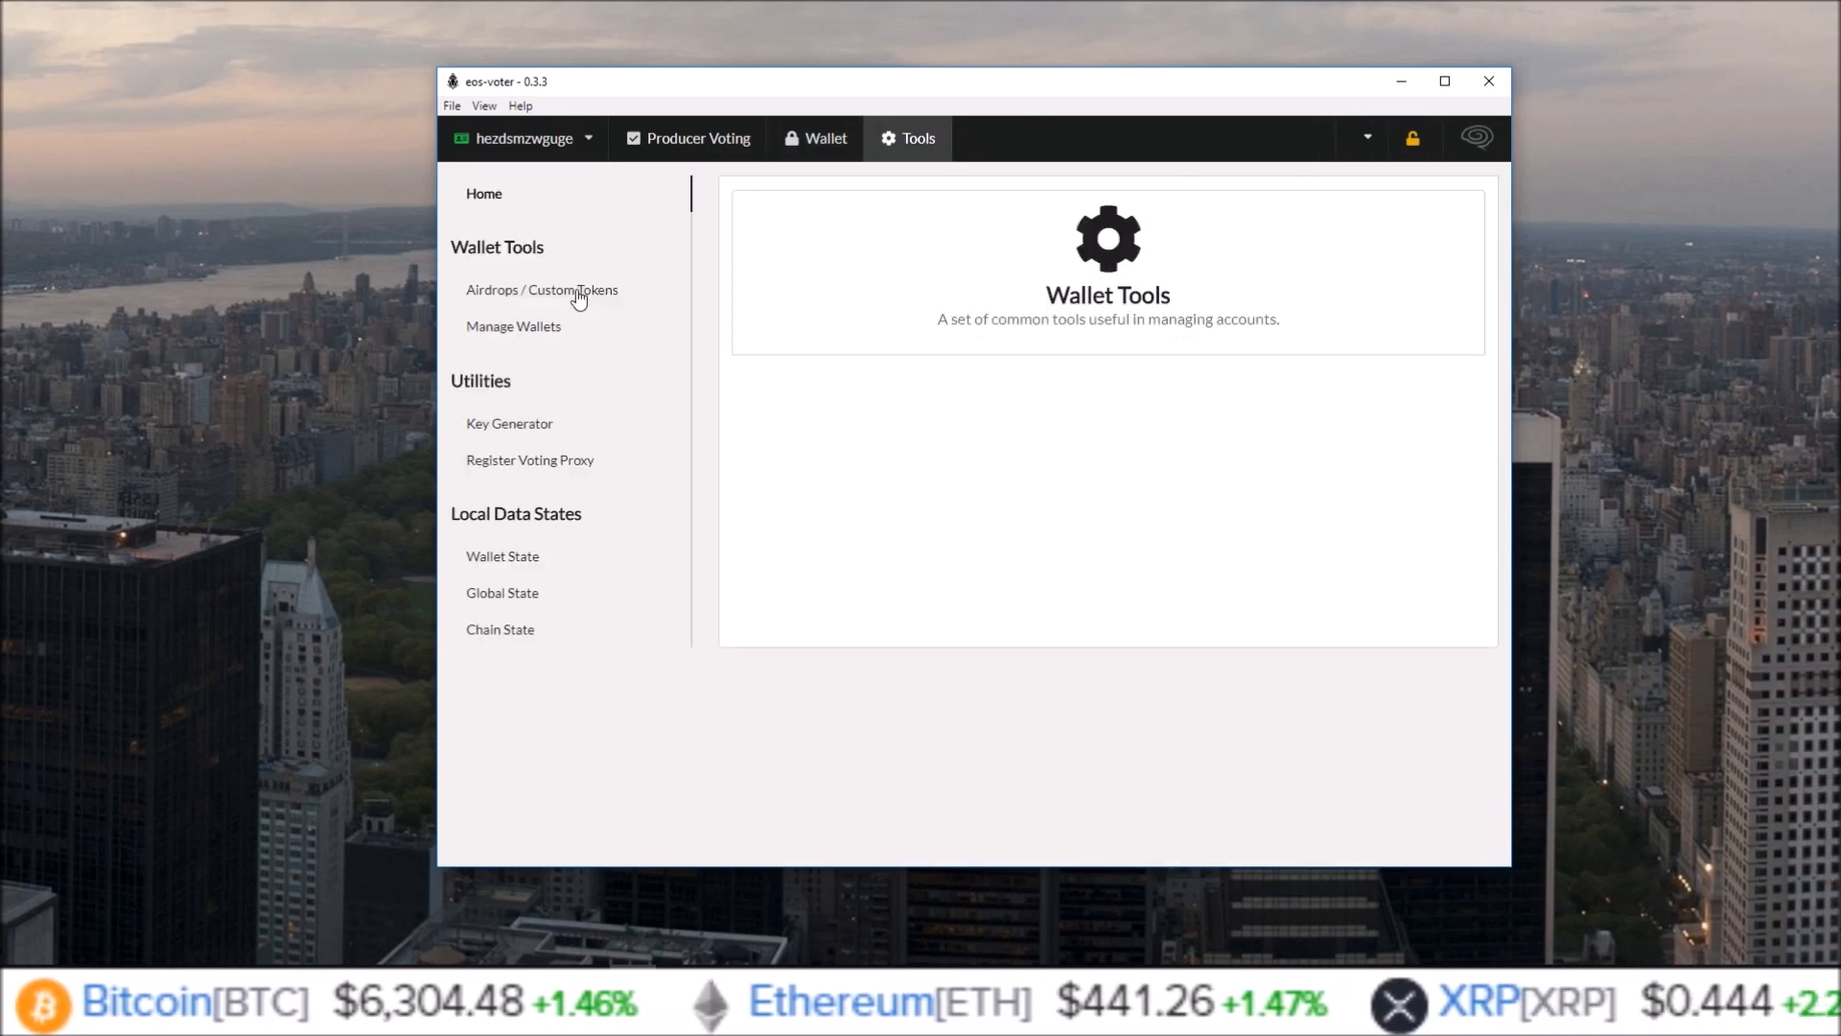
Revisit the token tracking list and confirm the wallet now lists only EOS.
left_click(541, 288)
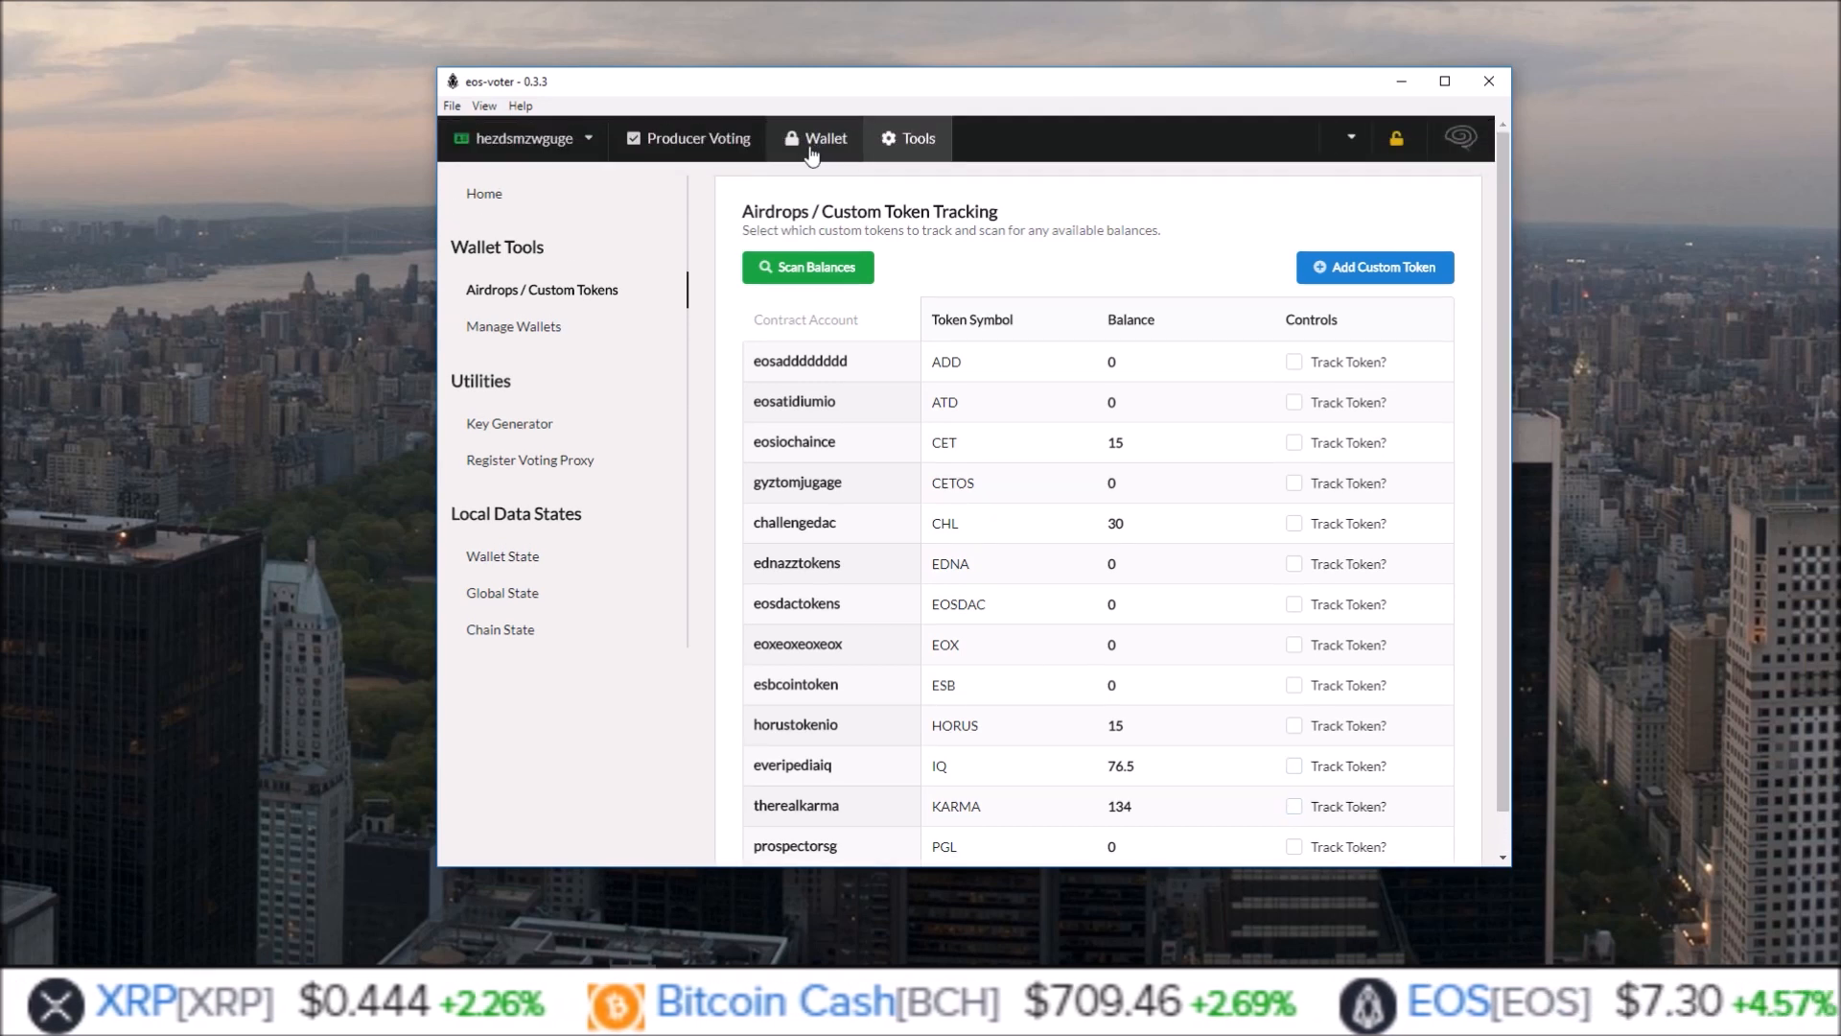
left_click(822, 138)
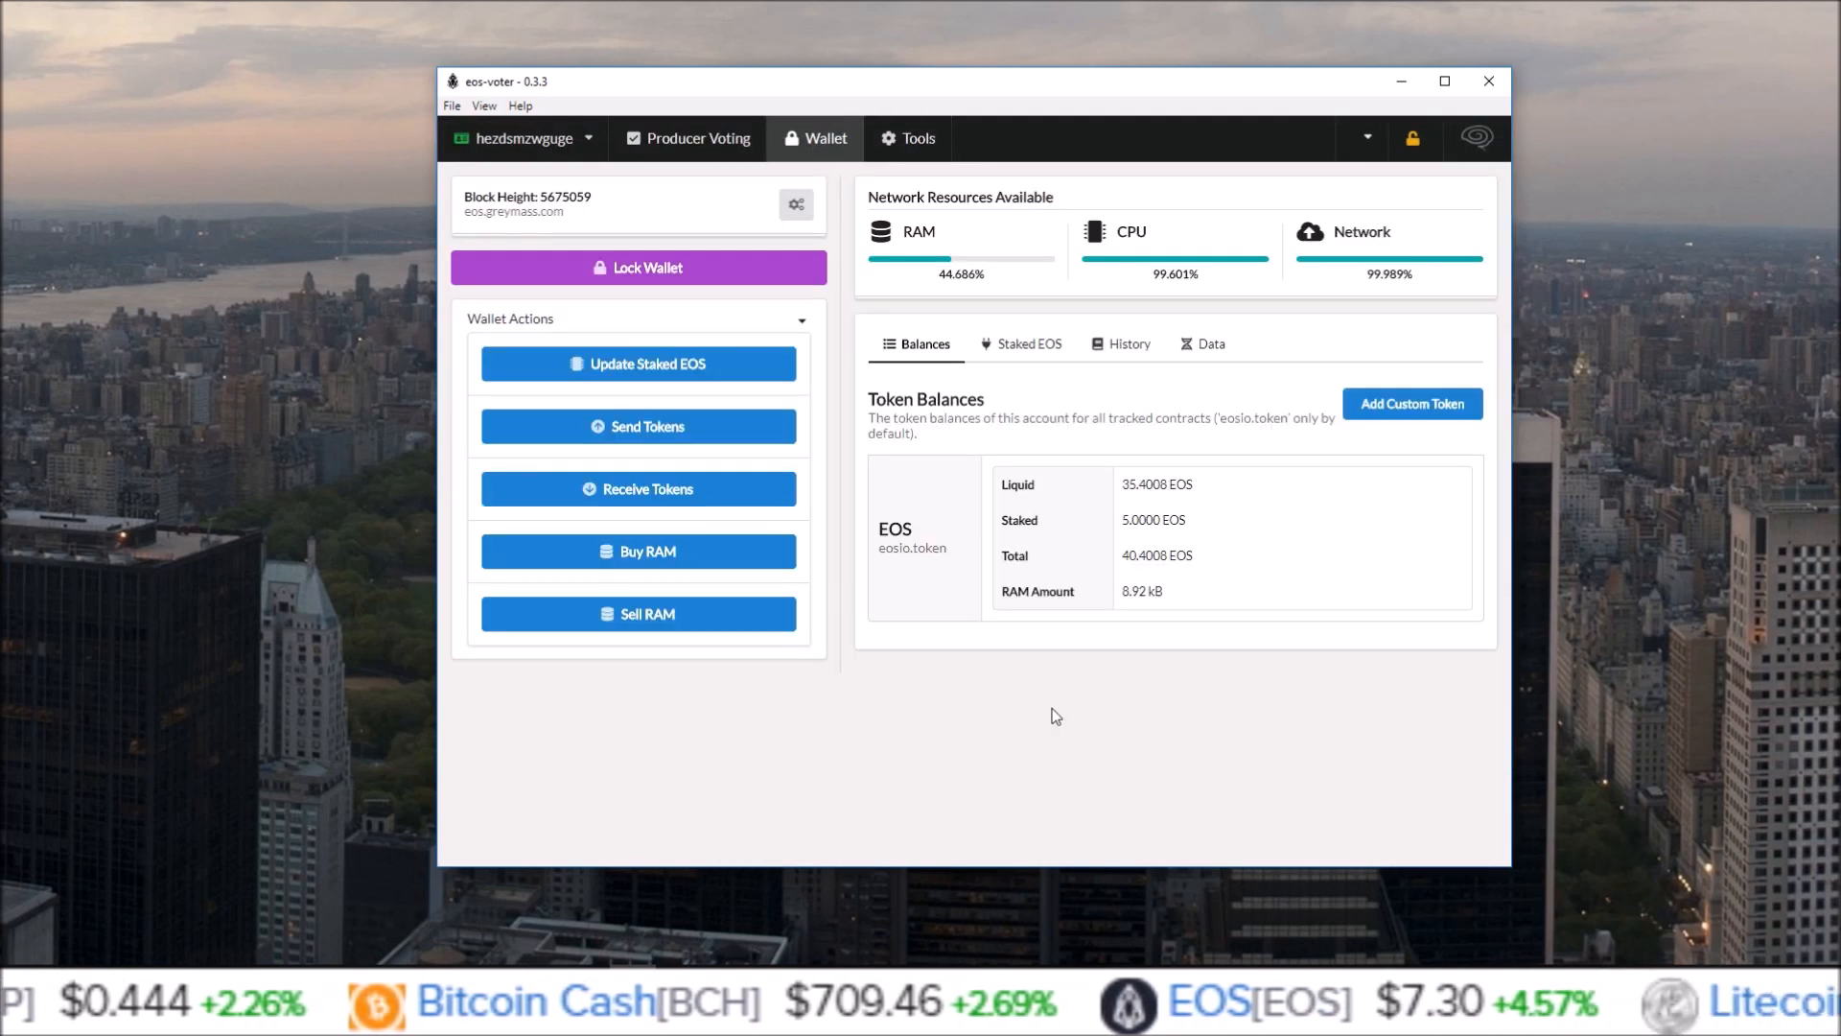
left_click(906, 137)
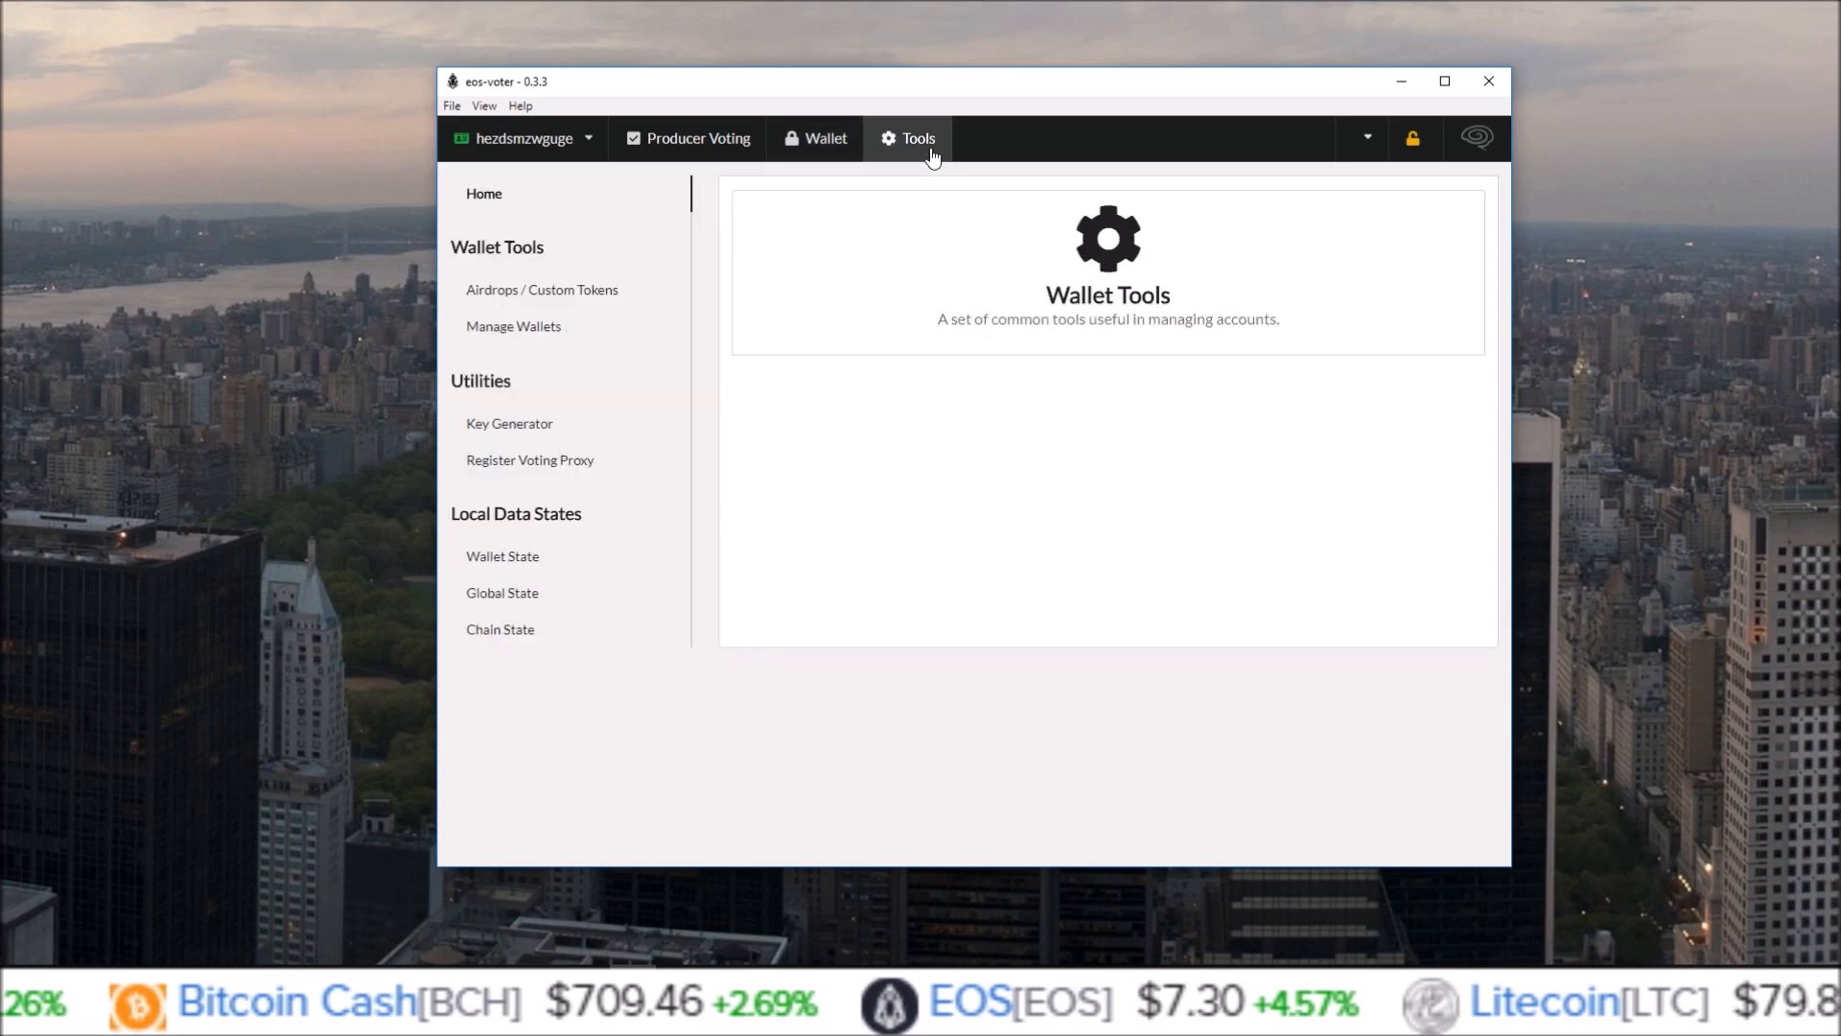
Re-track the tokens with balances, including IQ, in the Airdrops / Custom Tokens list.
left_click(541, 288)
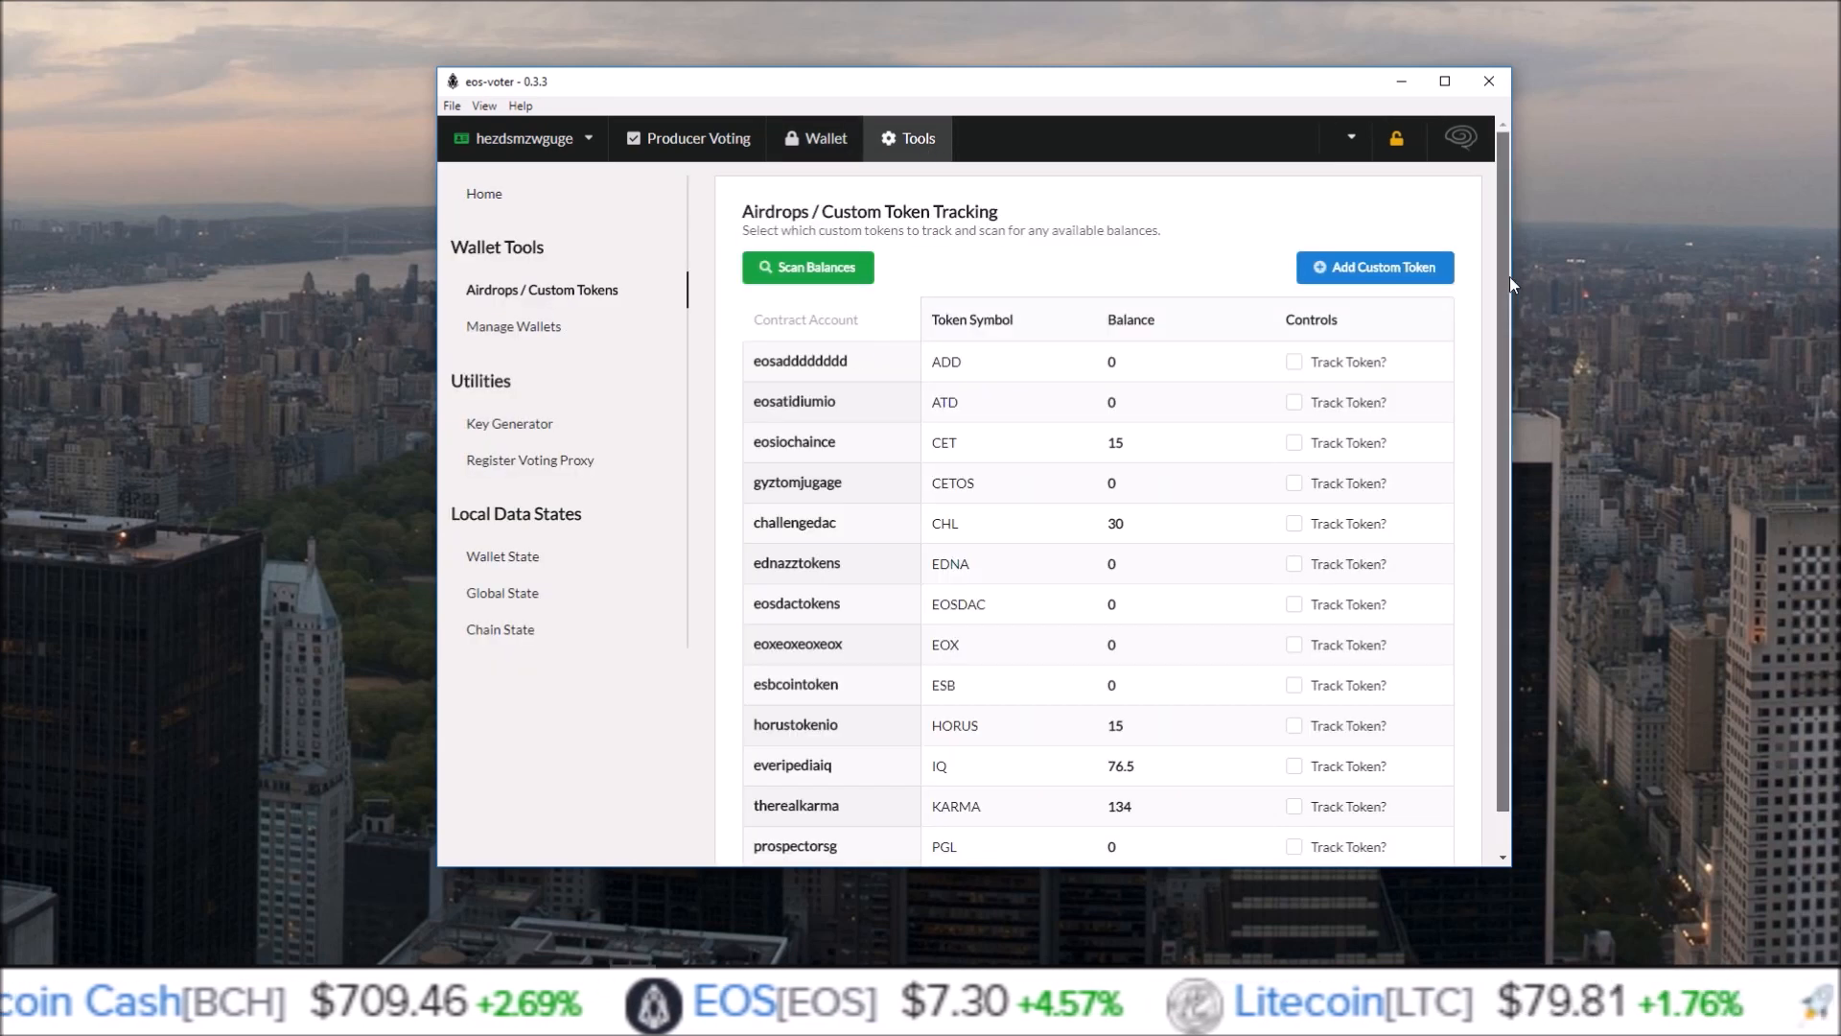
left_click(1293, 399)
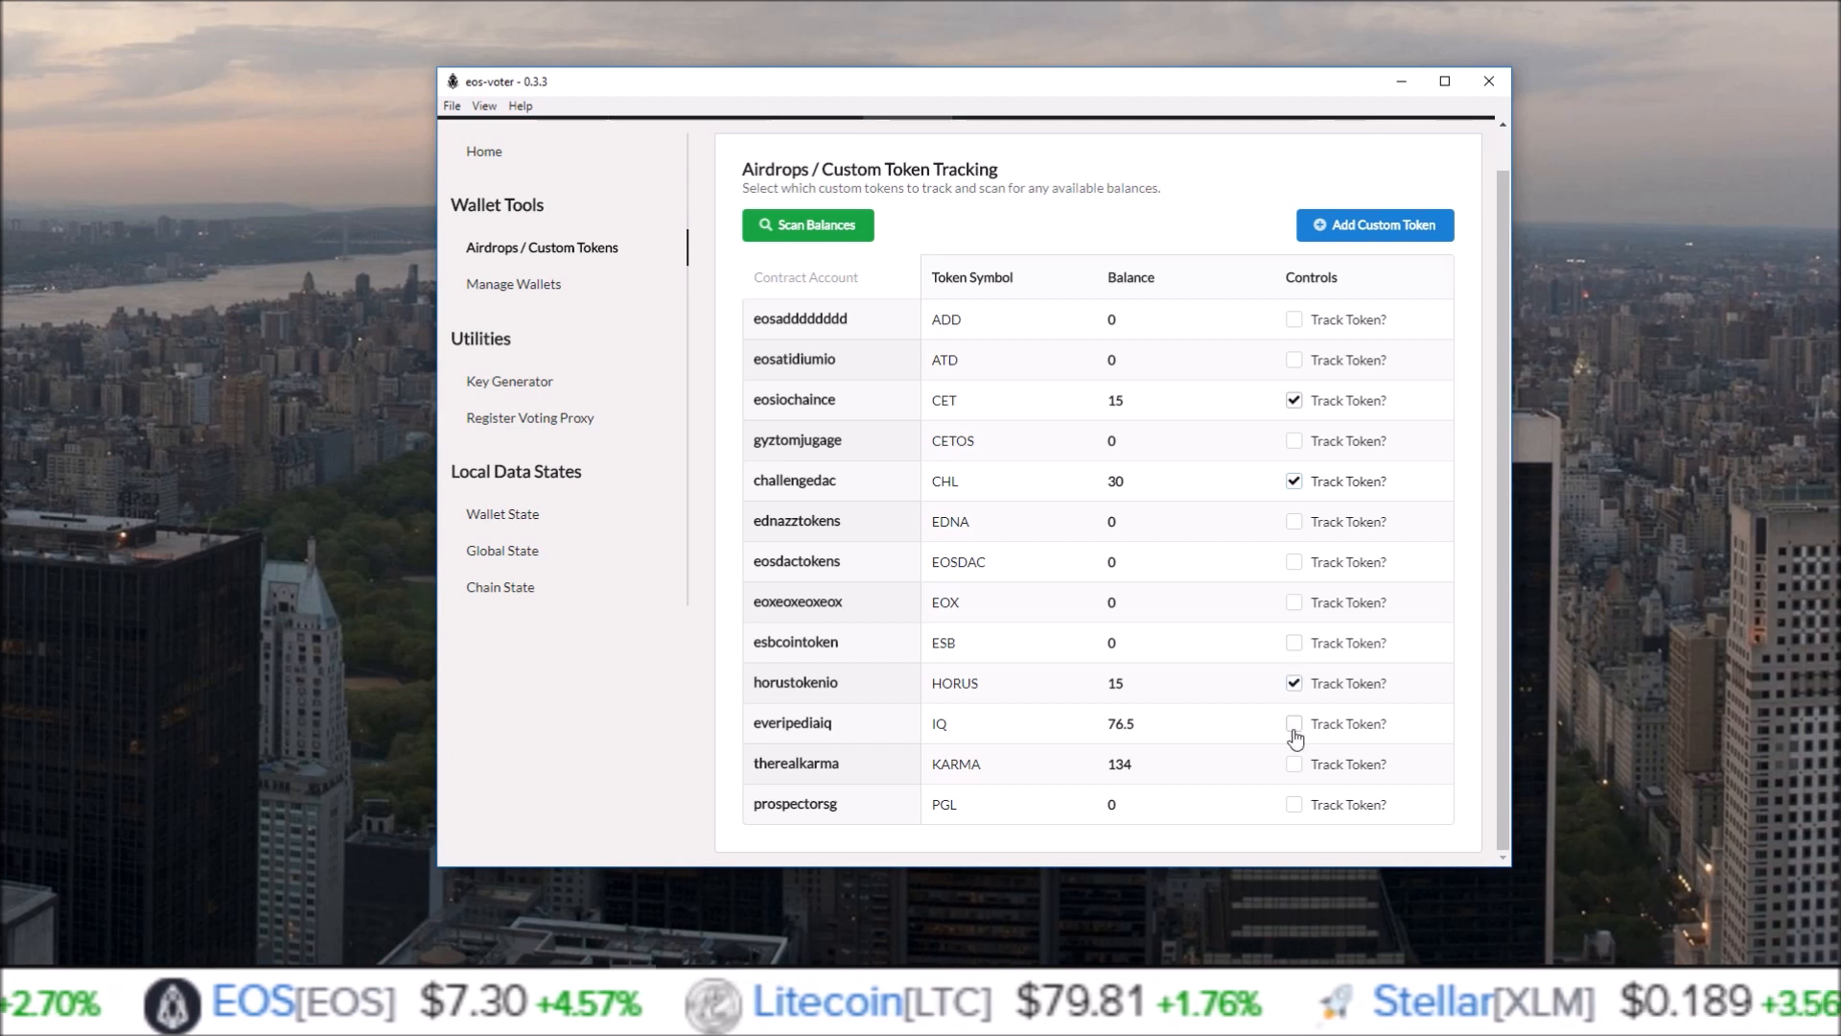
left_click(1293, 723)
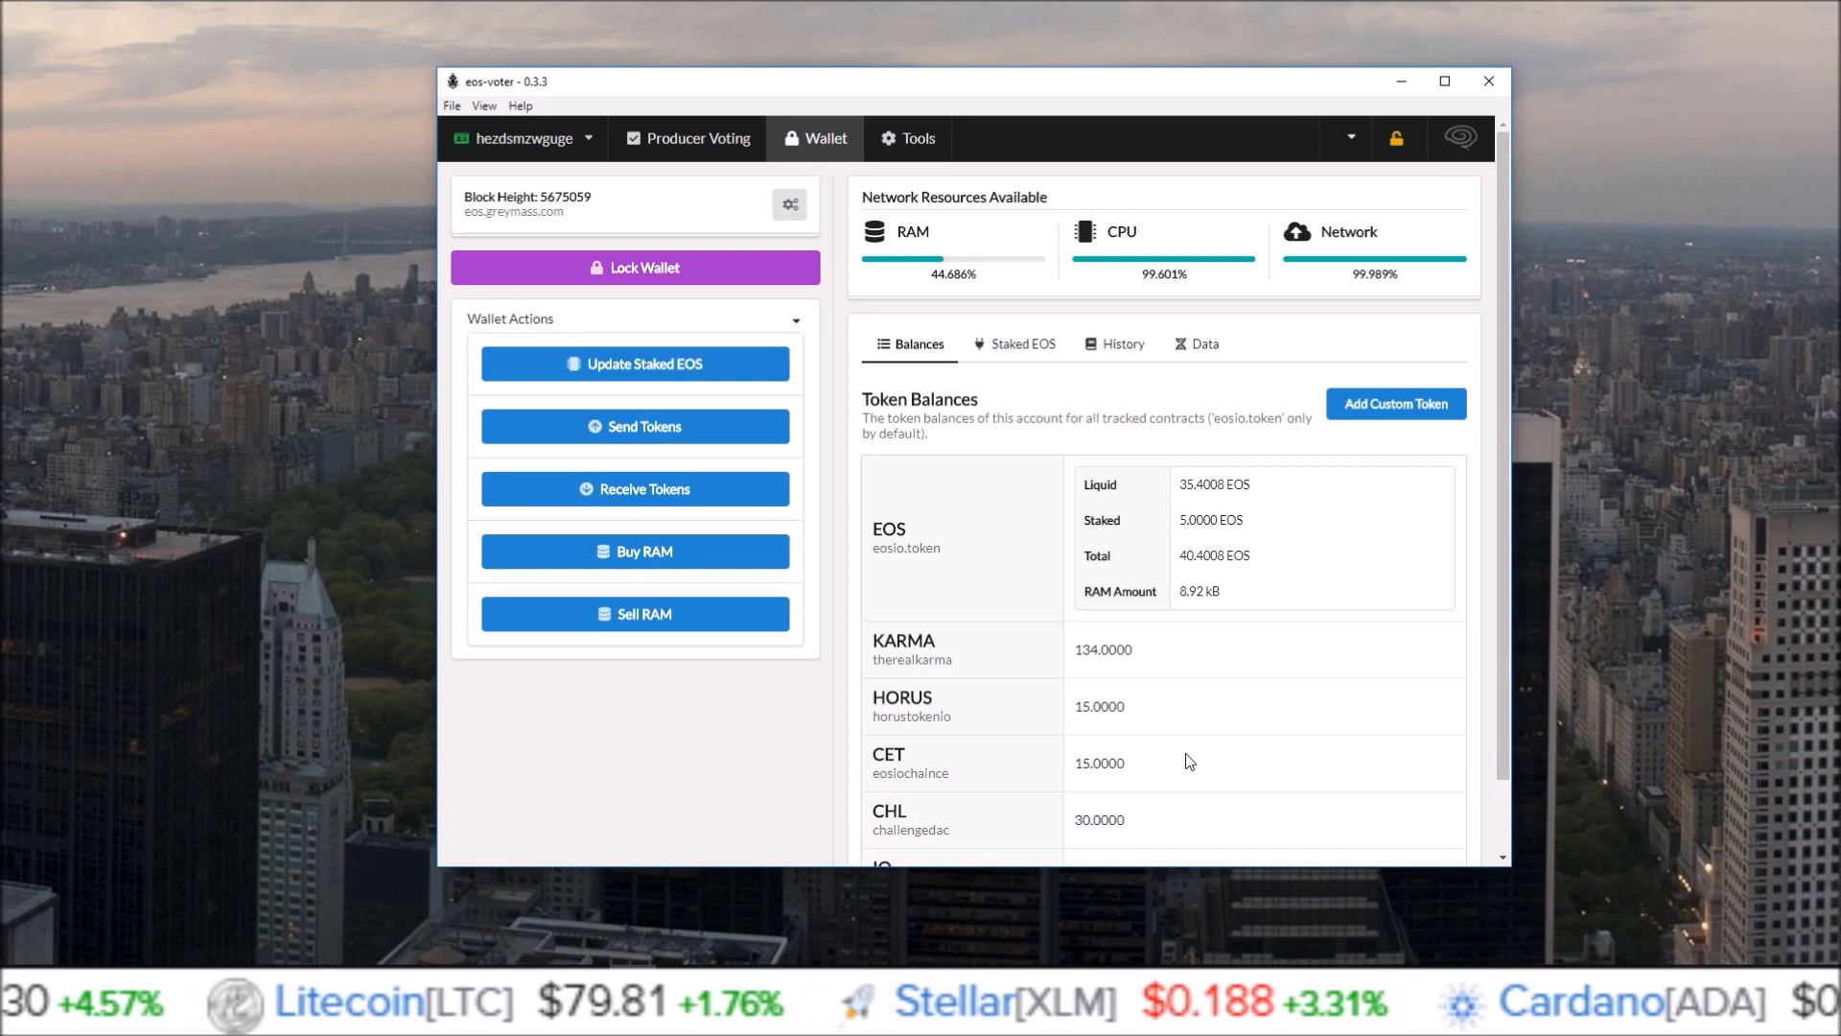
left_click(919, 137)
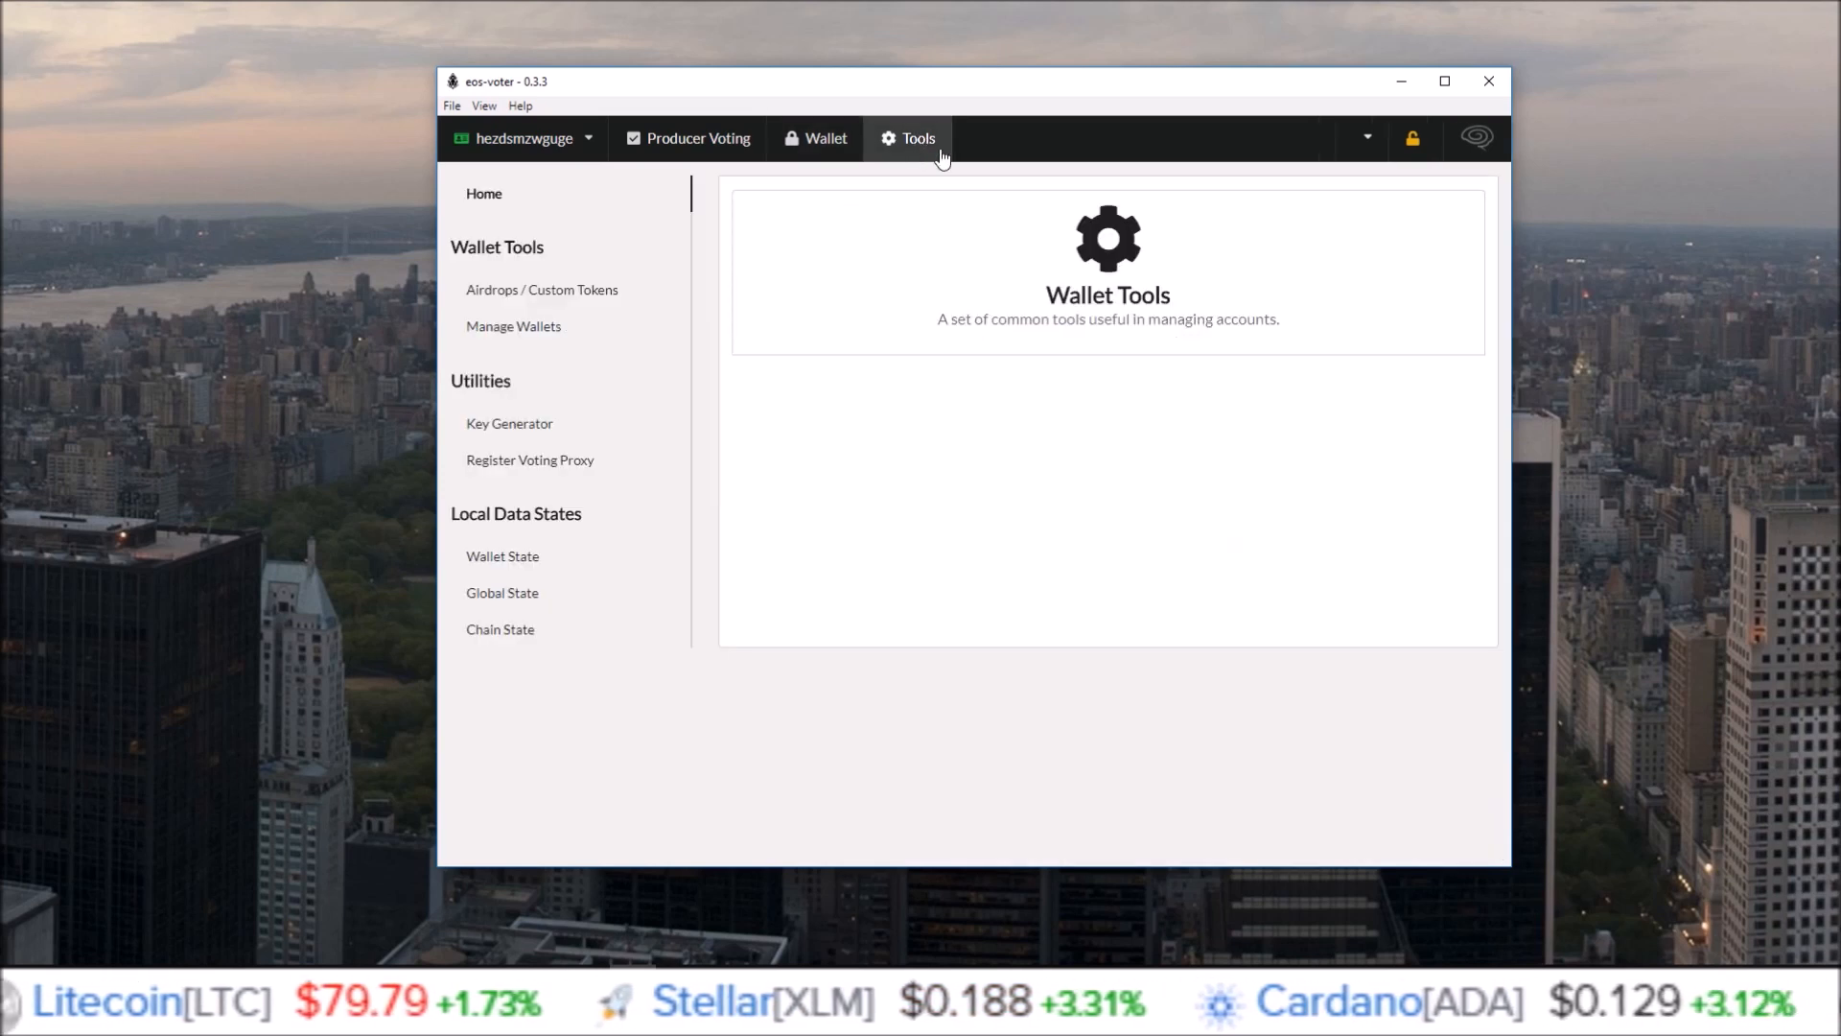
left_click(513, 325)
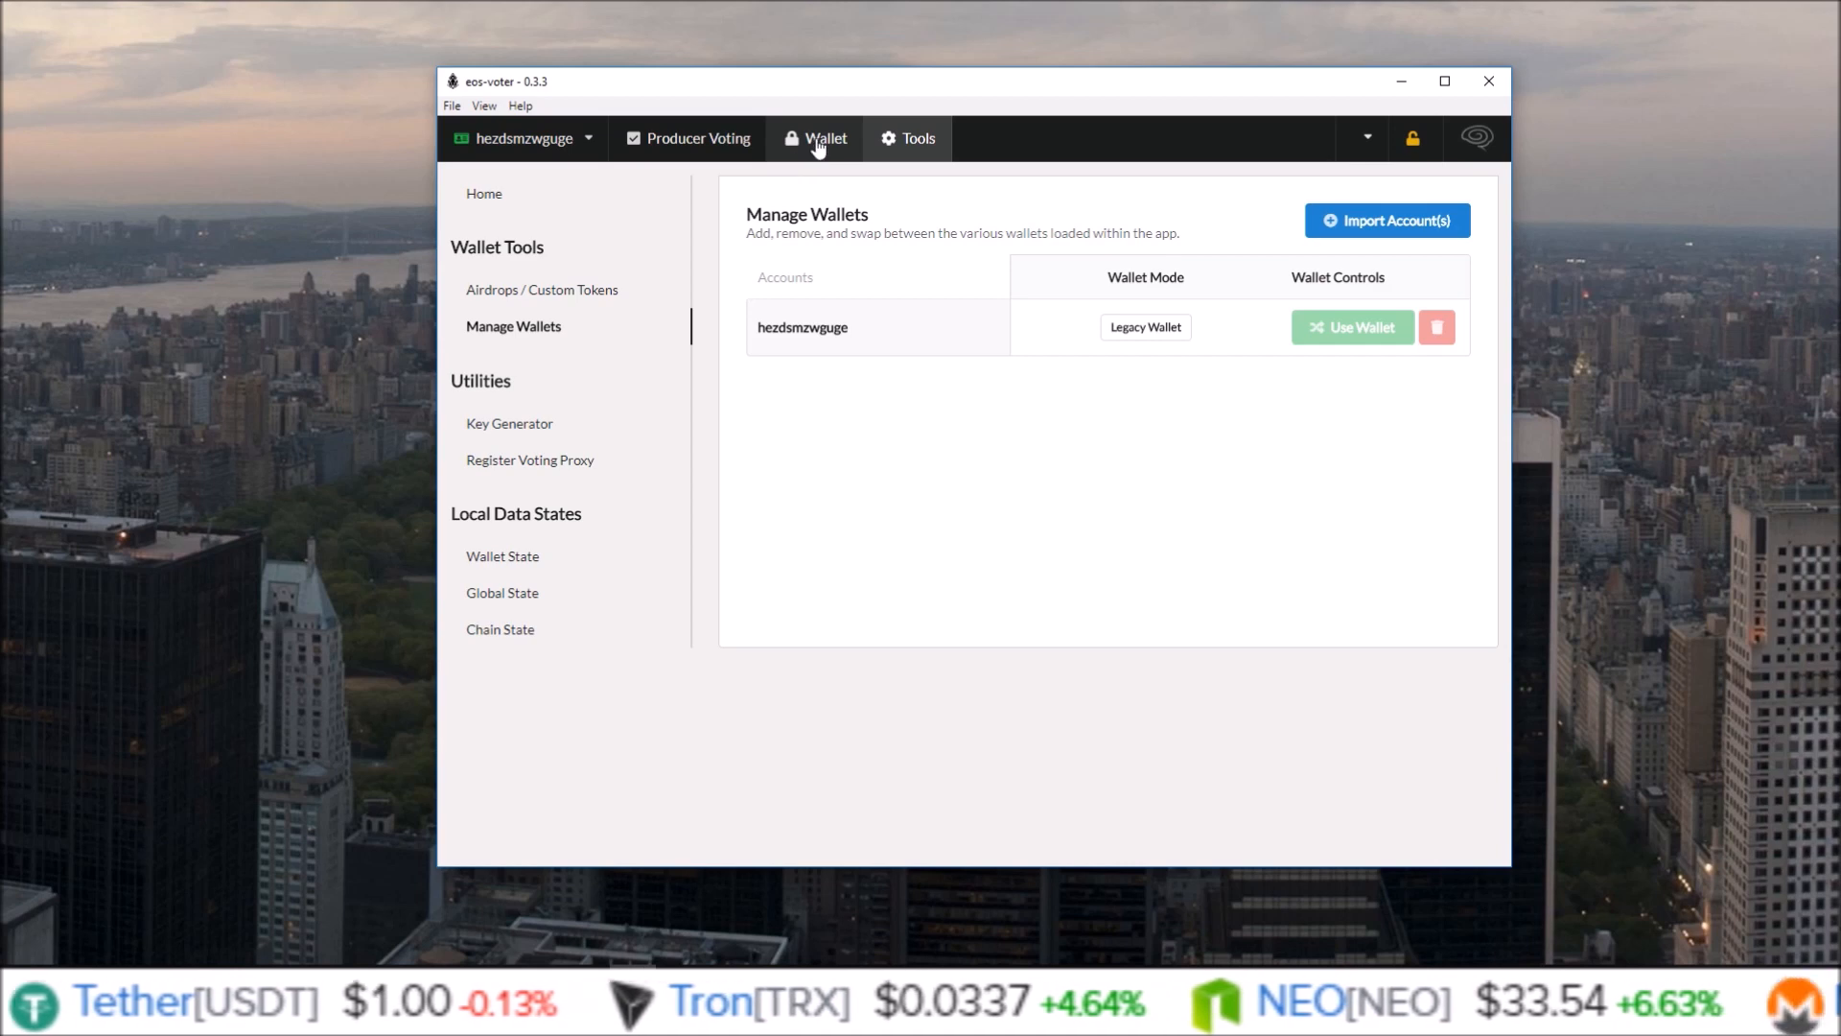
left_click(918, 138)
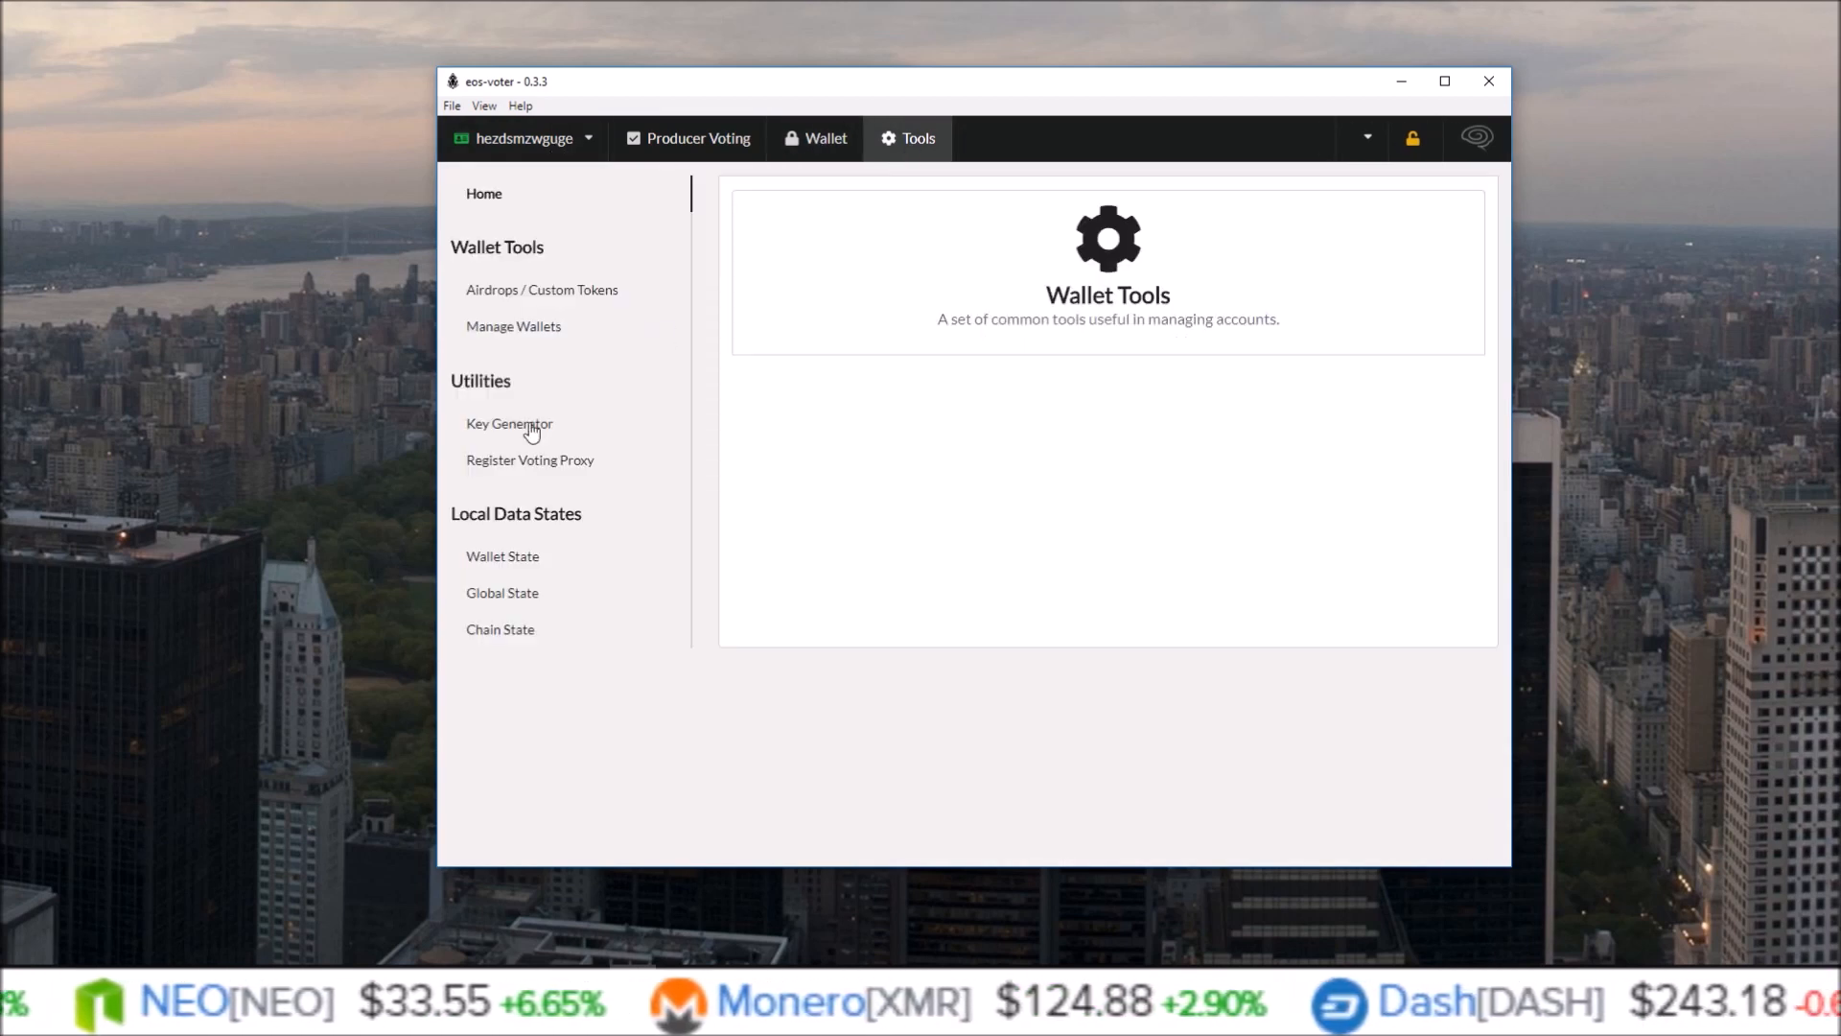
left_click(508, 423)
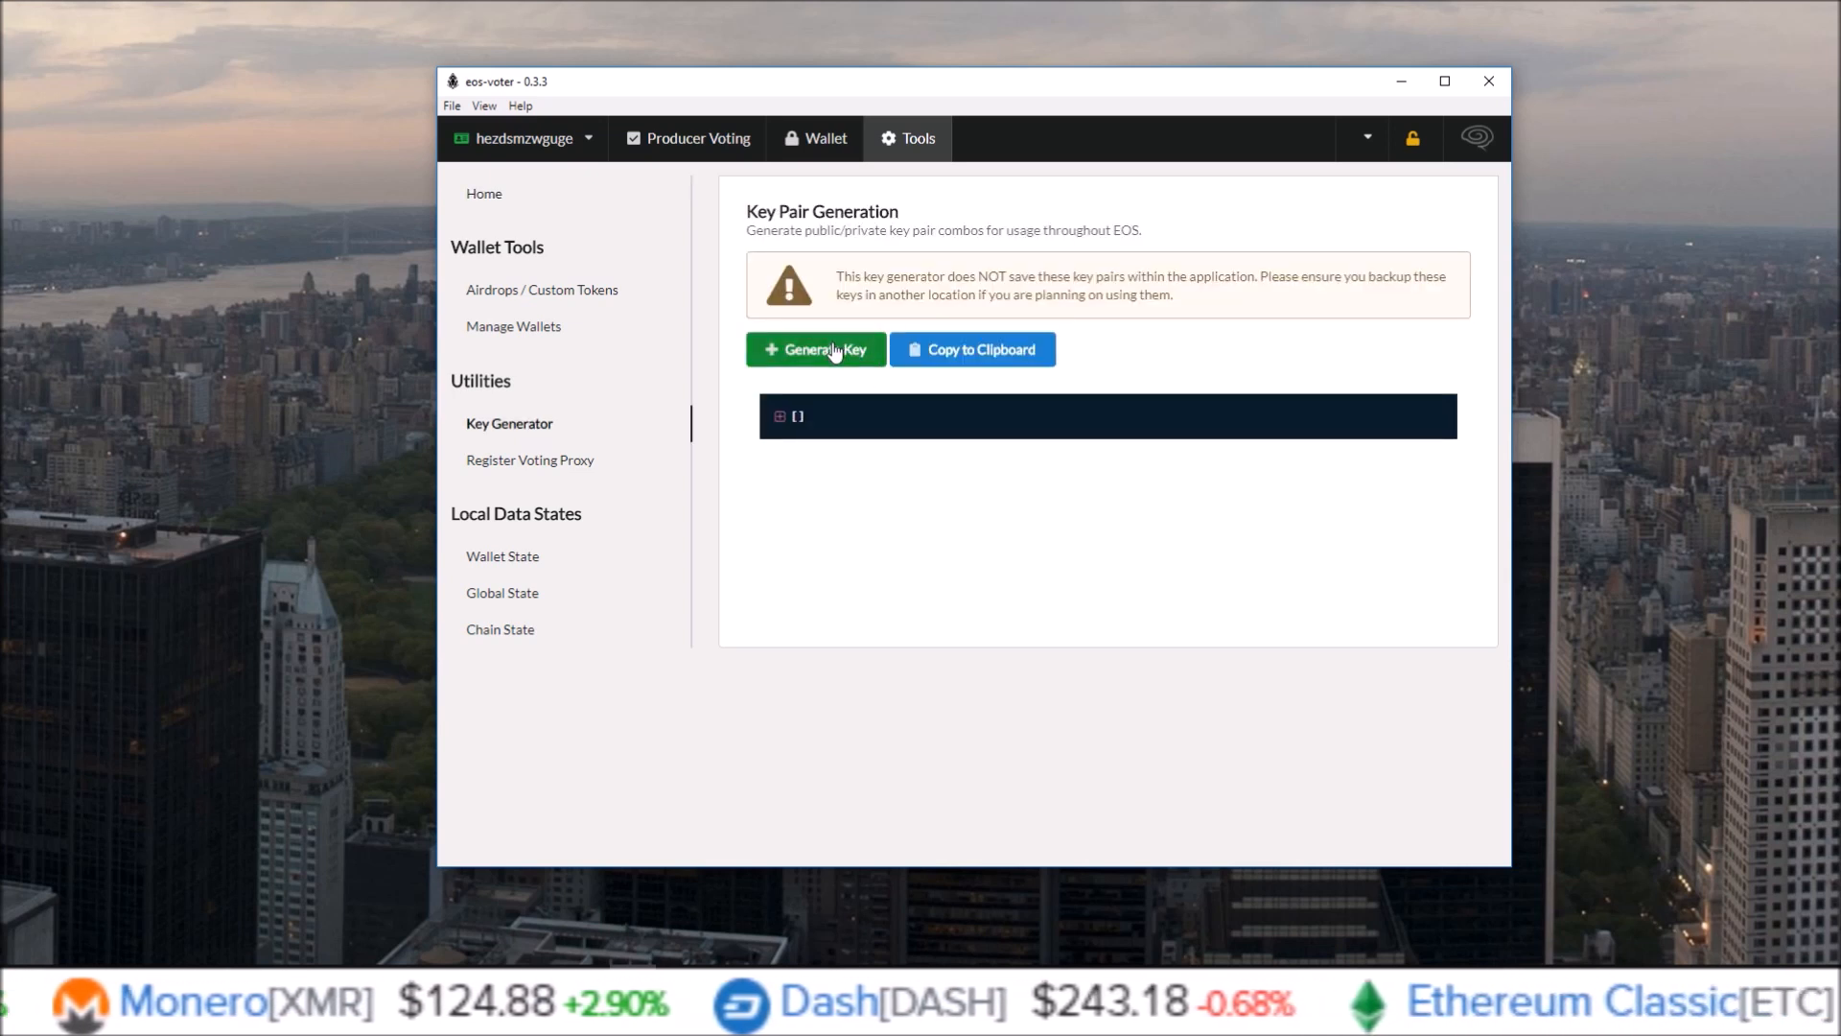
Generate a new public/private key pair and open Proxy Voter Registration.
left_click(816, 349)
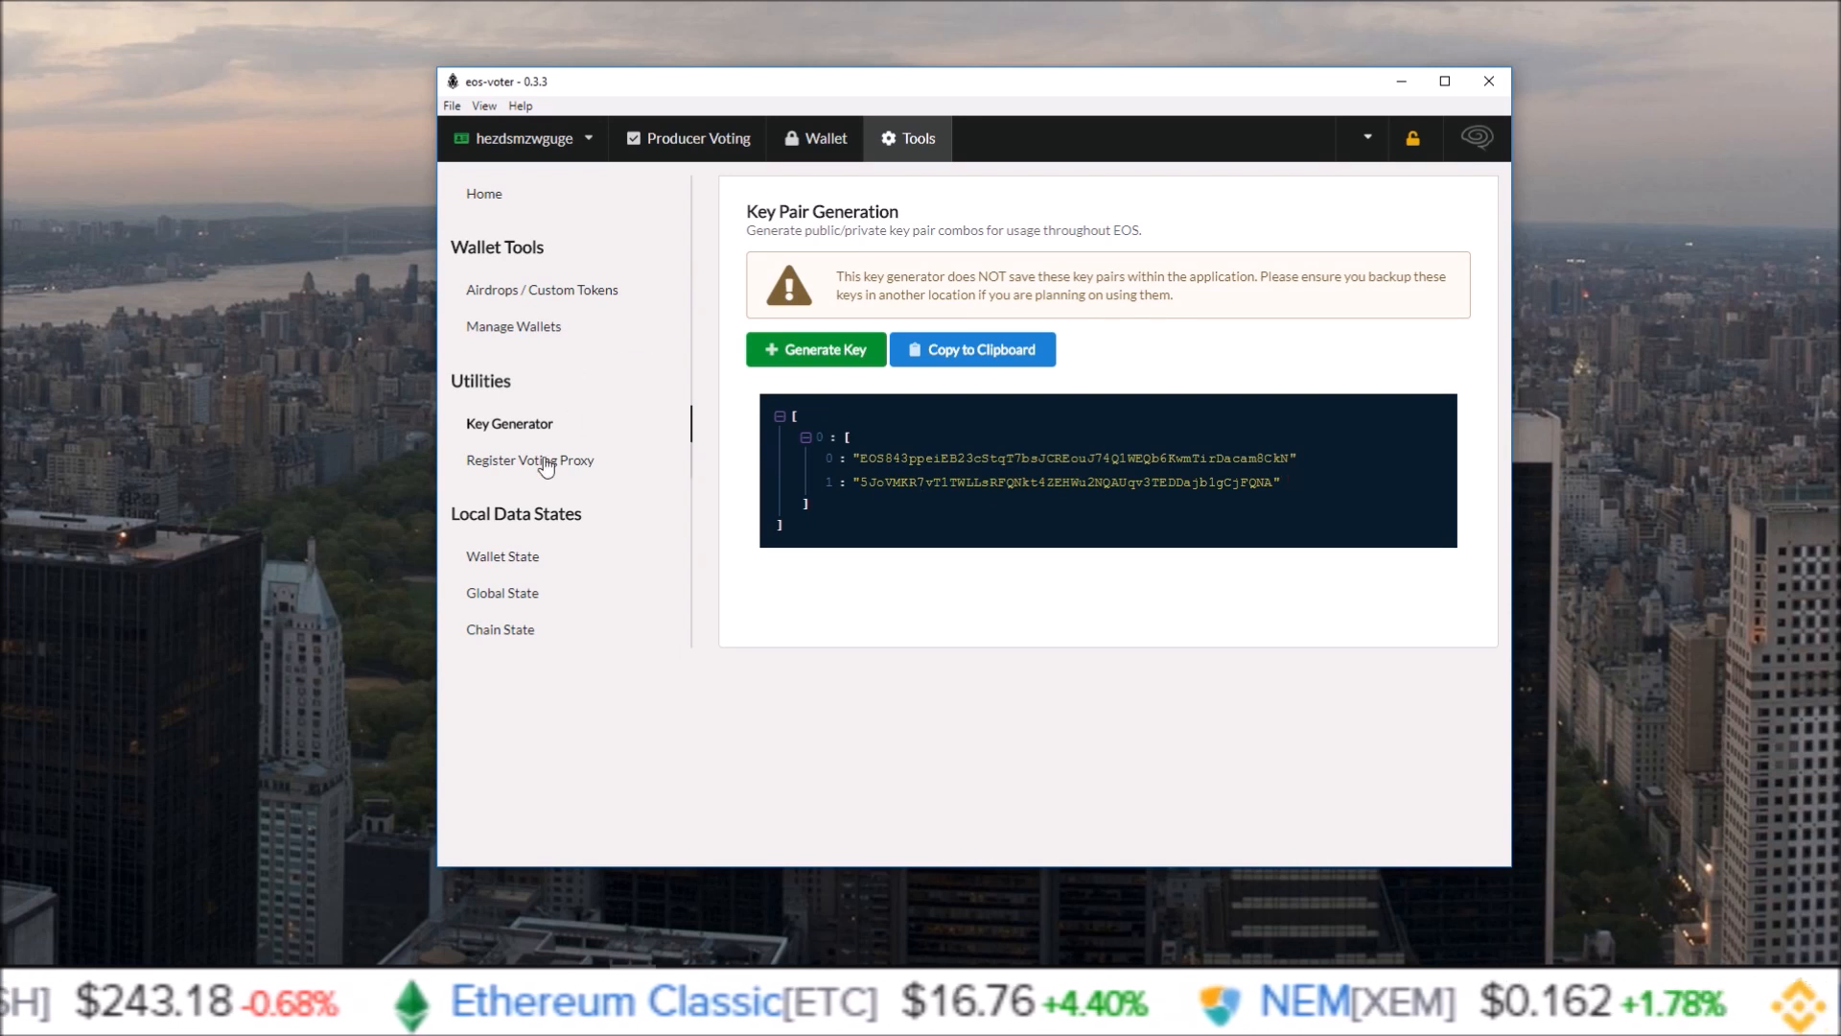
left_click(530, 459)
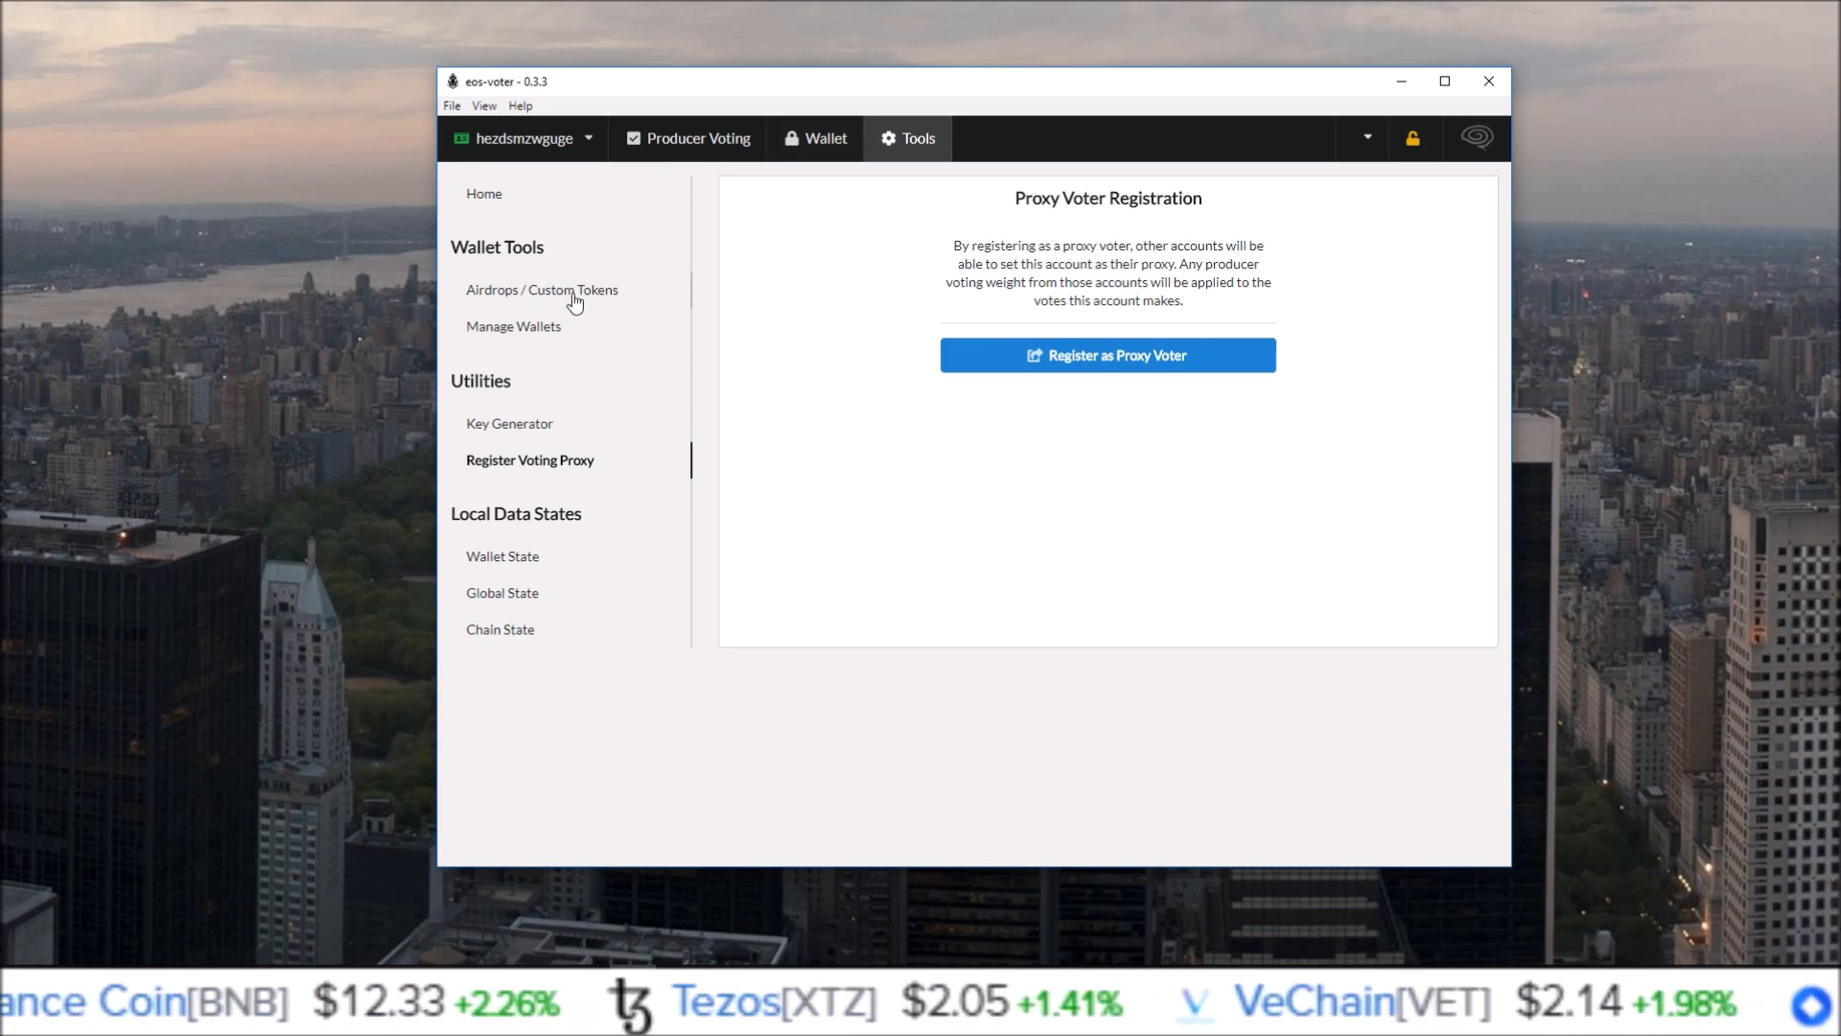
Review tracked airdrop tokens, then return to the wallet listing KARMA, HORUS, CET and CHL.
left_click(541, 289)
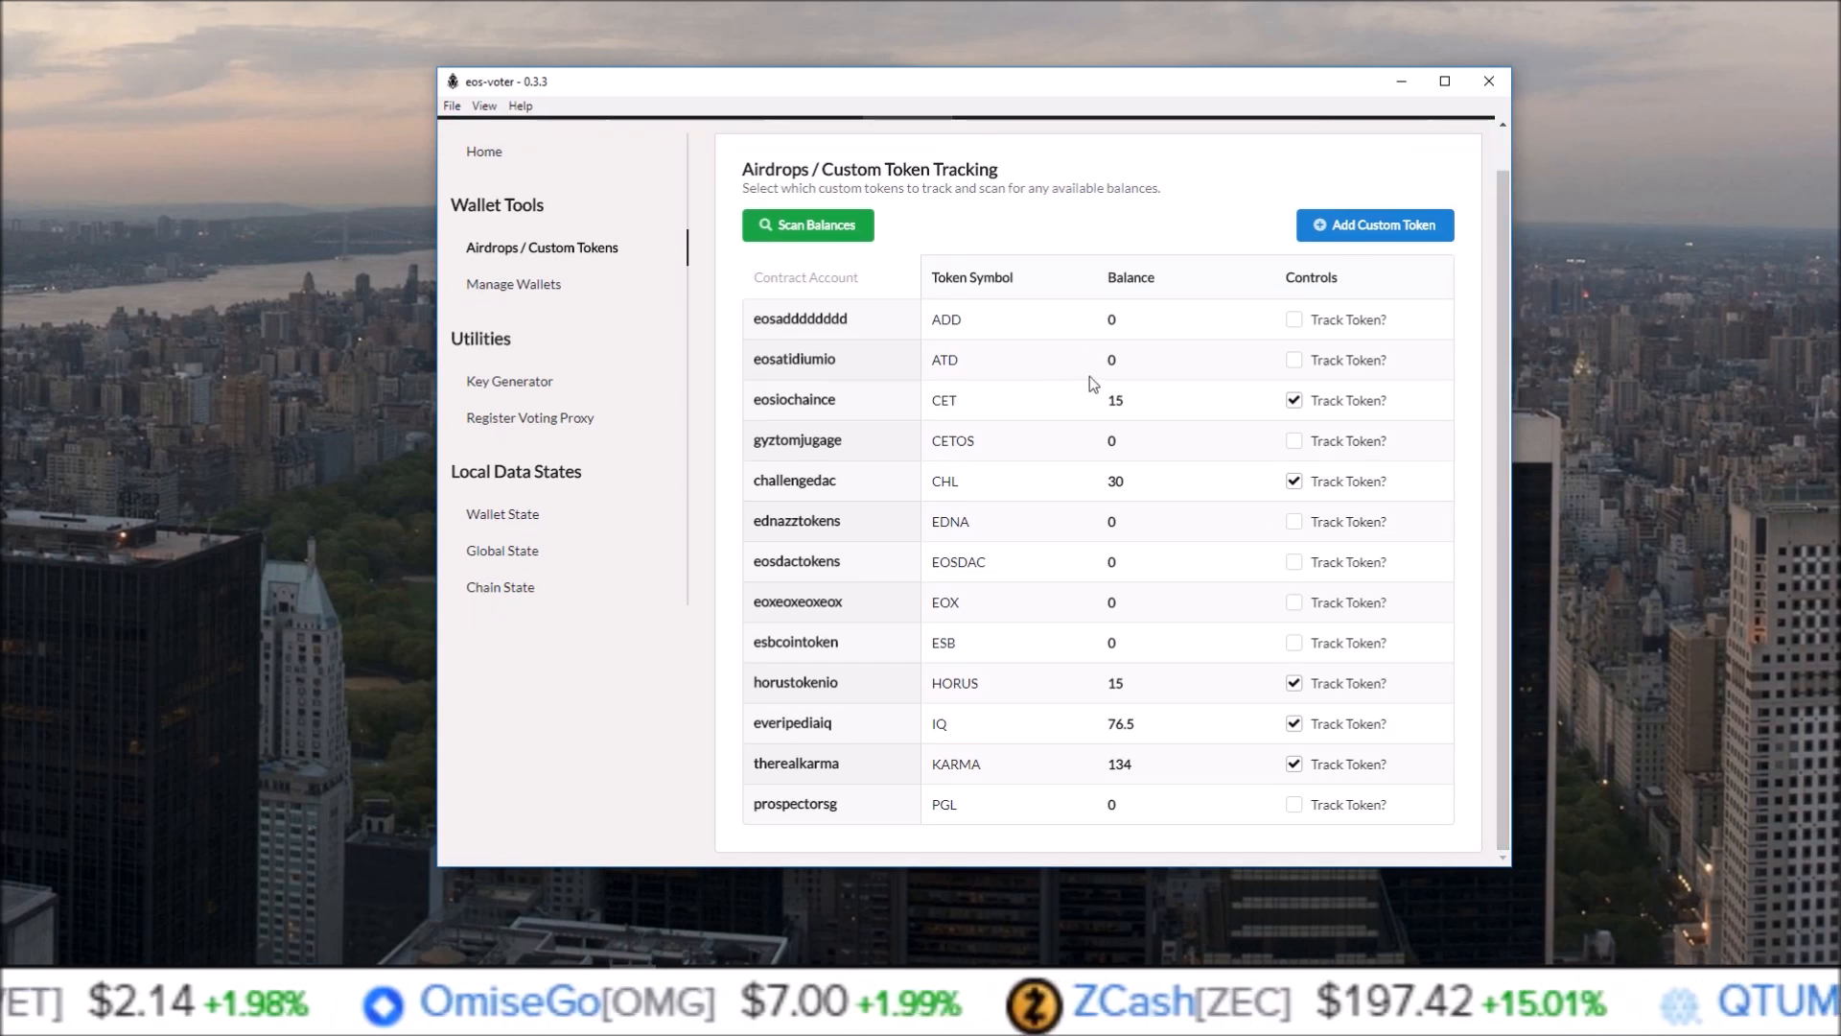
mouse_move(1278, 431)
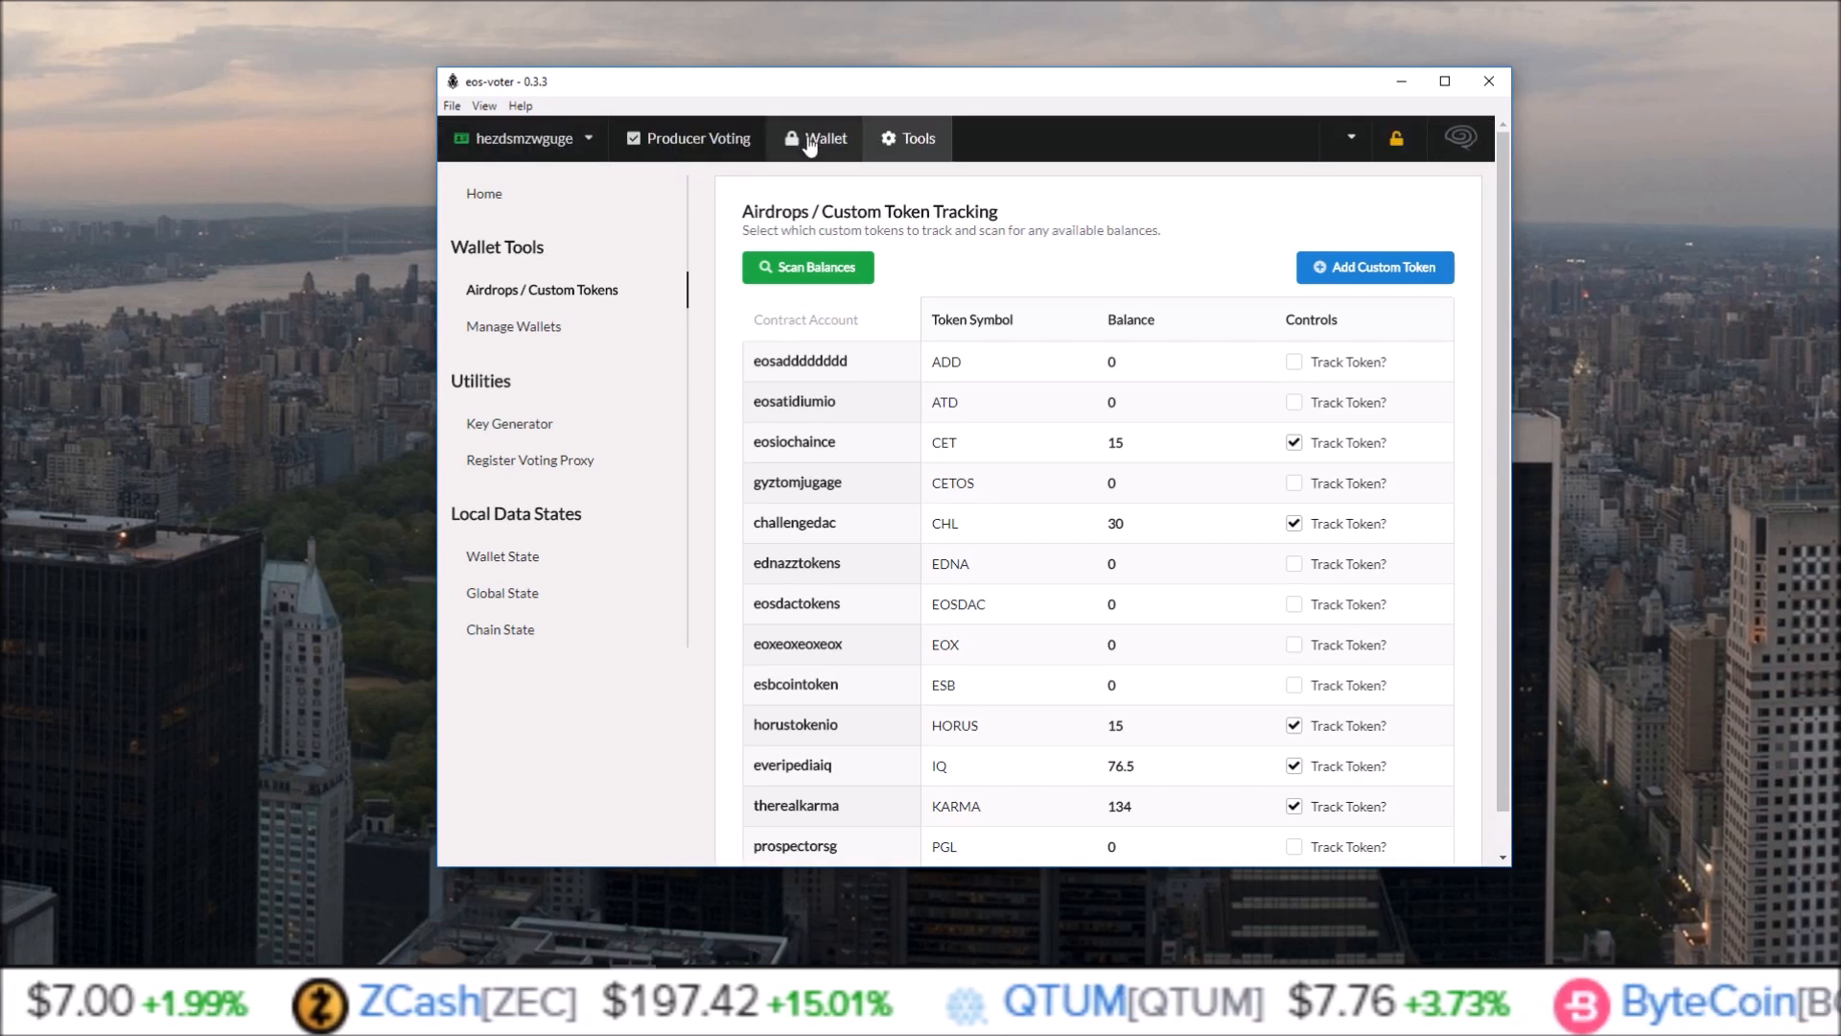
left_click(826, 137)
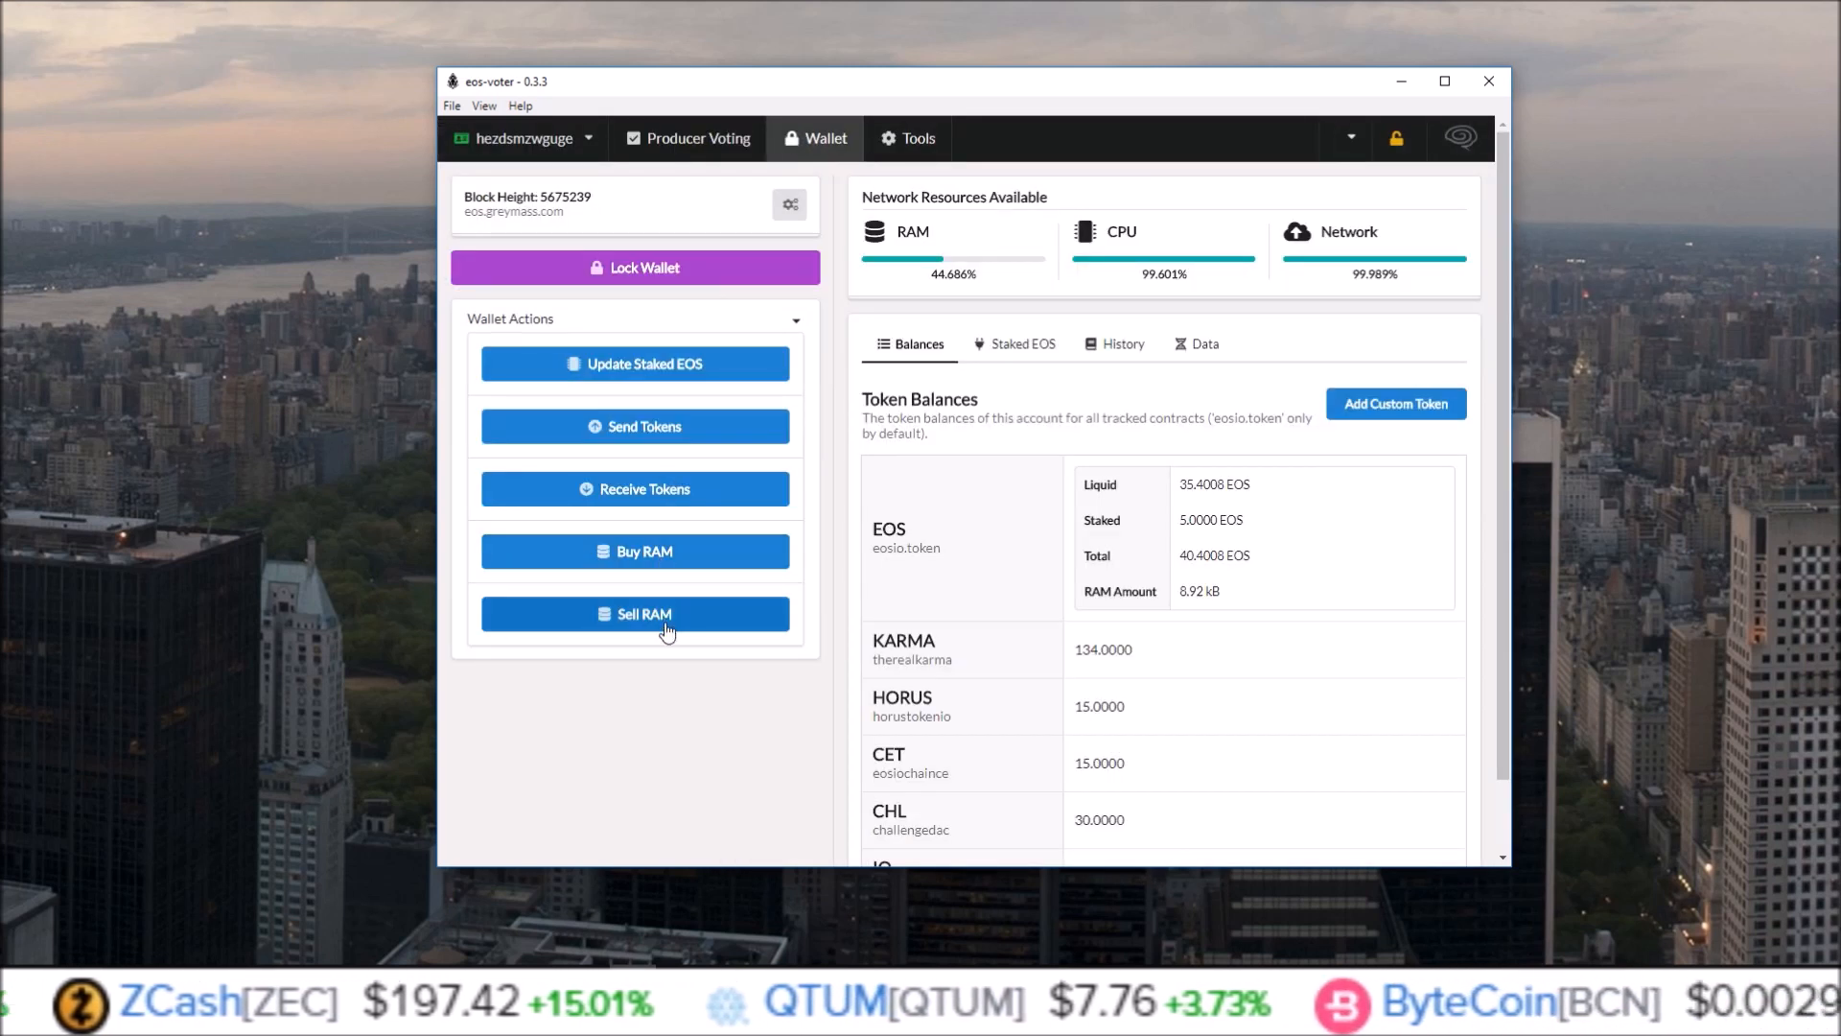
mouse_move(674, 591)
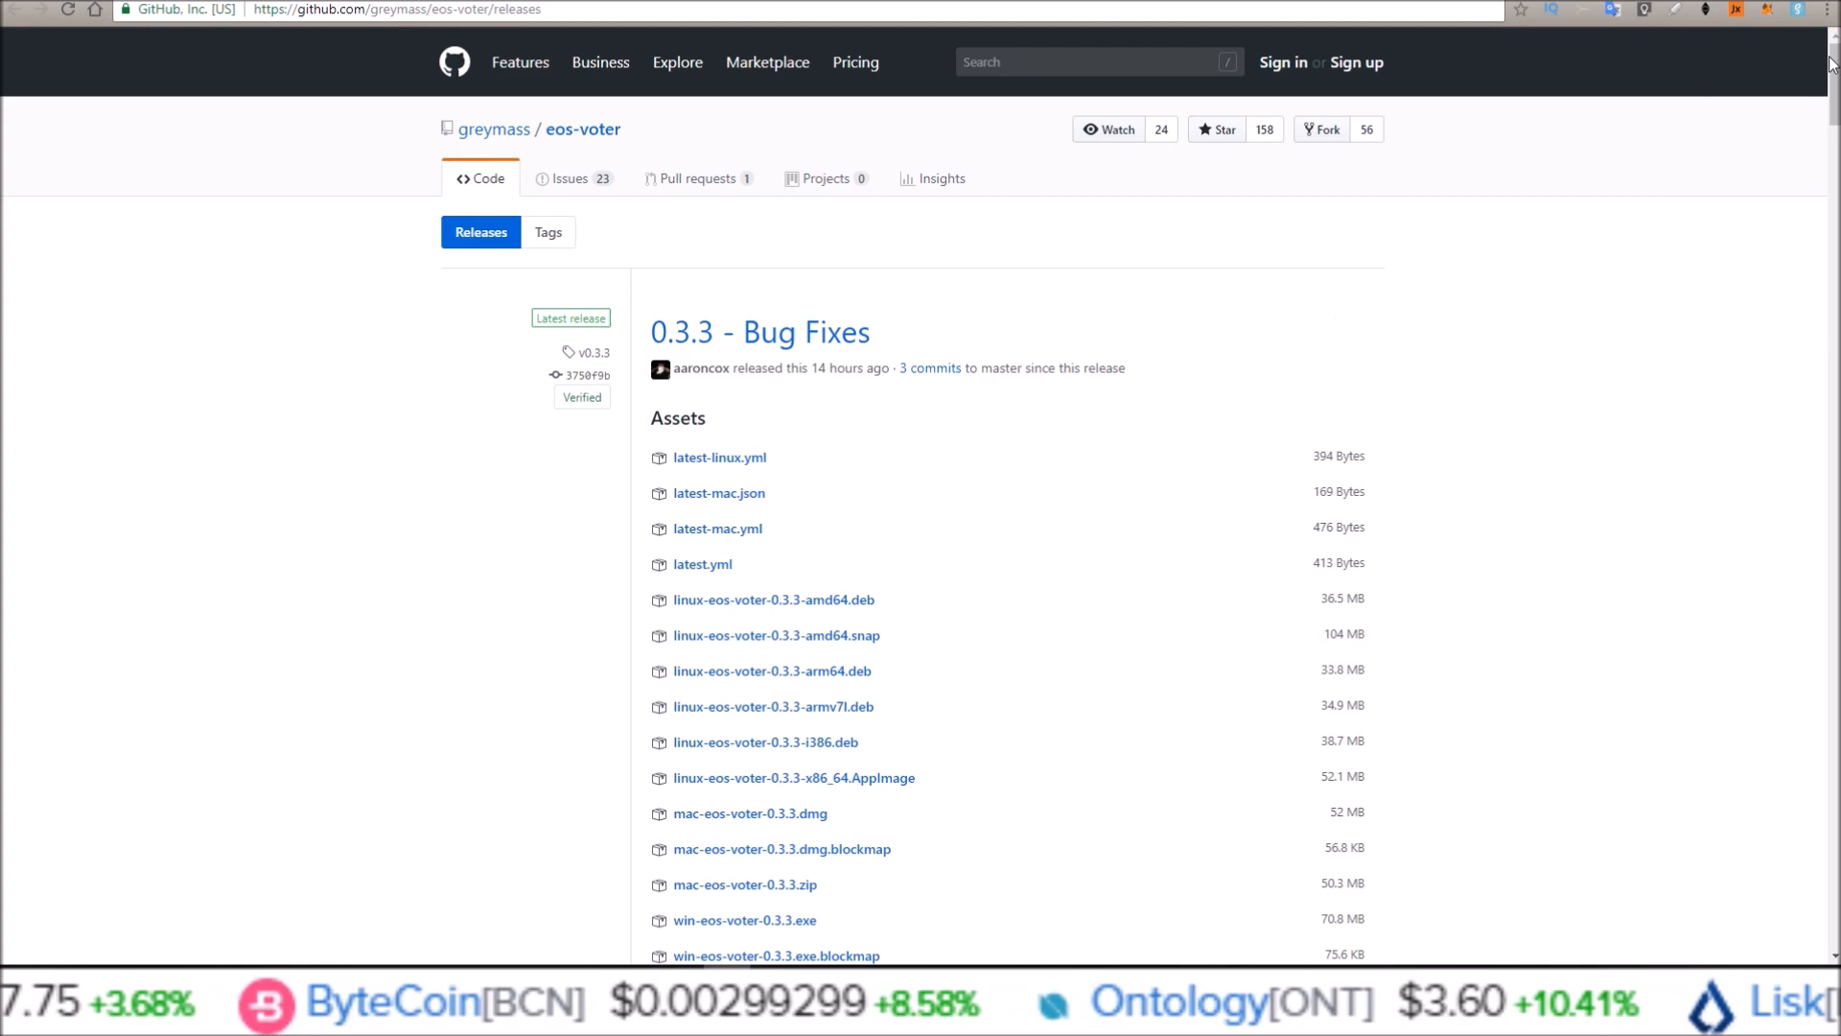
Scroll the GitHub Releases page through the 0.3.3, 0.3.2 and 0.3.1 notes.
scroll("down", 3)
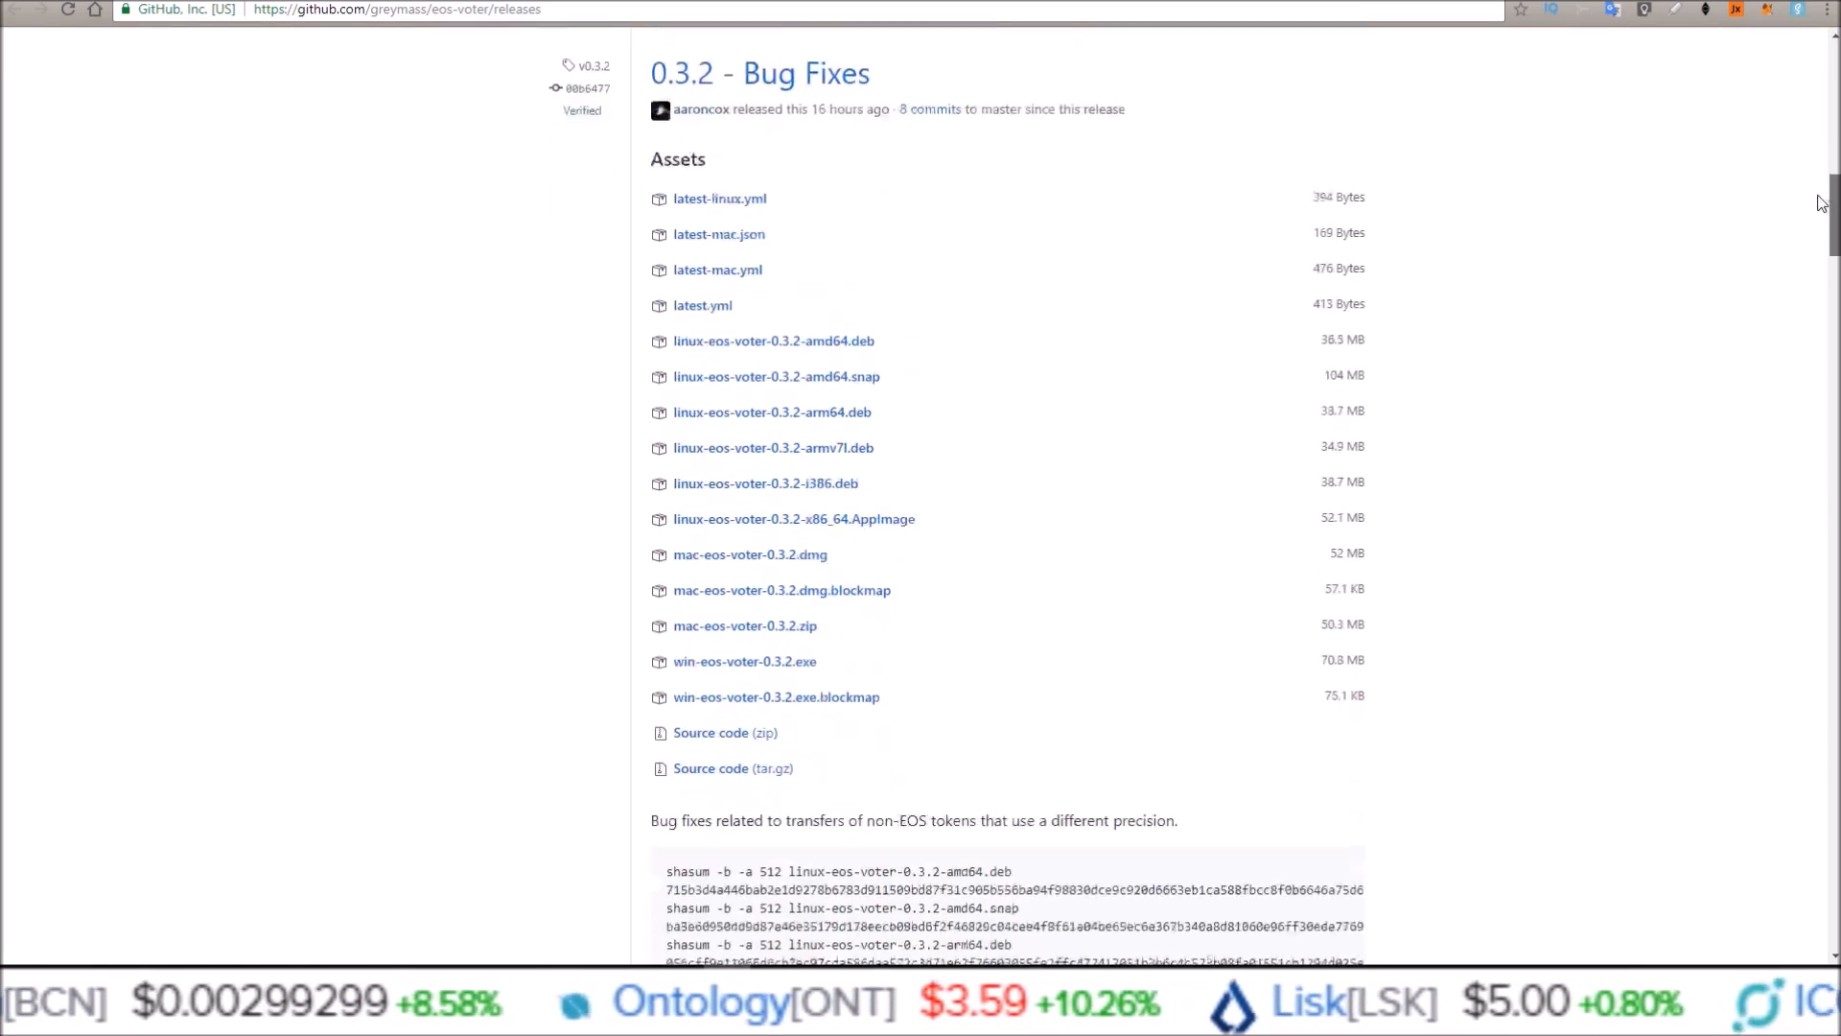
scroll("down", 3)
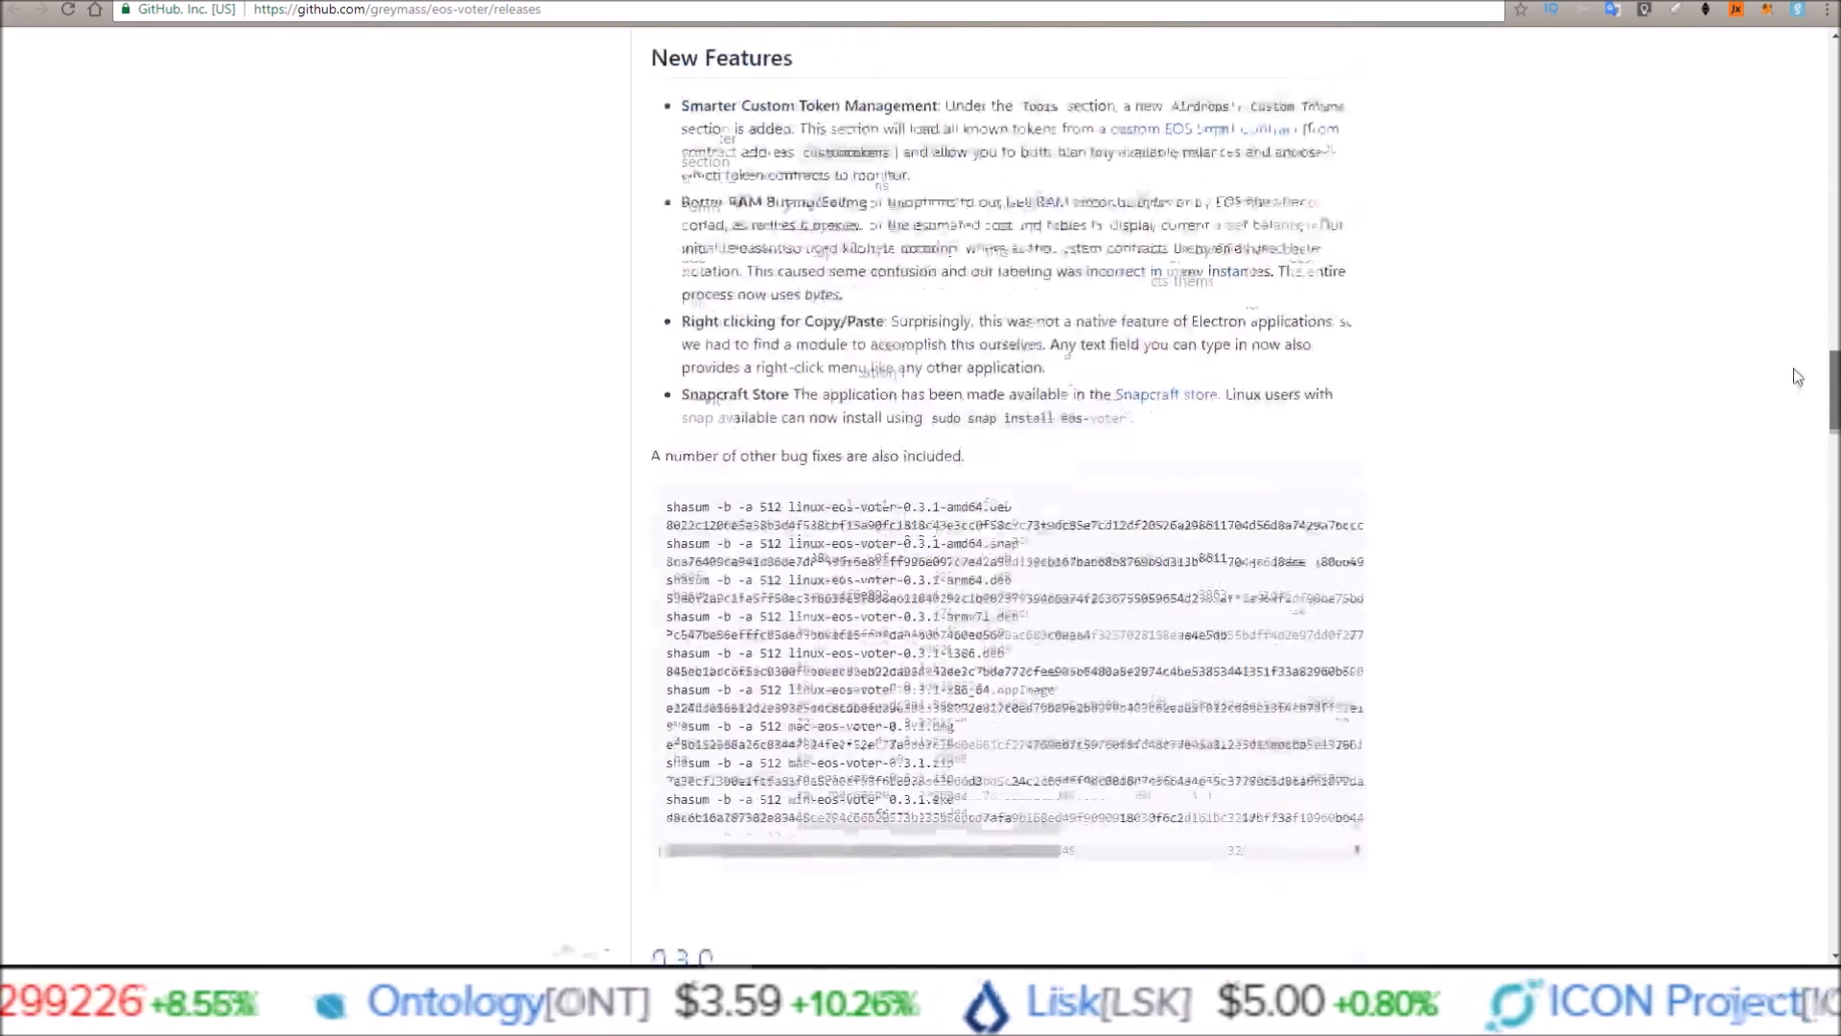
scroll("down", 3)
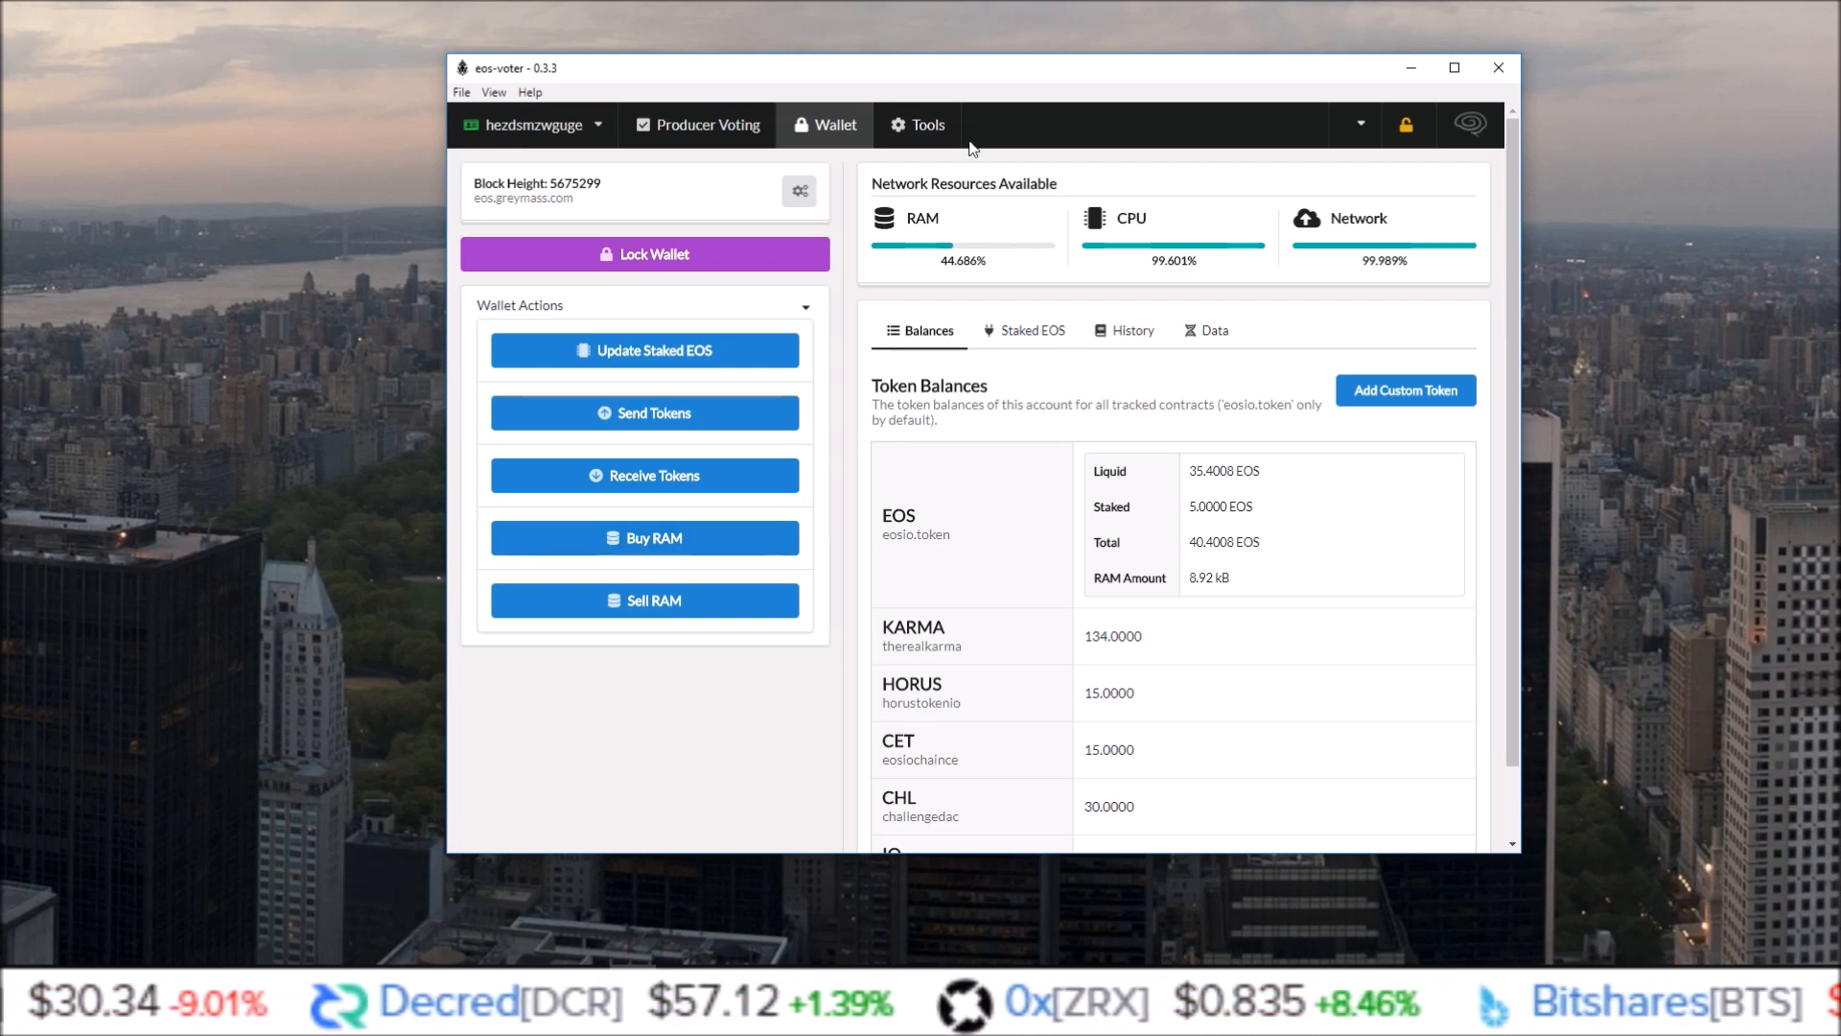
left_click(926, 124)
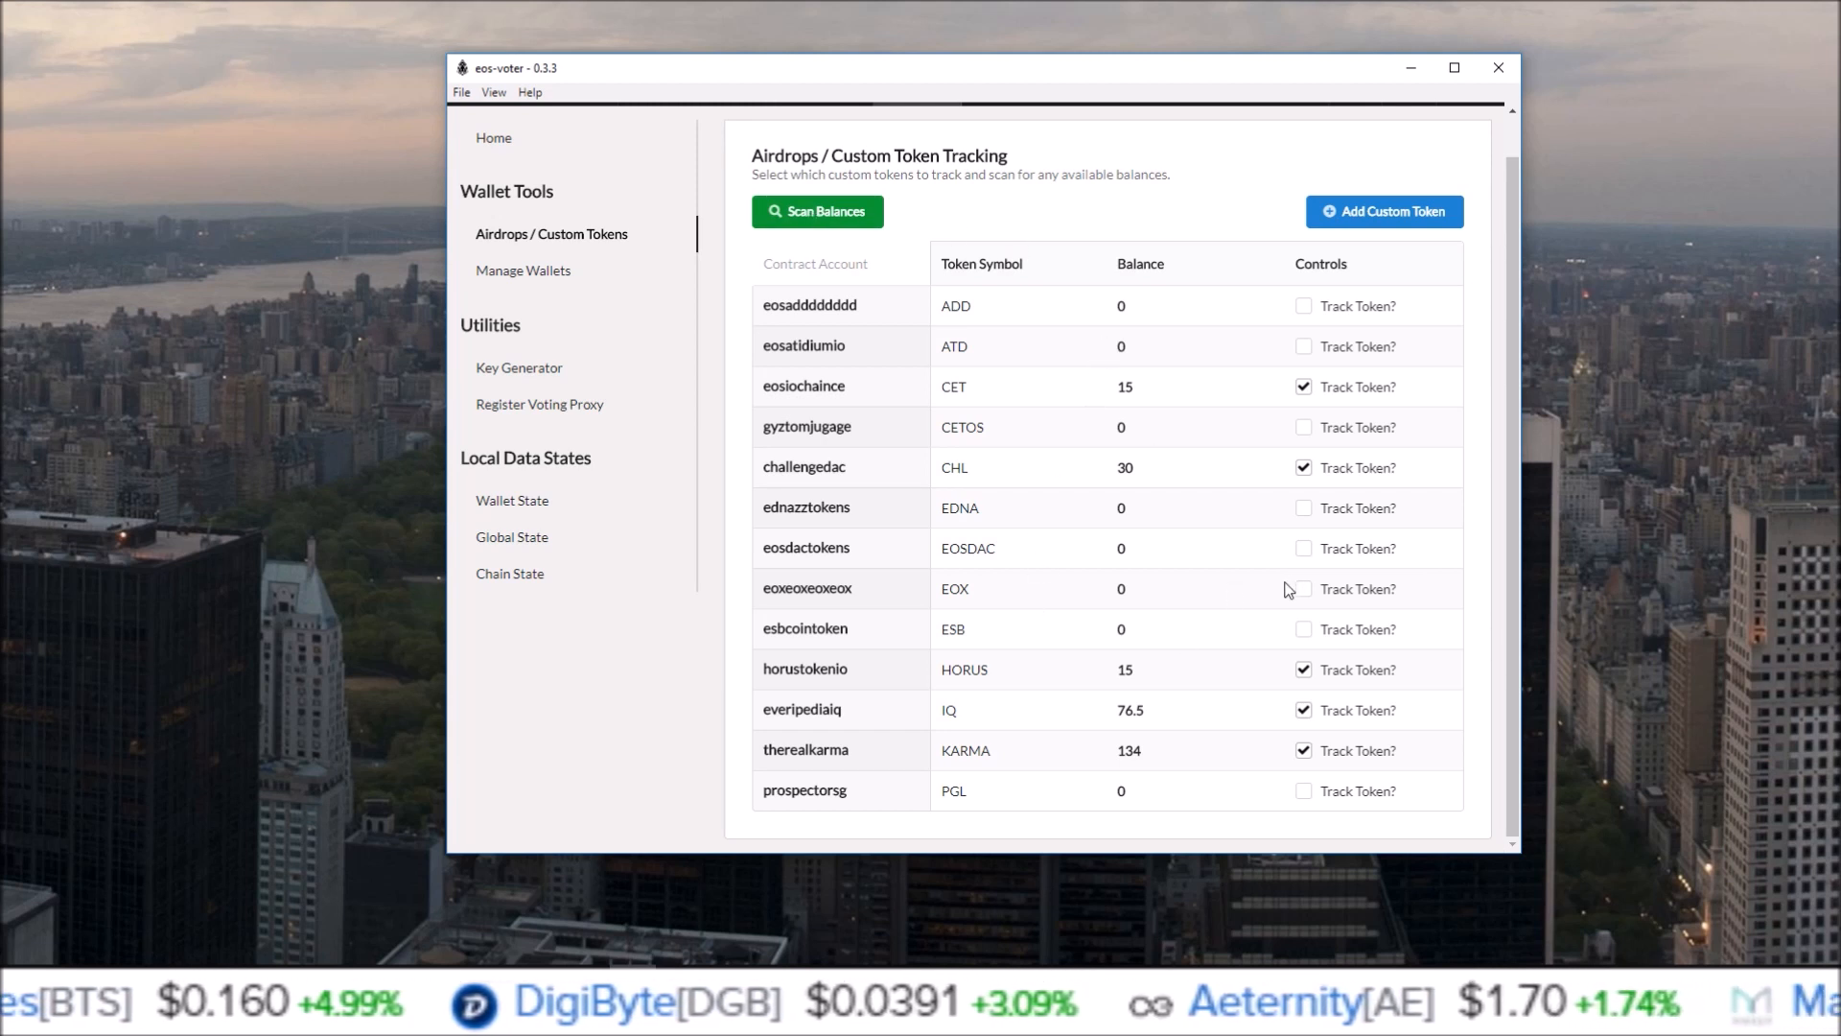
mouse_move(1218, 403)
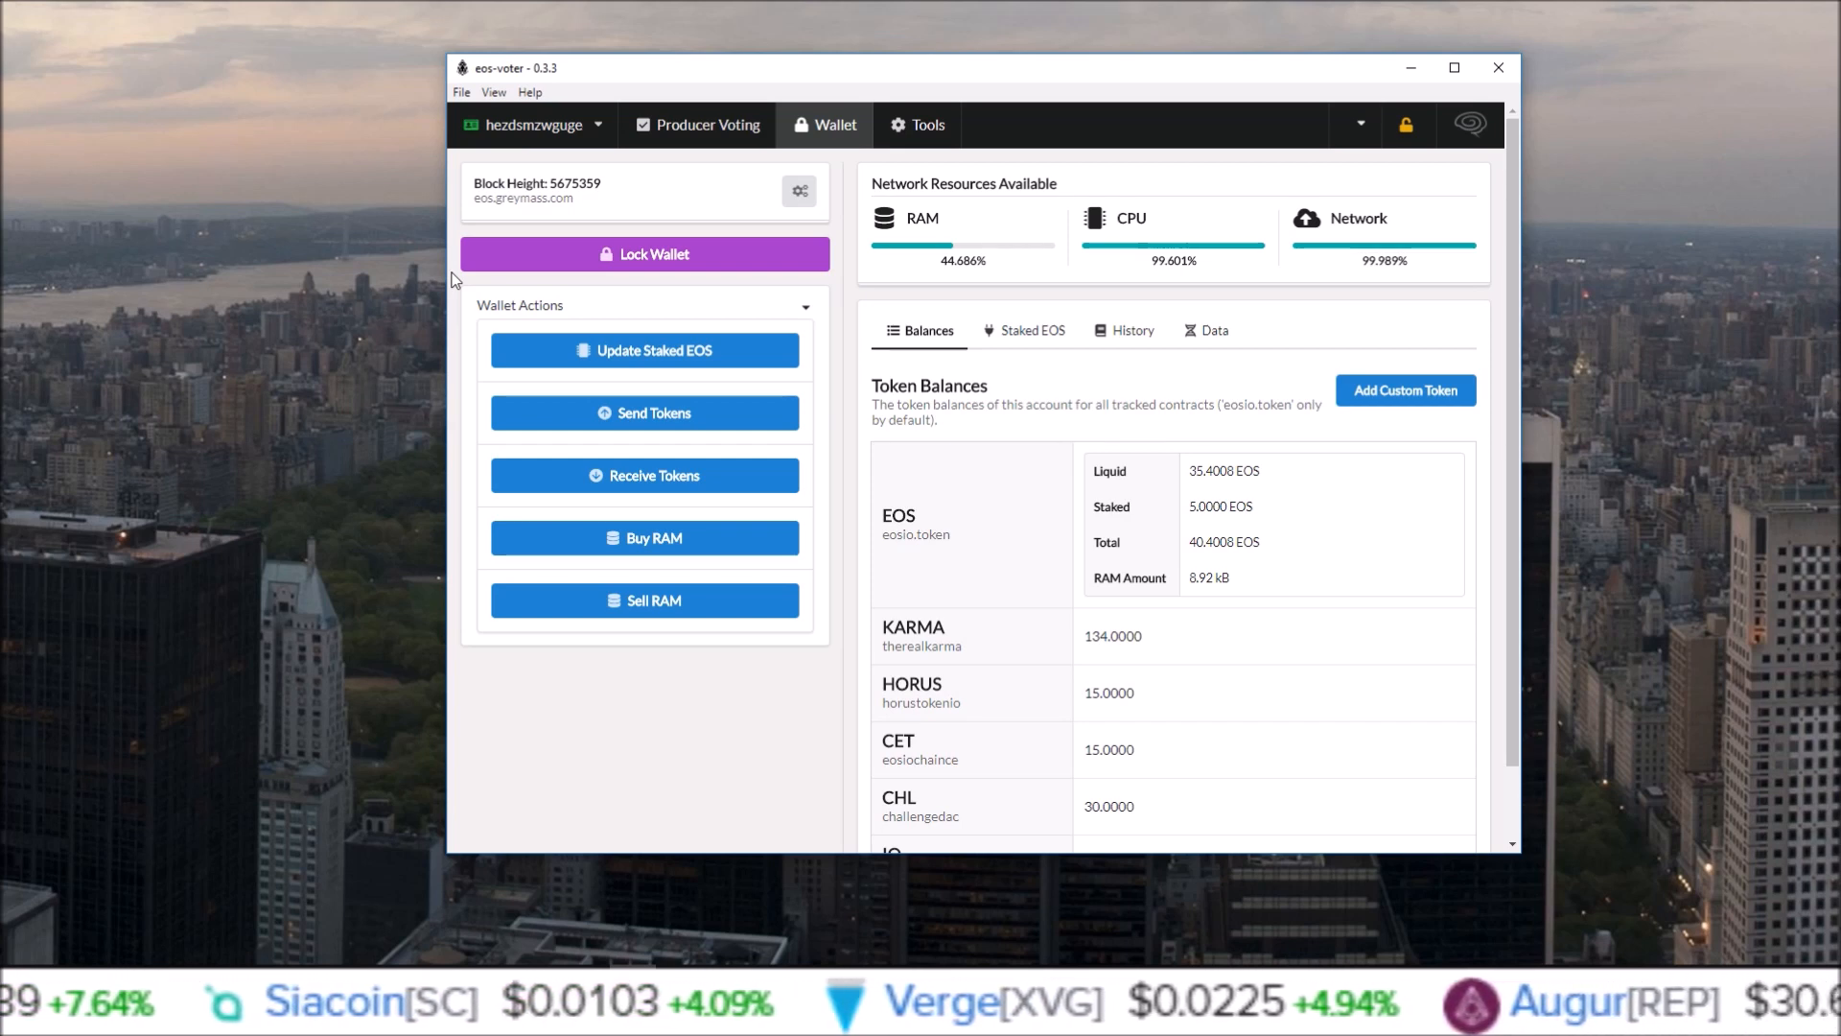
mouse_move(249, 302)
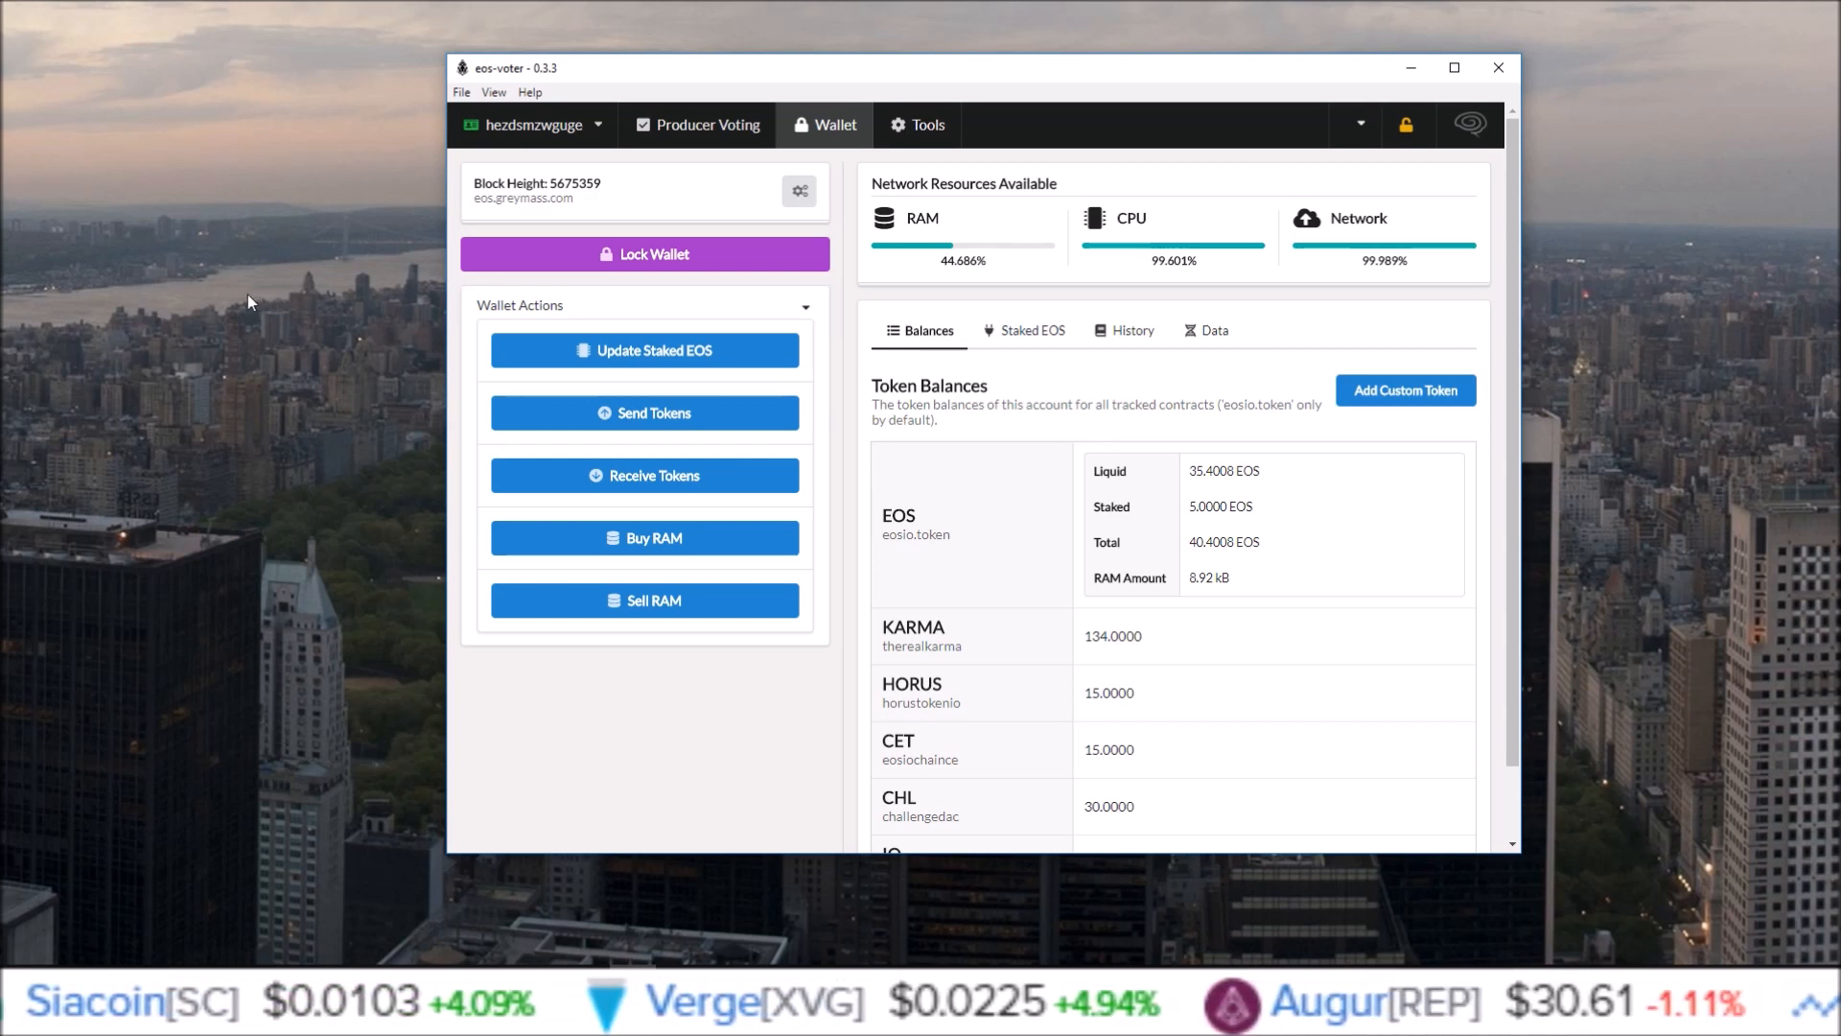